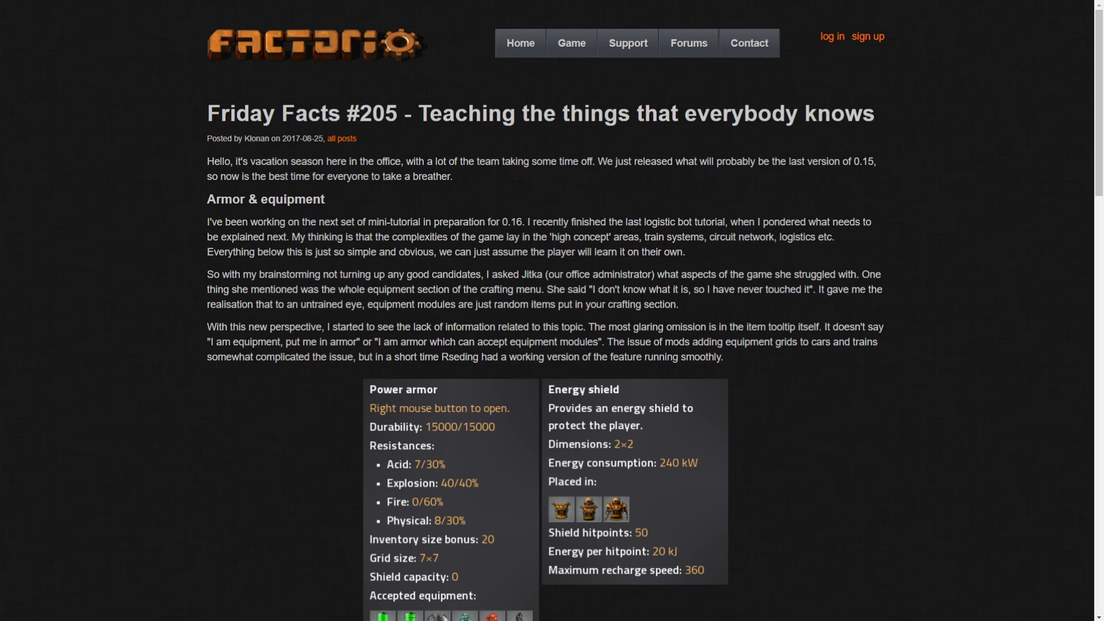
pyautogui.moveTo(541, 136)
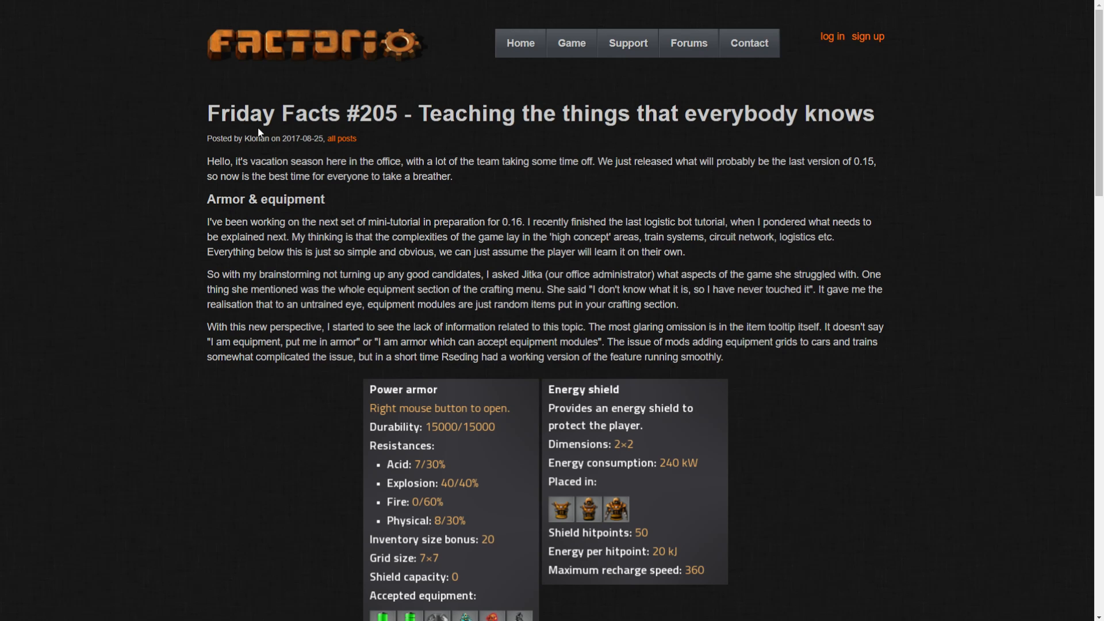
pyautogui.moveTo(259, 132)
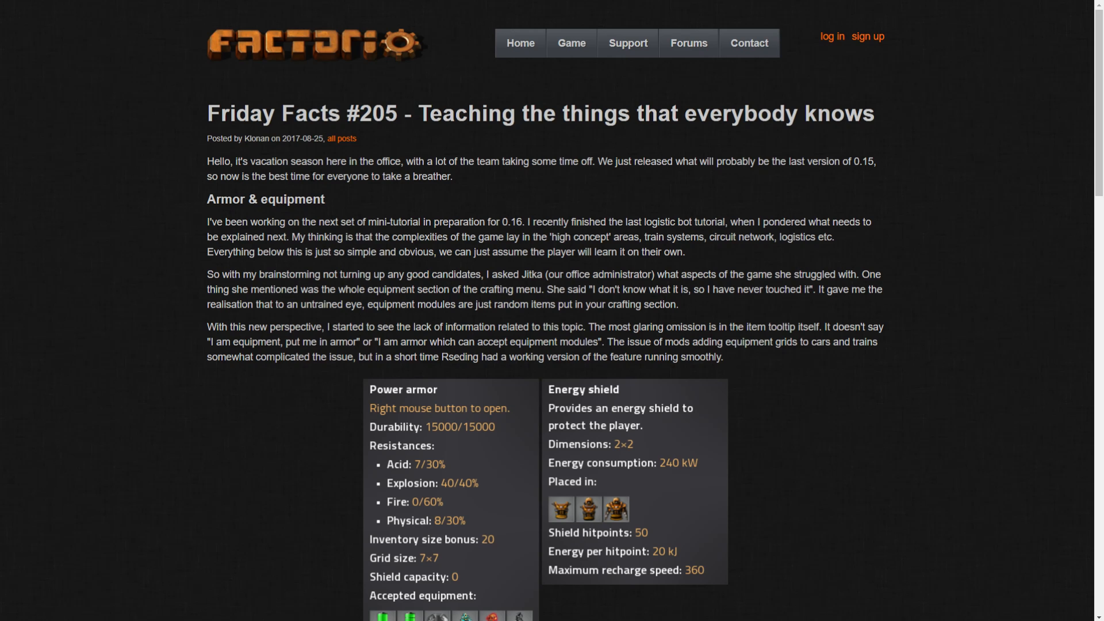
pyautogui.moveTo(597, 202)
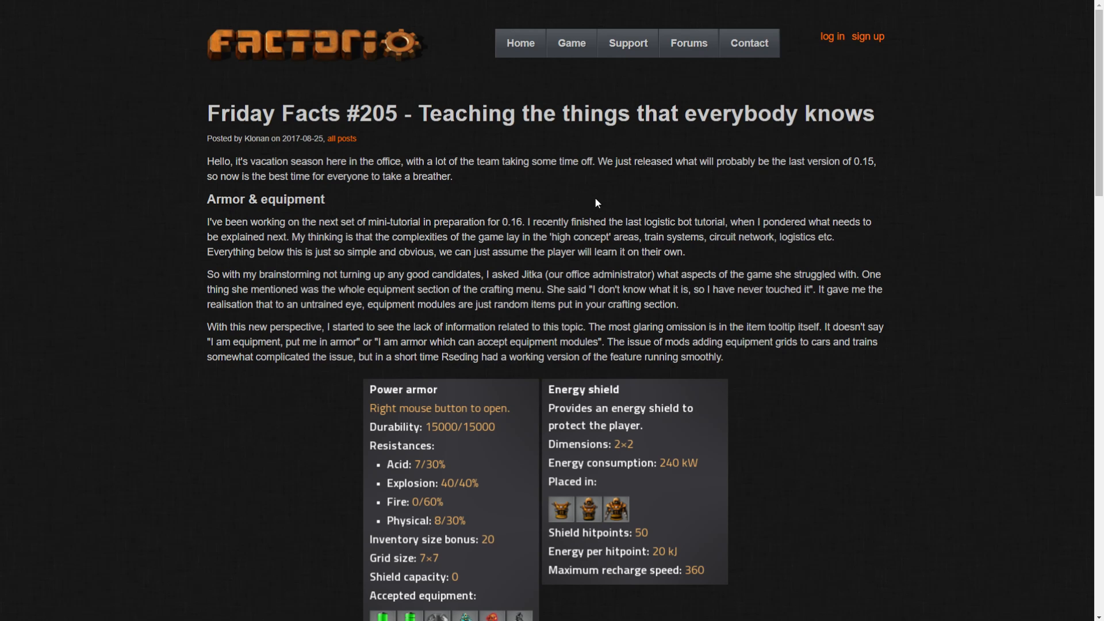
pyautogui.moveTo(763, 188)
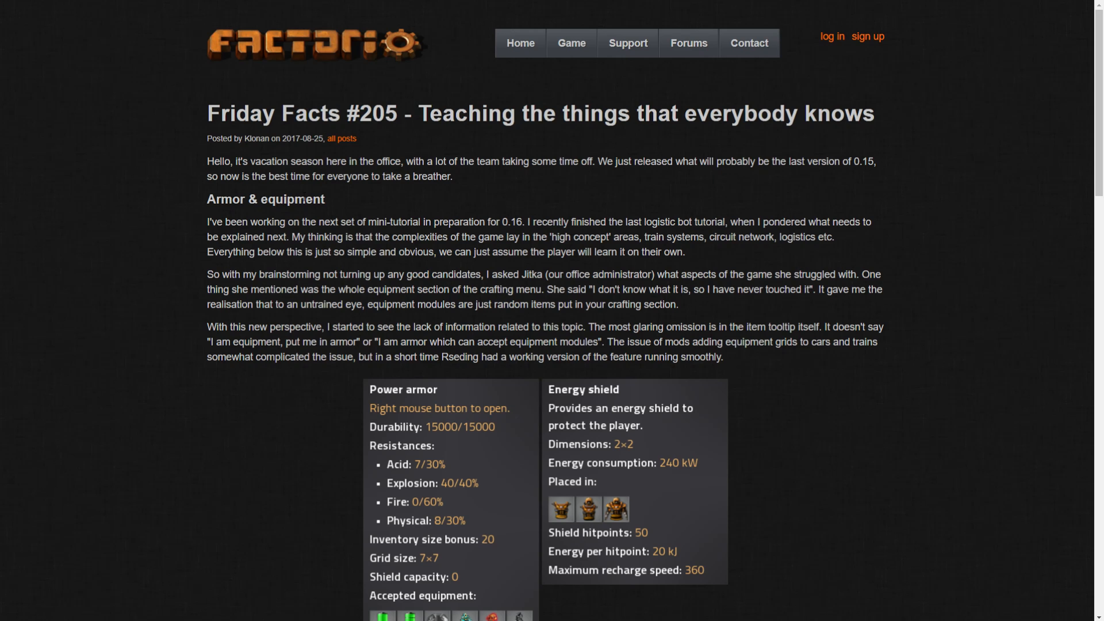
pyautogui.moveTo(462, 186)
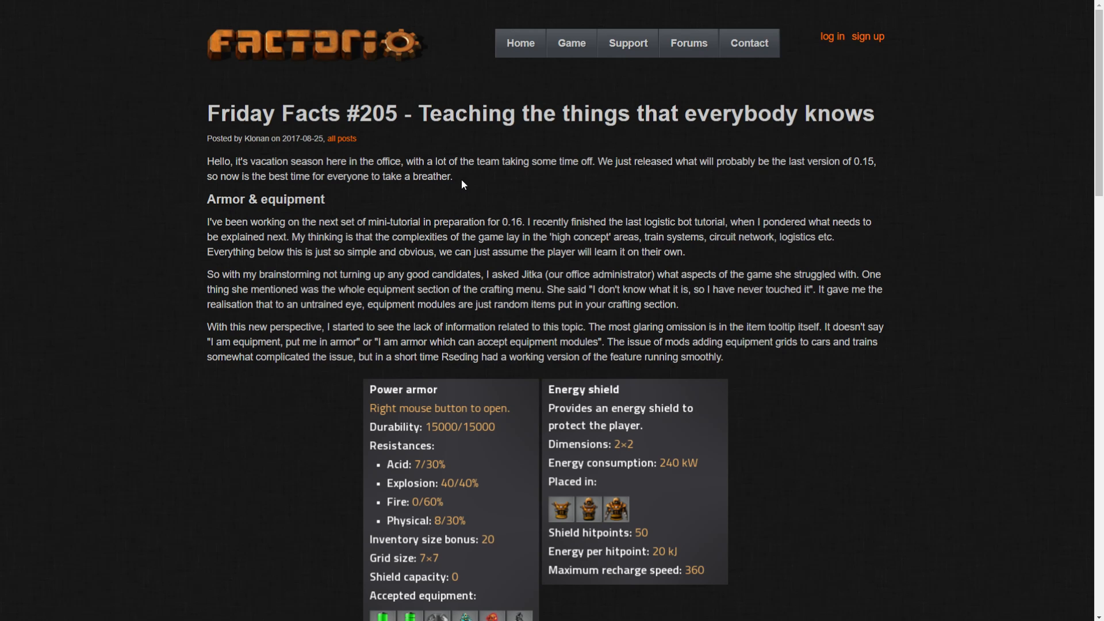
pyautogui.moveTo(339, 200)
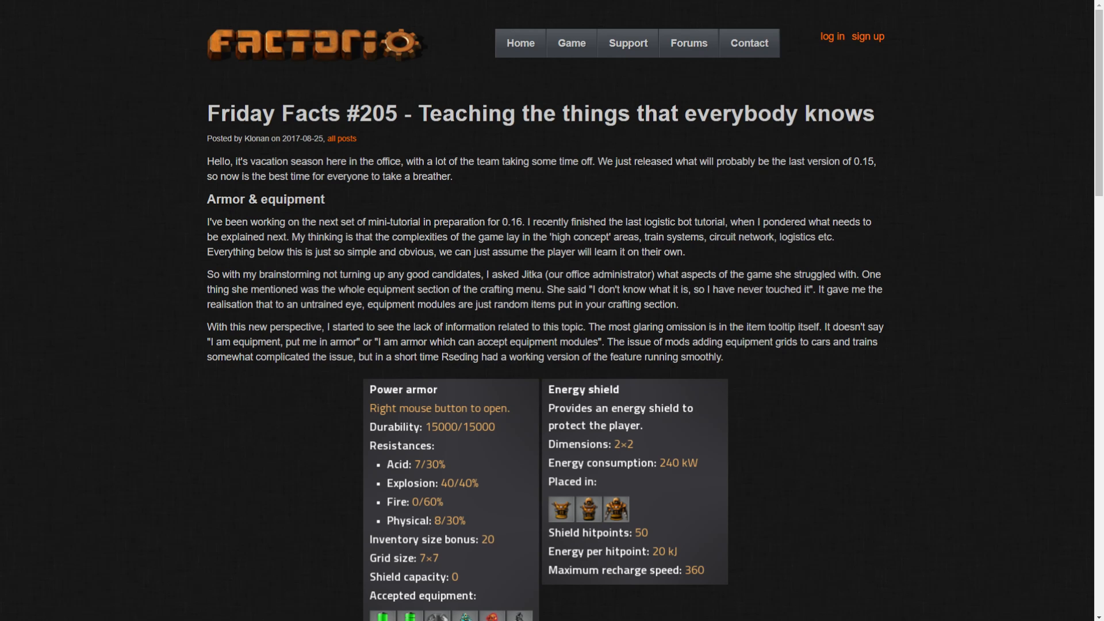
pyautogui.moveTo(861, 239)
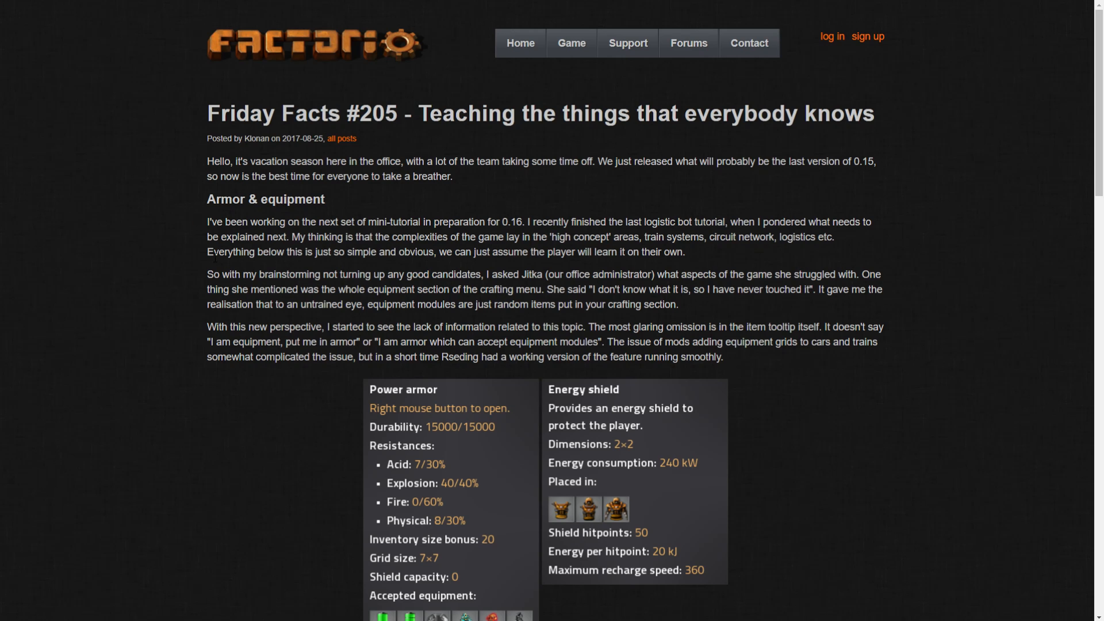
pyautogui.moveTo(387, 264)
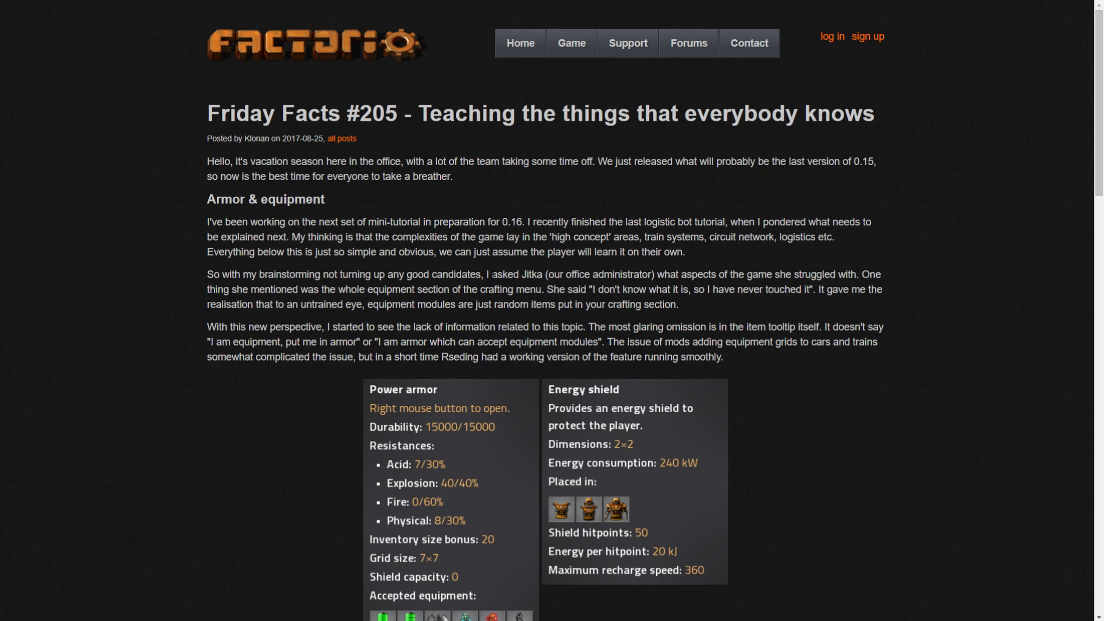
pyautogui.moveTo(651, 319)
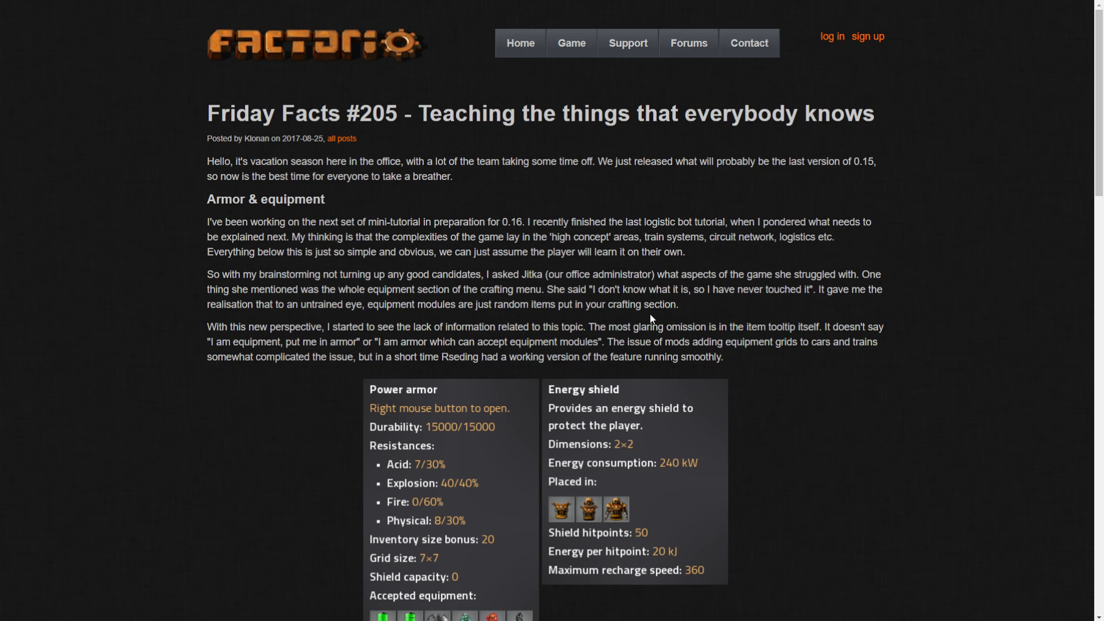
pyautogui.moveTo(707, 310)
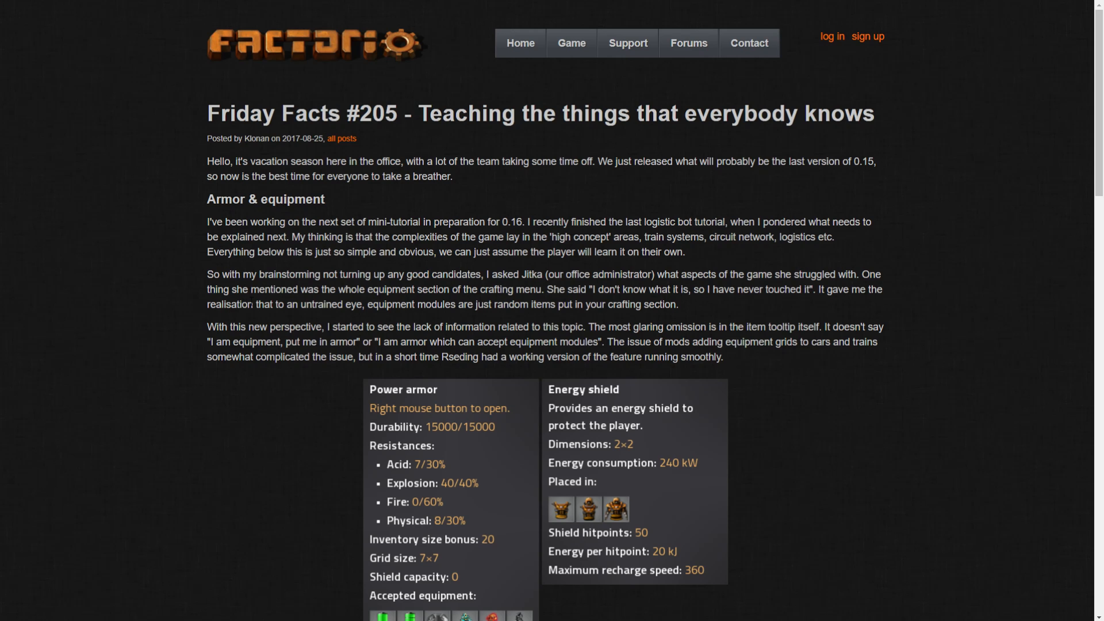
pyautogui.moveTo(738, 311)
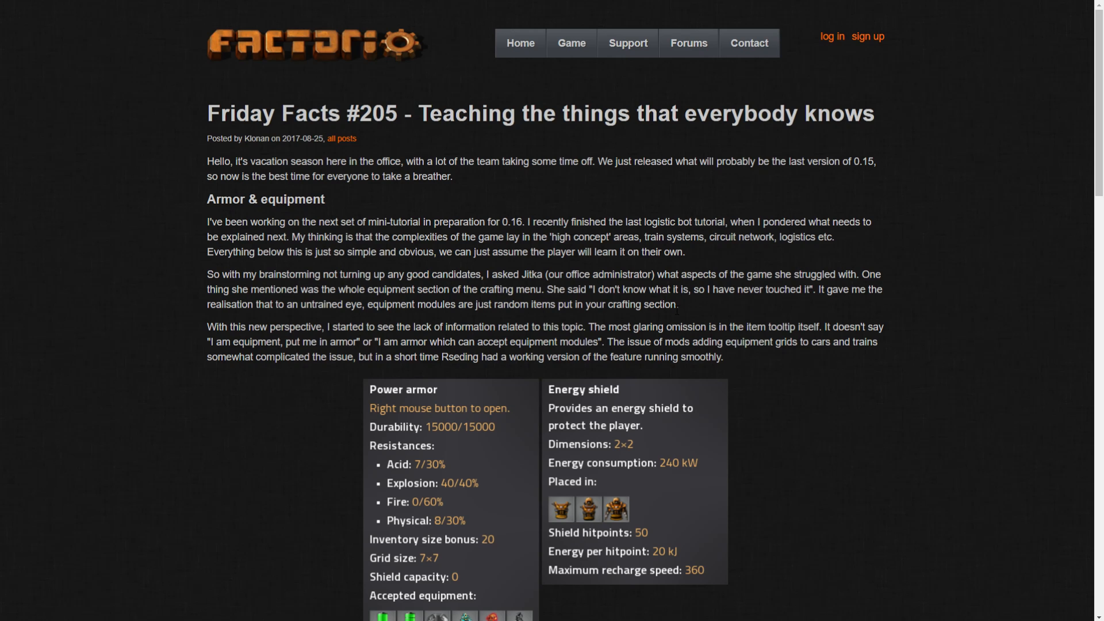
pyautogui.moveTo(689, 314)
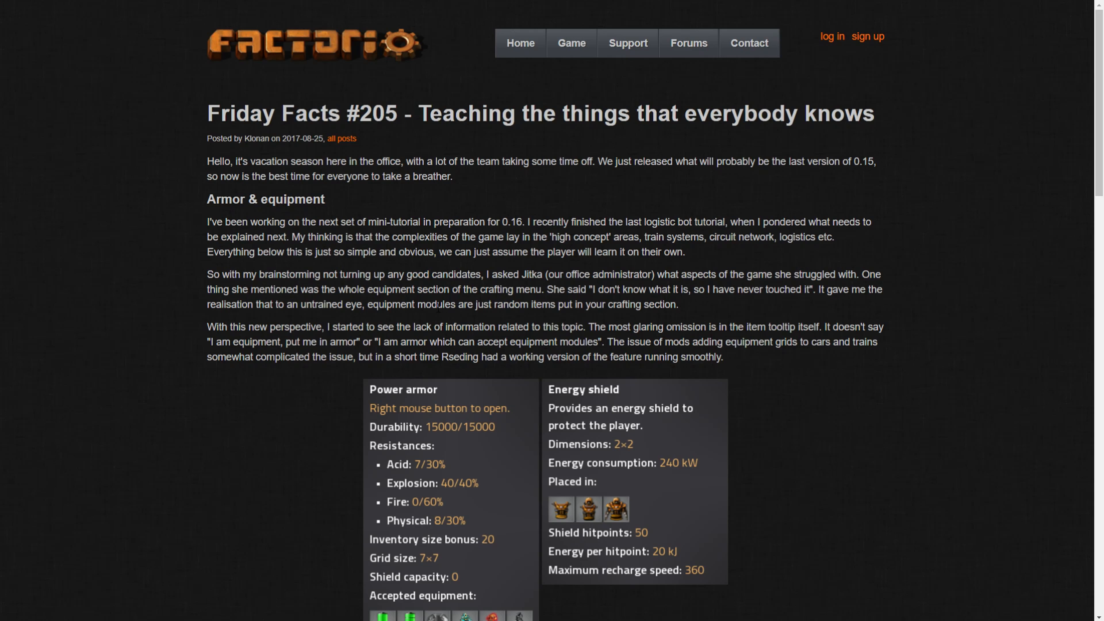
pyautogui.moveTo(298, 302)
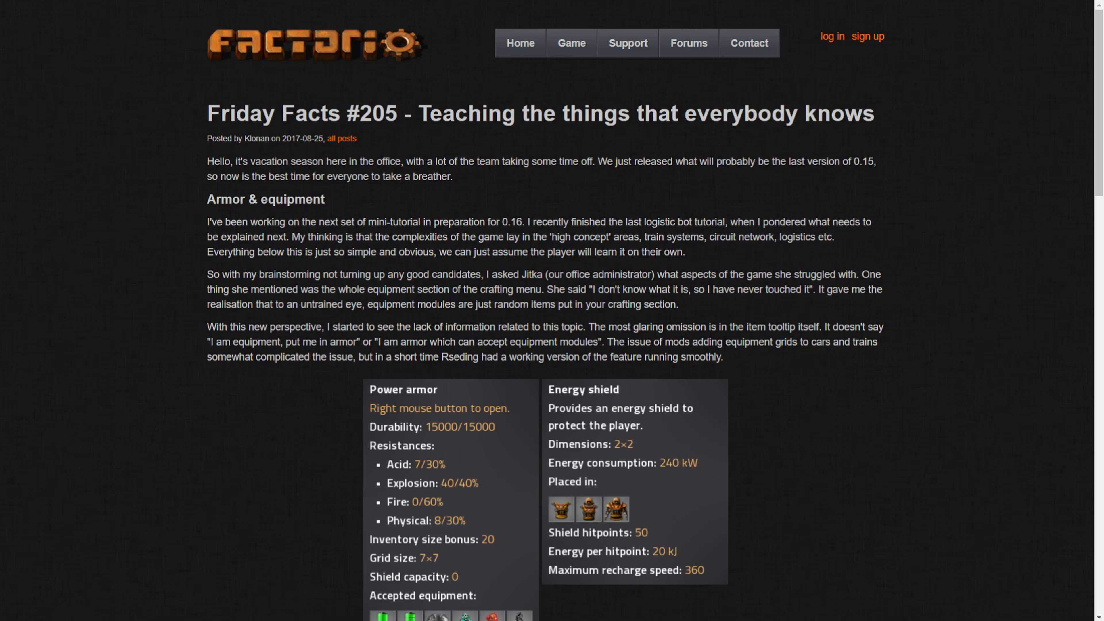
pyautogui.moveTo(596, 353)
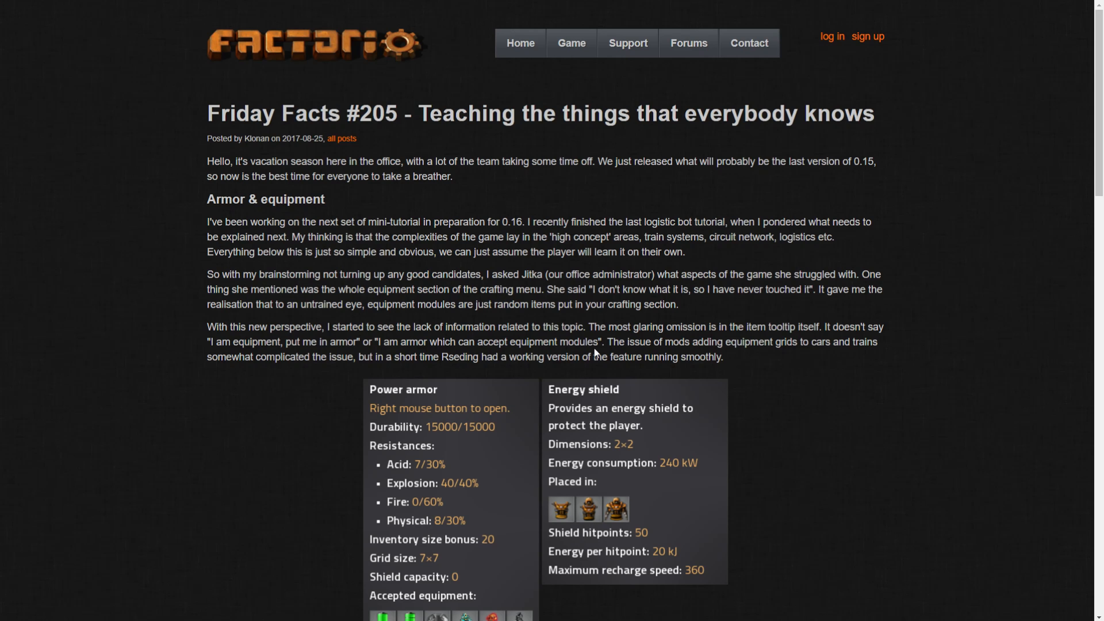
pyautogui.moveTo(718, 414)
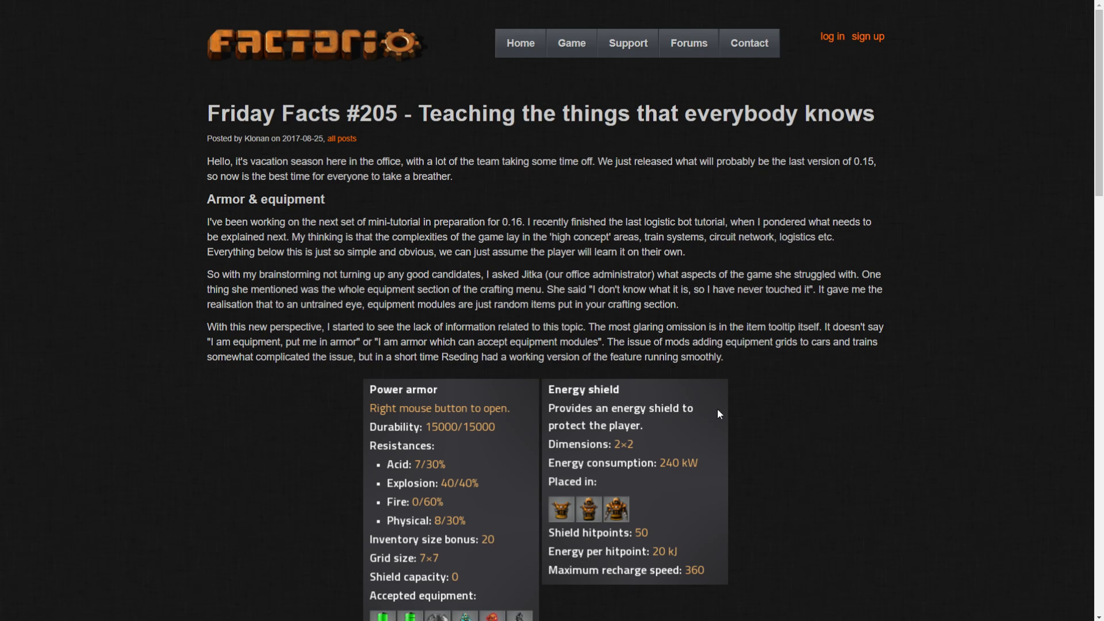
pyautogui.moveTo(746, 381)
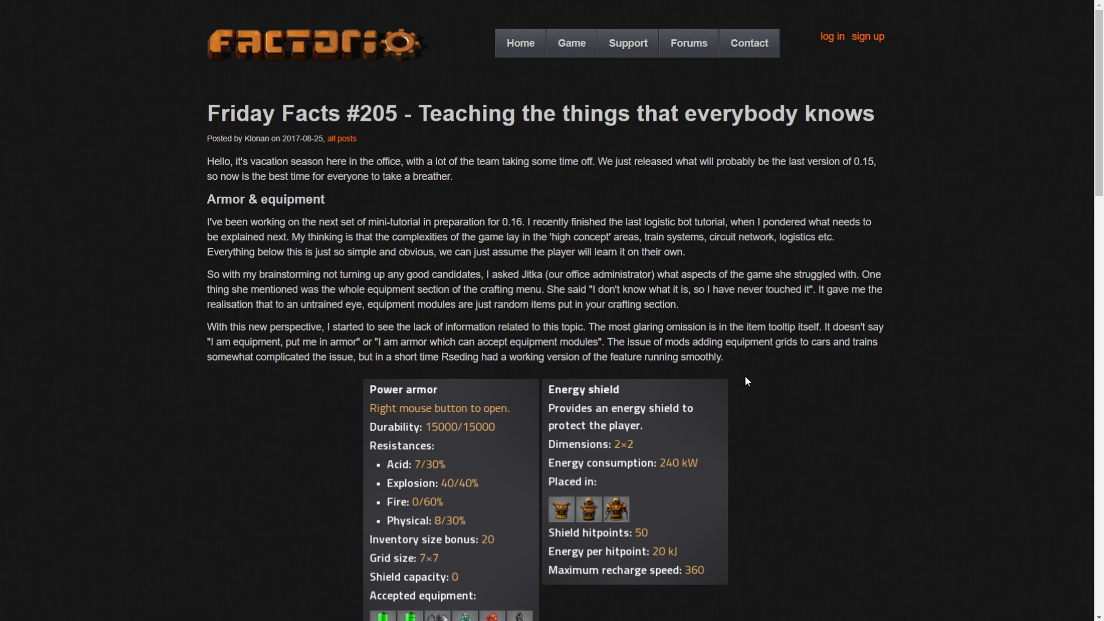
pyautogui.moveTo(750, 382)
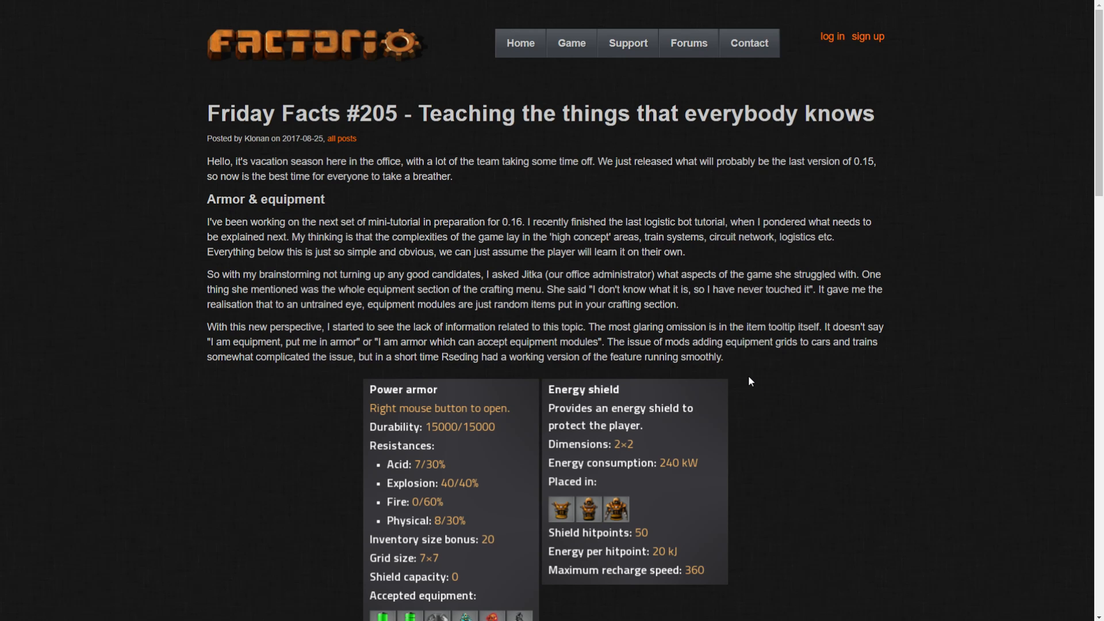
pyautogui.moveTo(728, 362)
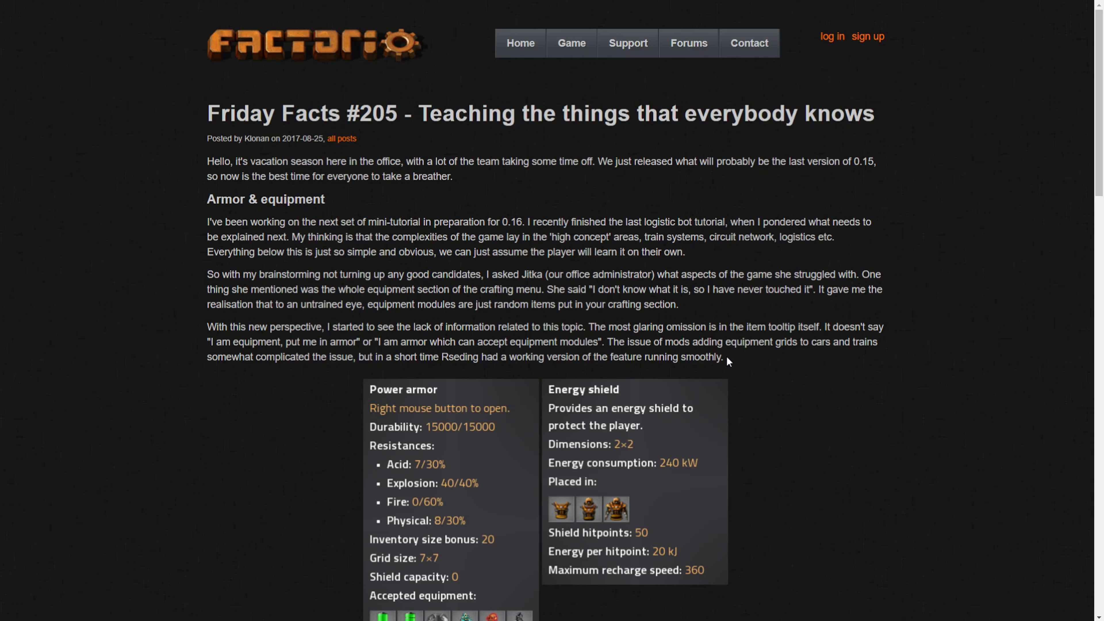
pyautogui.moveTo(736, 365)
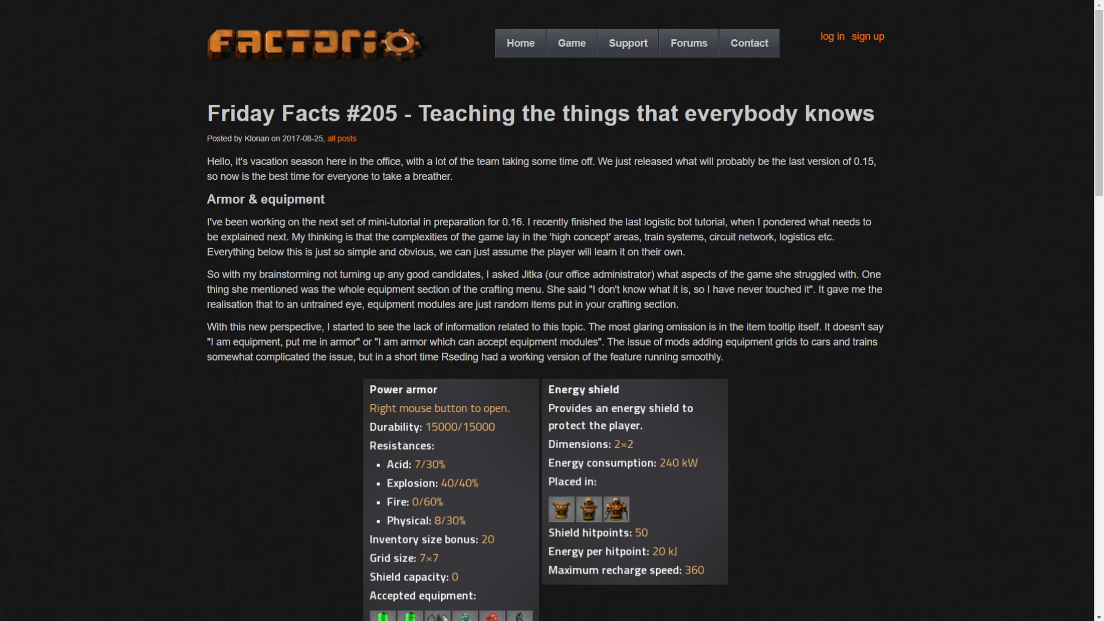
pyautogui.moveTo(752, 364)
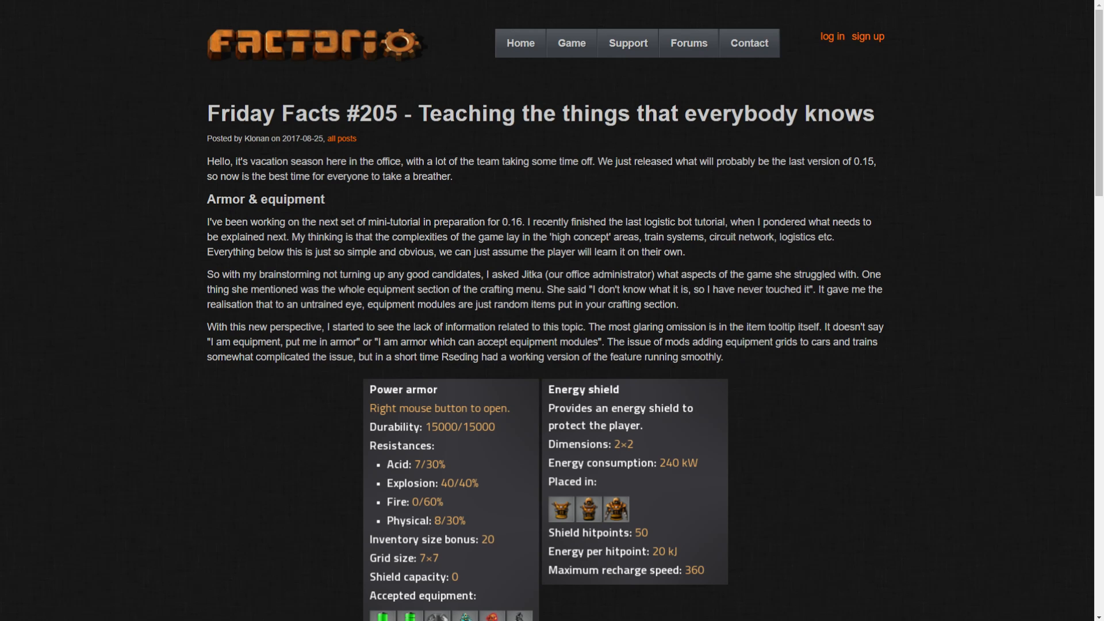
pyautogui.moveTo(706, 353)
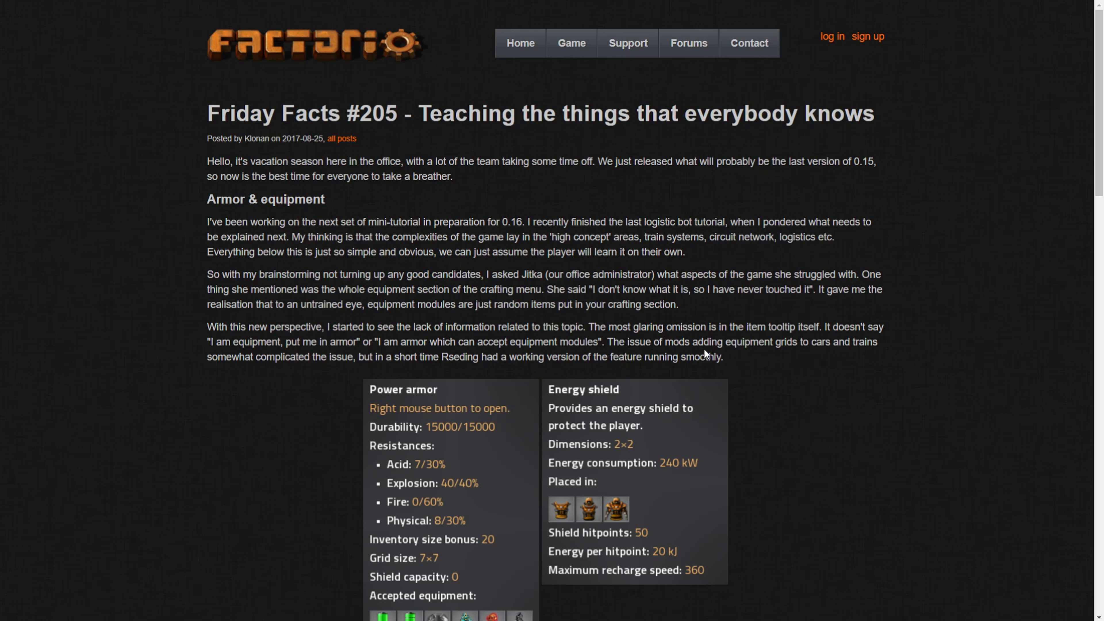
pyautogui.moveTo(356, 409)
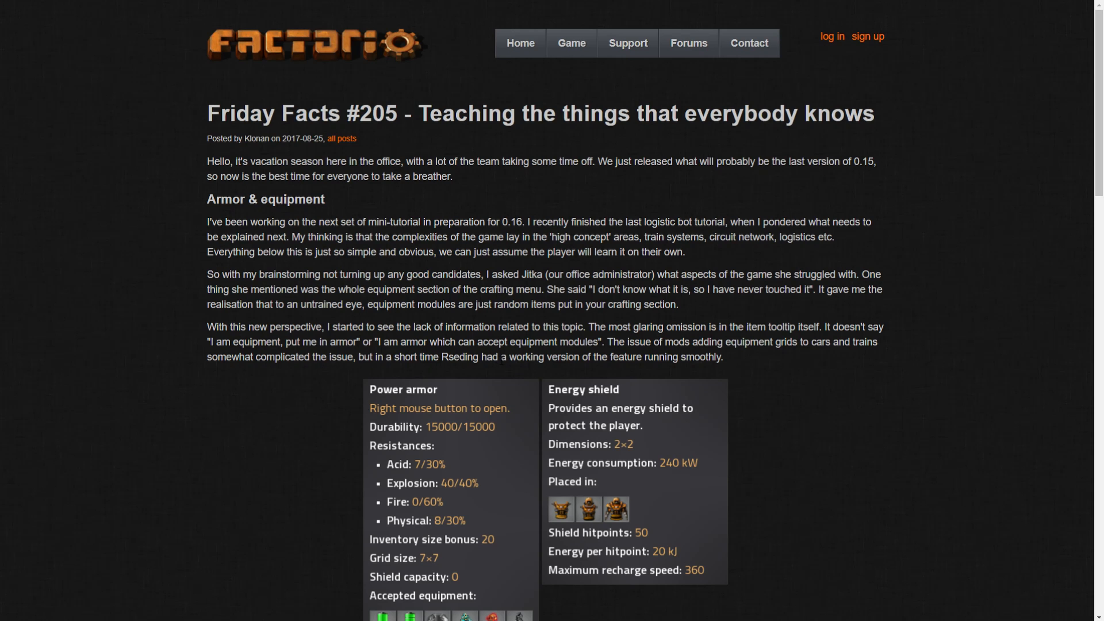
# Step: Scroll past the Power armor and Energy shield tooltip images to the Mod dependencies heading
pyautogui.scroll(-3)
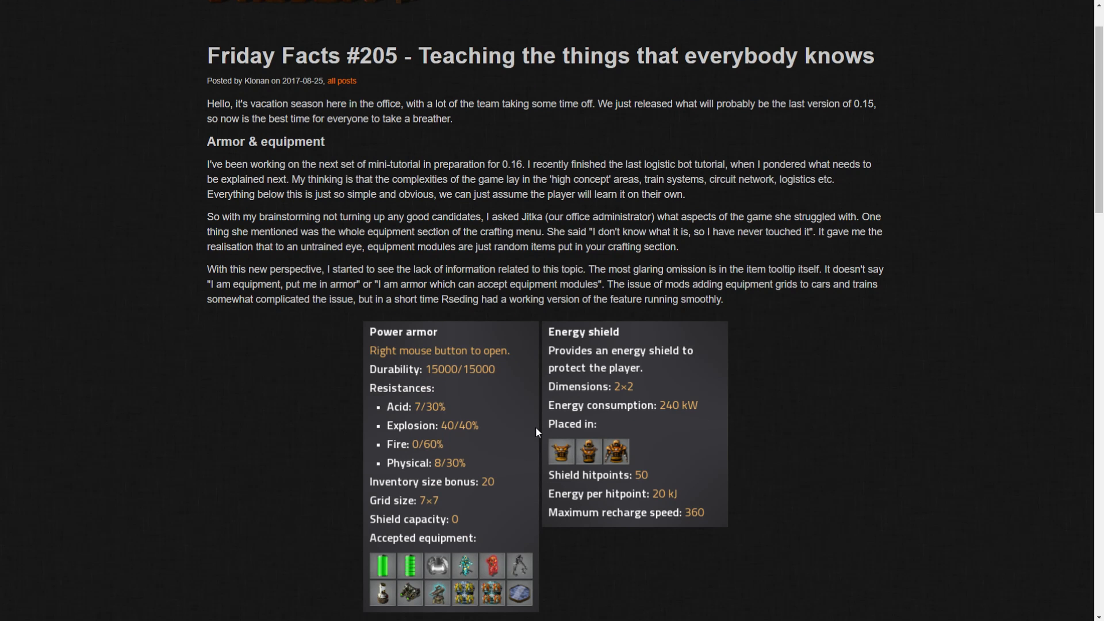
pyautogui.scroll(-3)
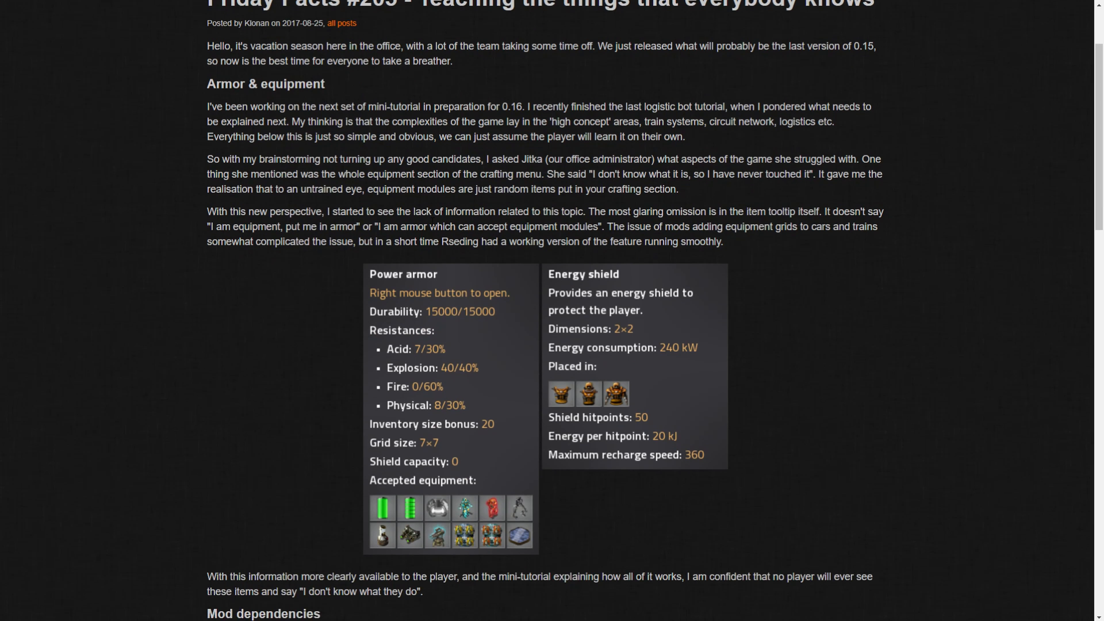
pyautogui.moveTo(569, 353)
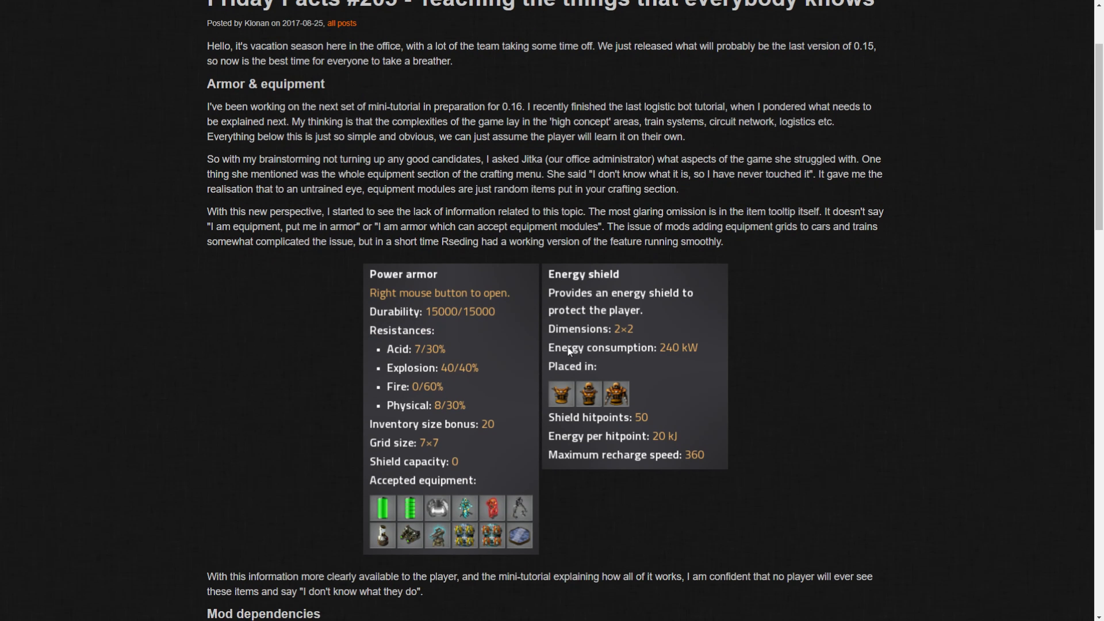
pyautogui.moveTo(484, 511)
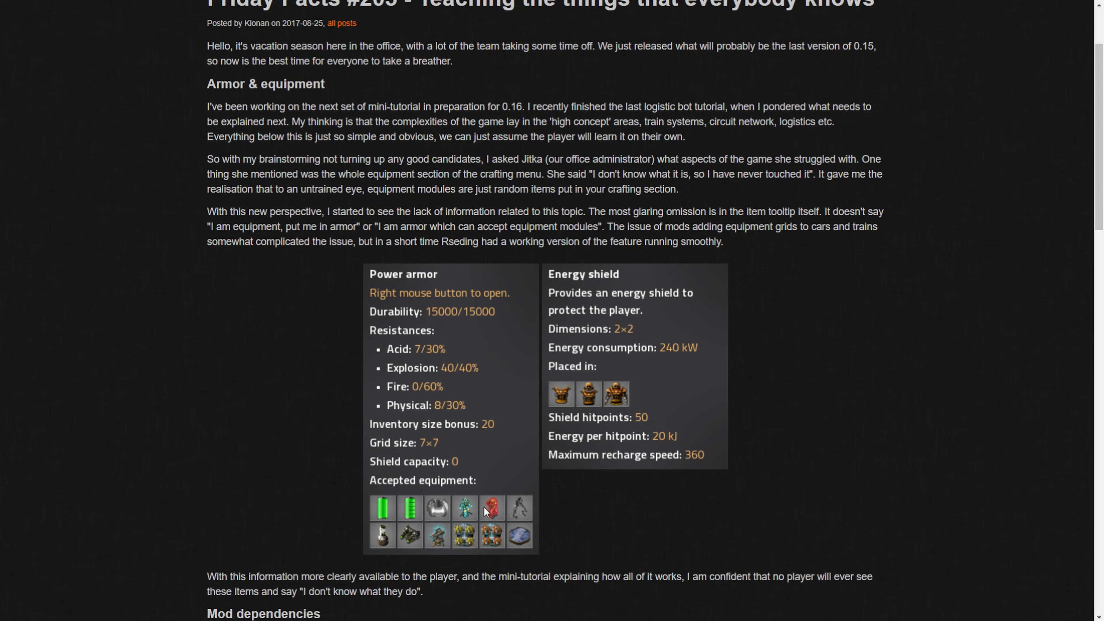
pyautogui.moveTo(604, 526)
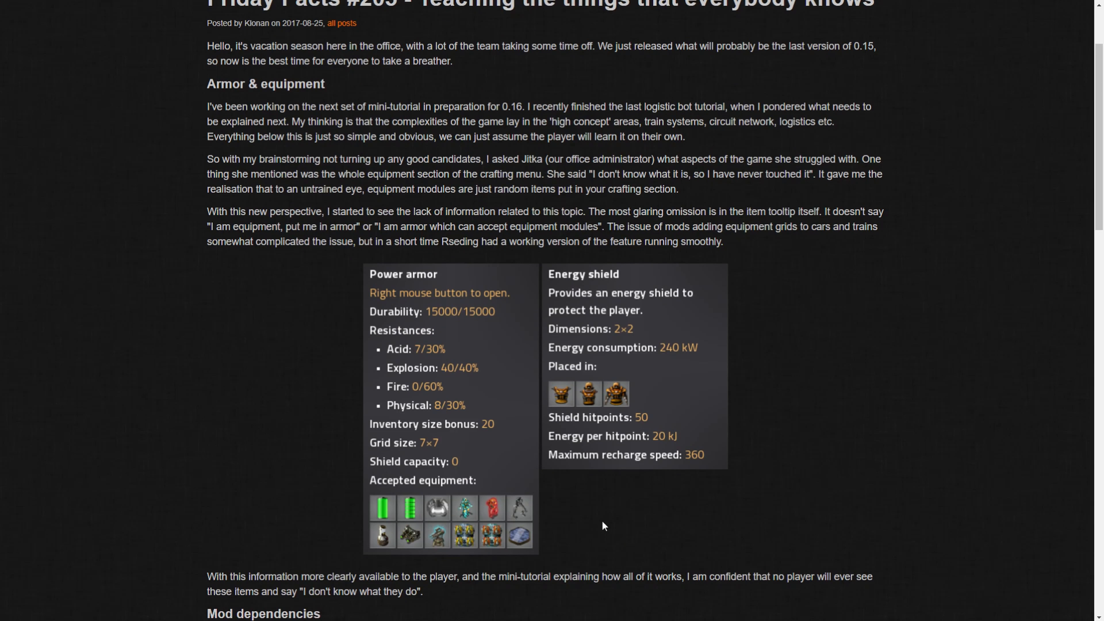
pyautogui.moveTo(687, 526)
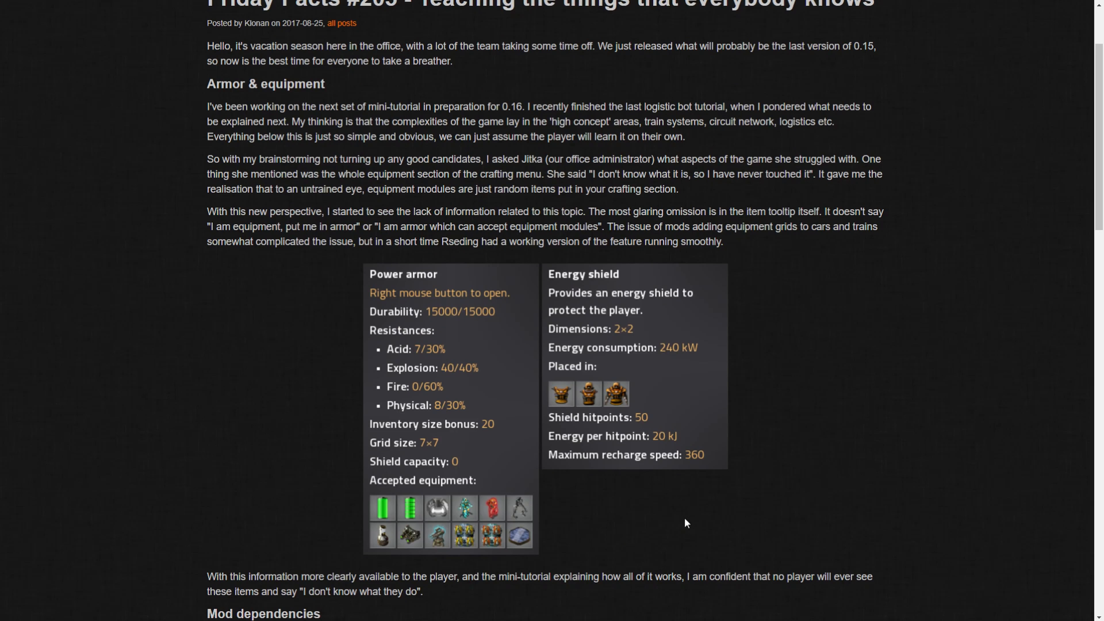
pyautogui.moveTo(416, 526)
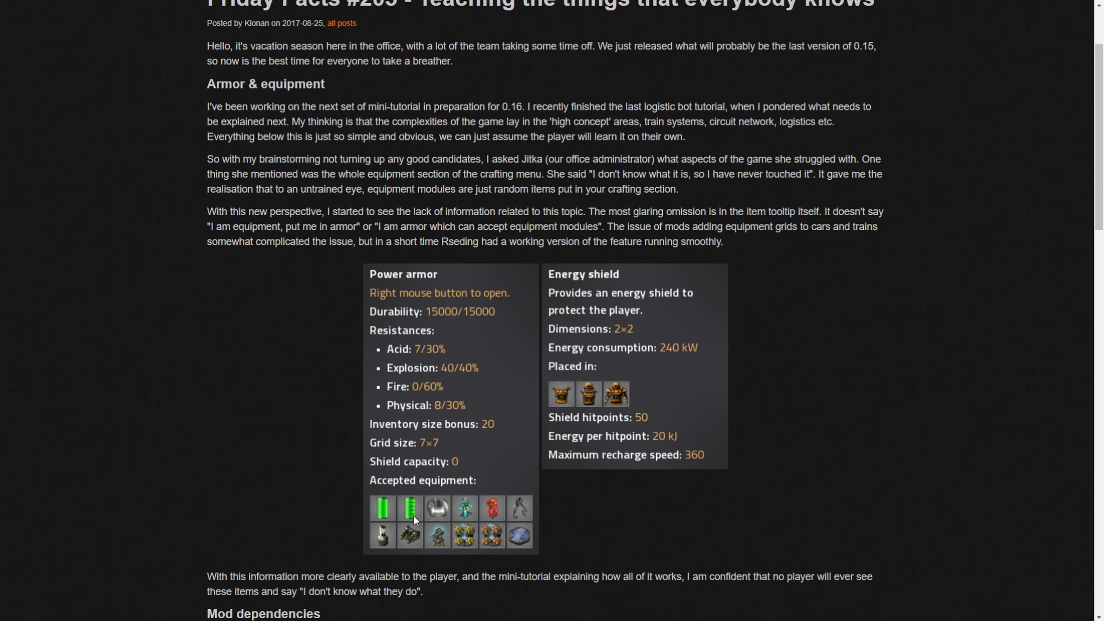
pyautogui.moveTo(425, 524)
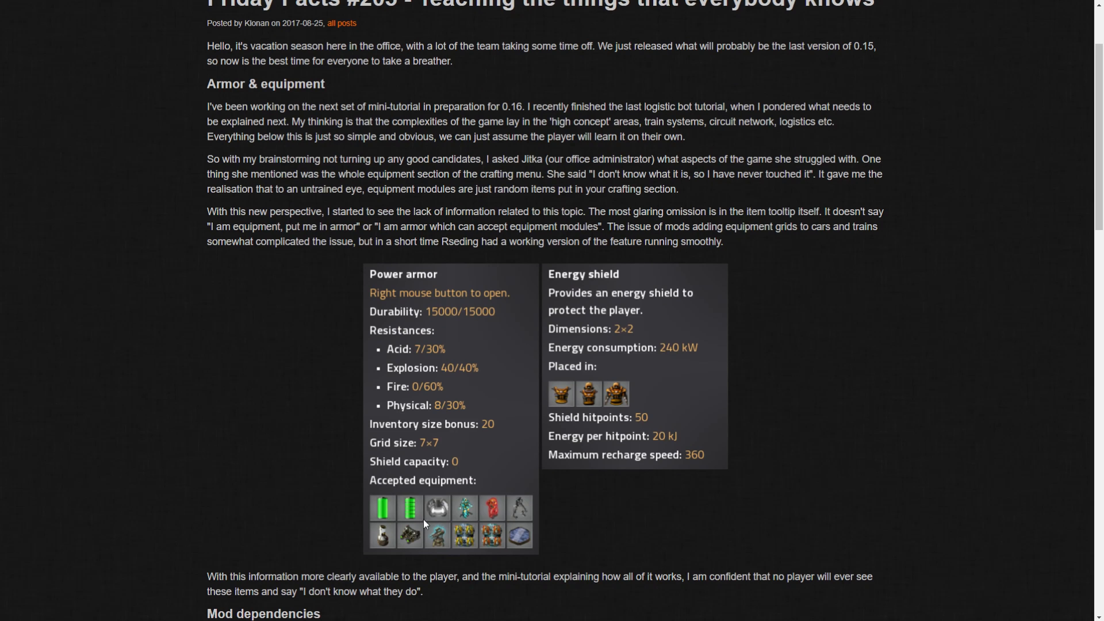
pyautogui.moveTo(501, 515)
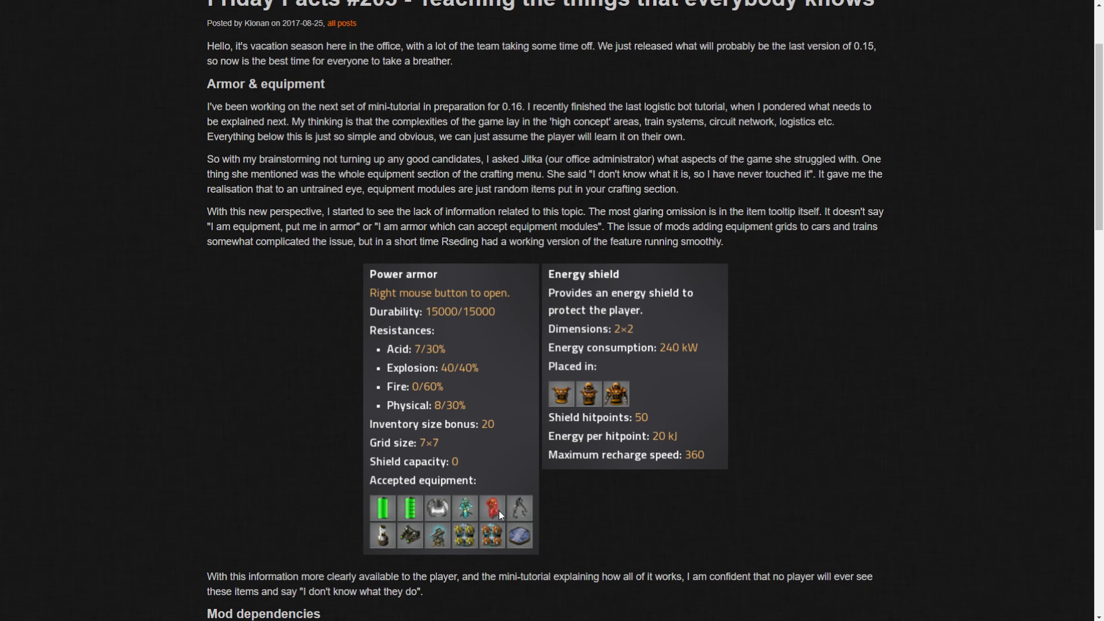
pyautogui.moveTo(498, 479)
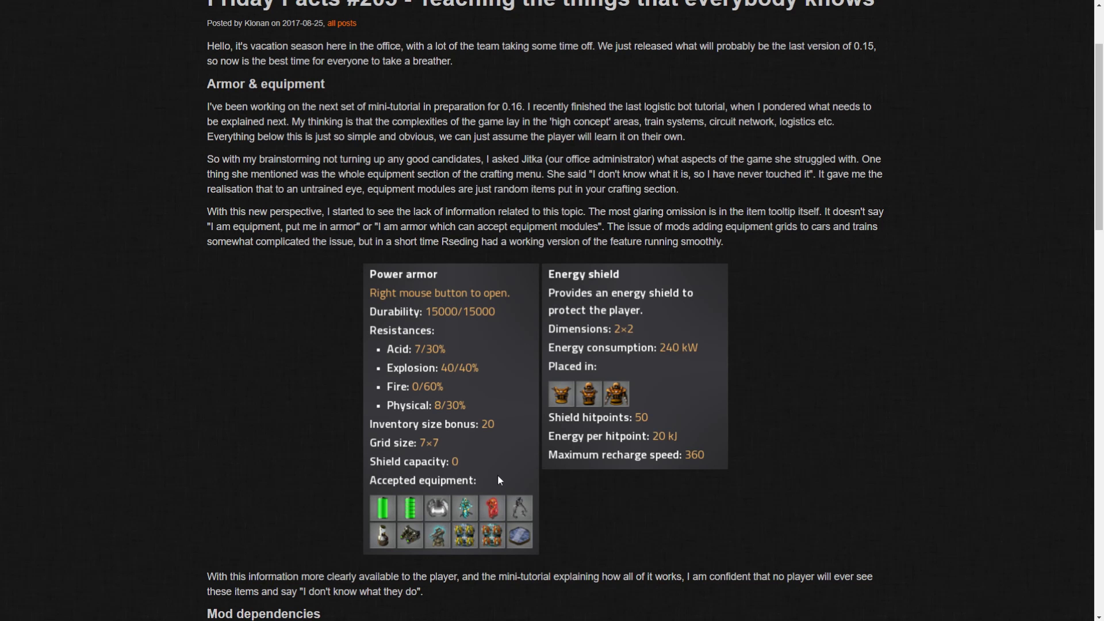
pyautogui.moveTo(462, 404)
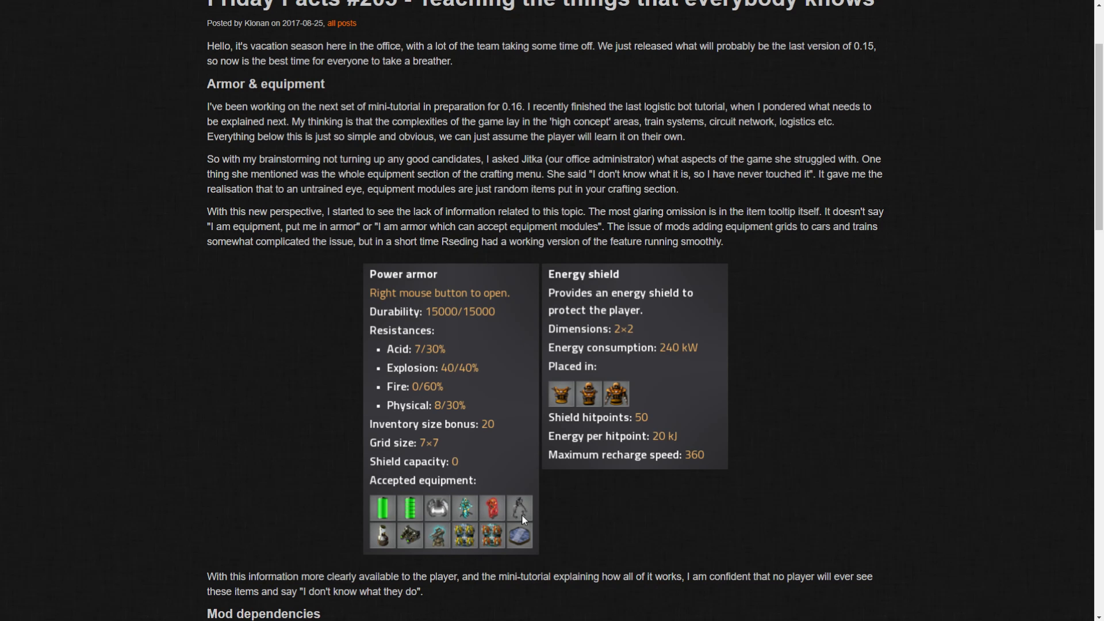
pyautogui.moveTo(663, 520)
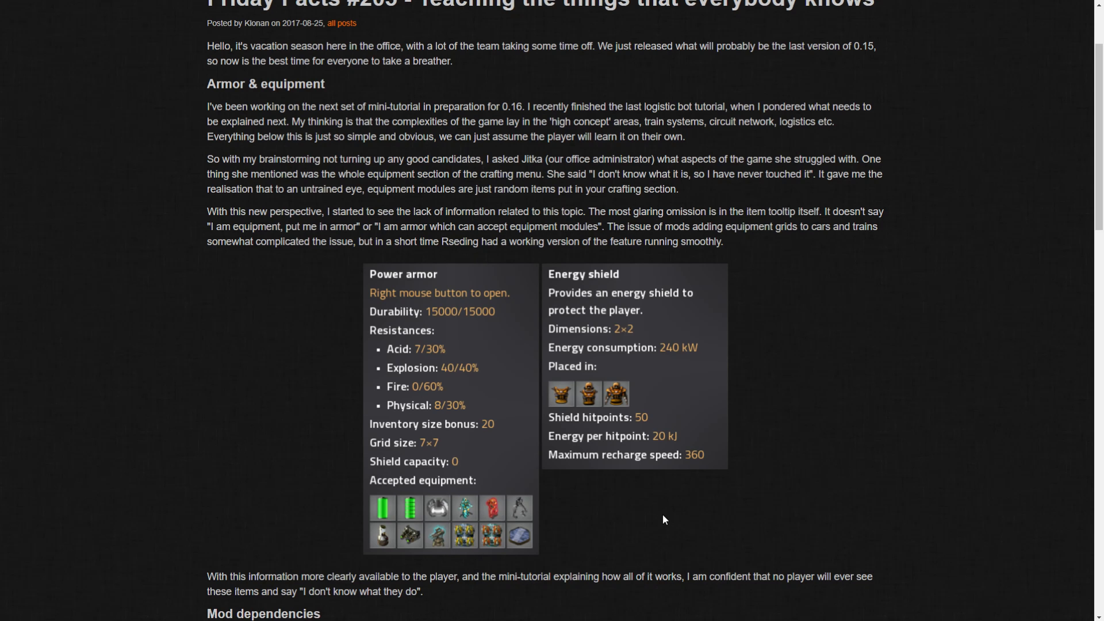
pyautogui.moveTo(512, 530)
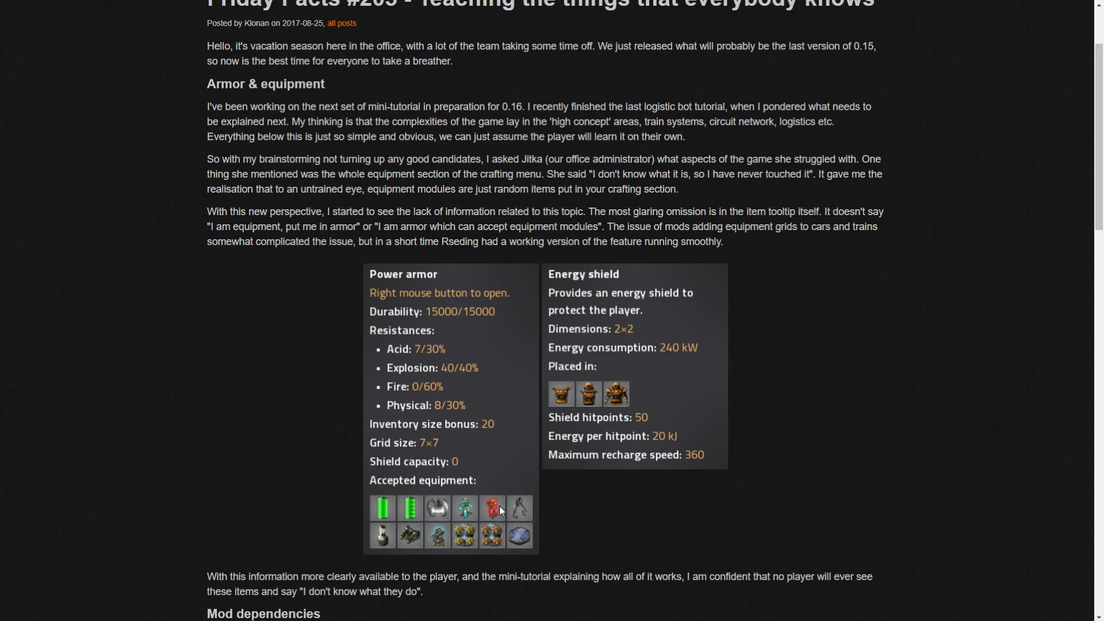
pyautogui.moveTo(528, 516)
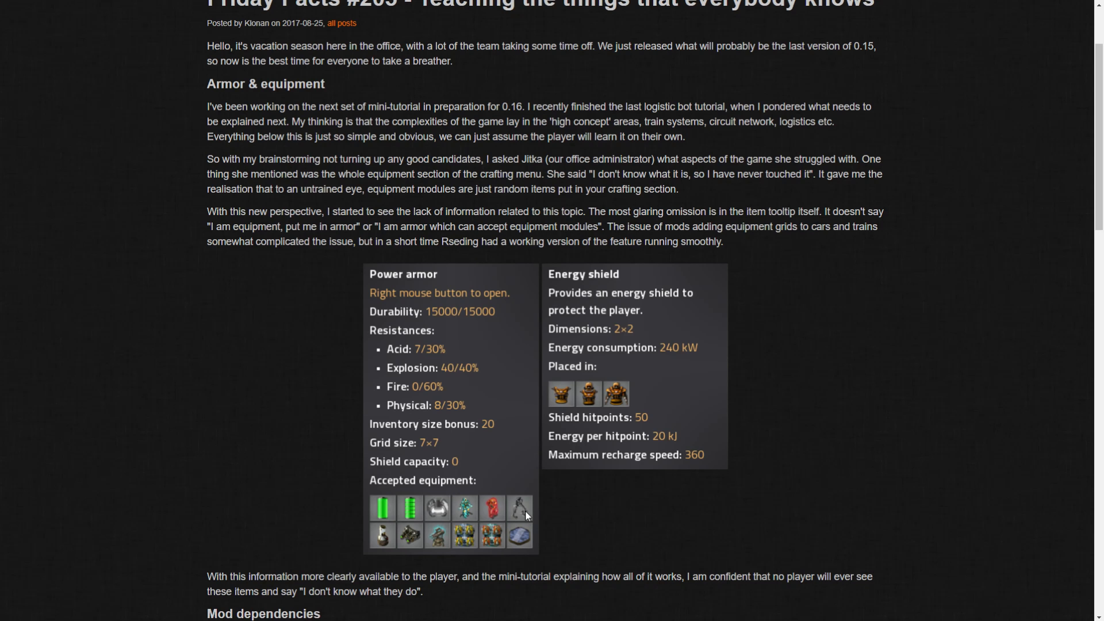
pyautogui.moveTo(526, 518)
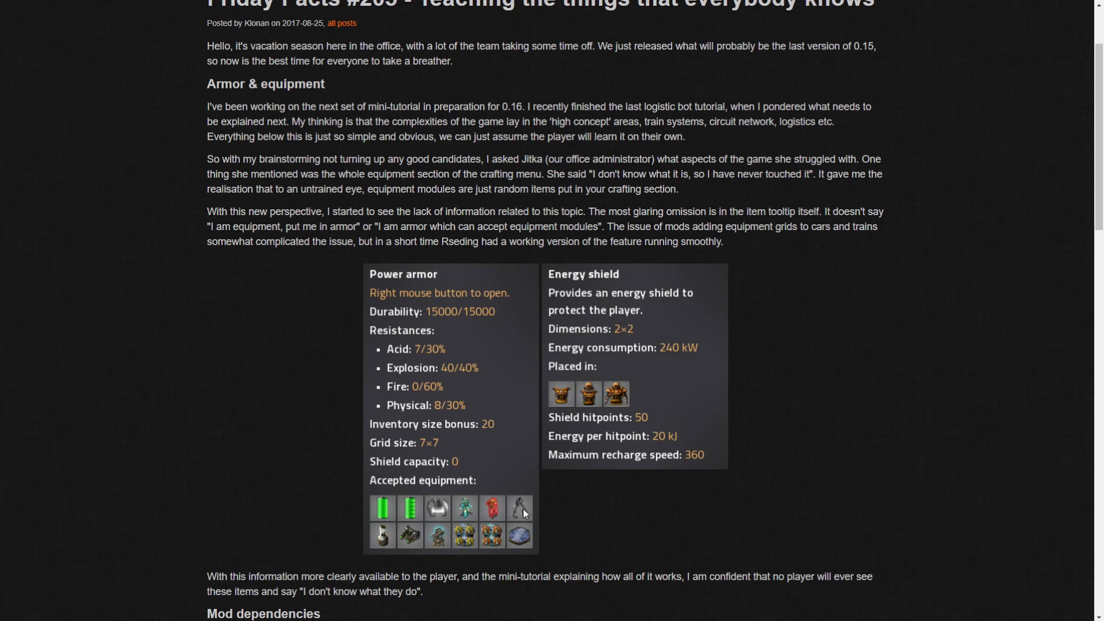
pyautogui.moveTo(607, 274)
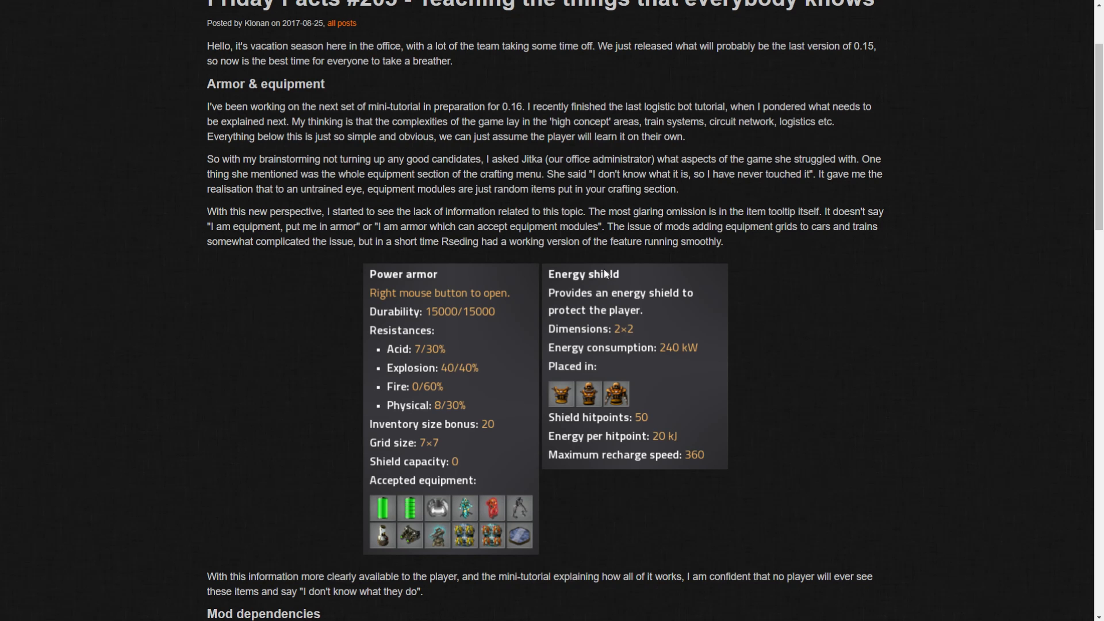
pyautogui.moveTo(596, 268)
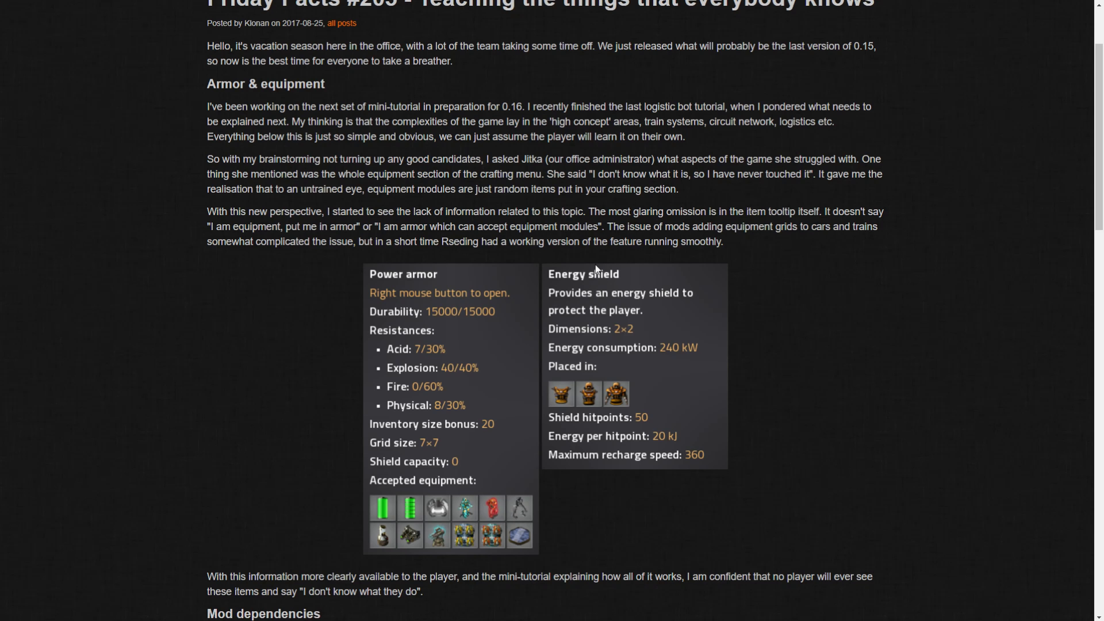
pyautogui.moveTo(597, 396)
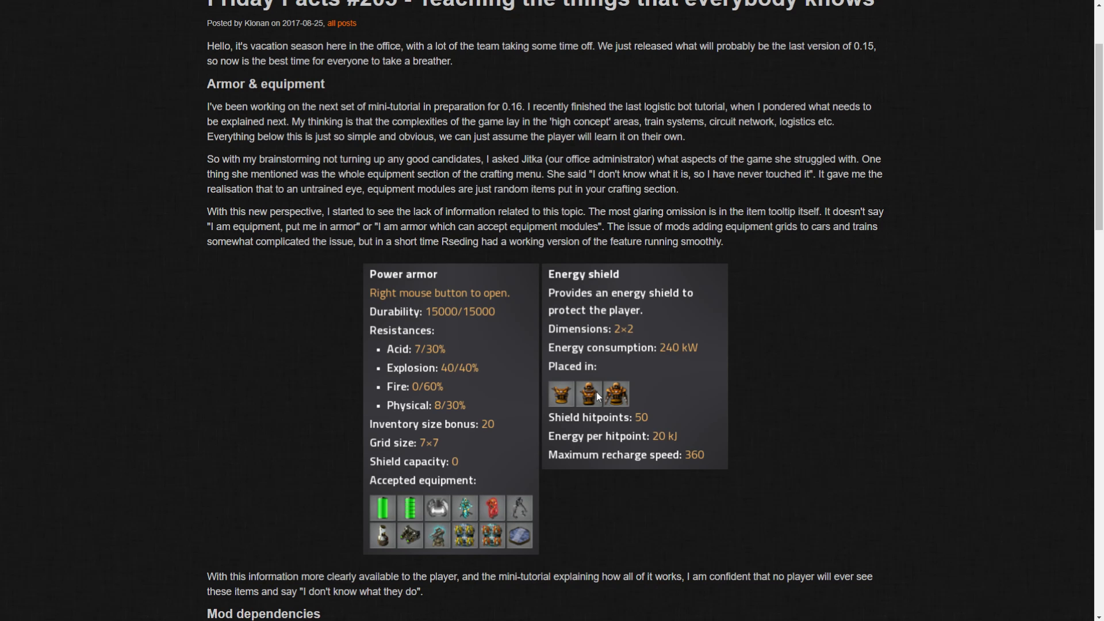
pyautogui.moveTo(629, 408)
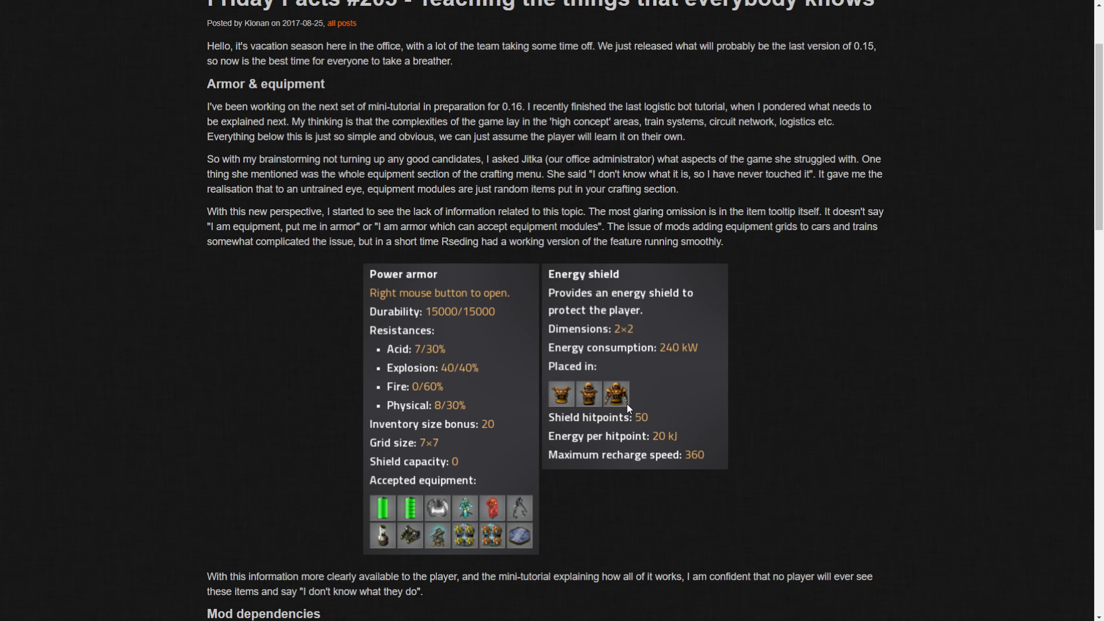
pyautogui.moveTo(573, 359)
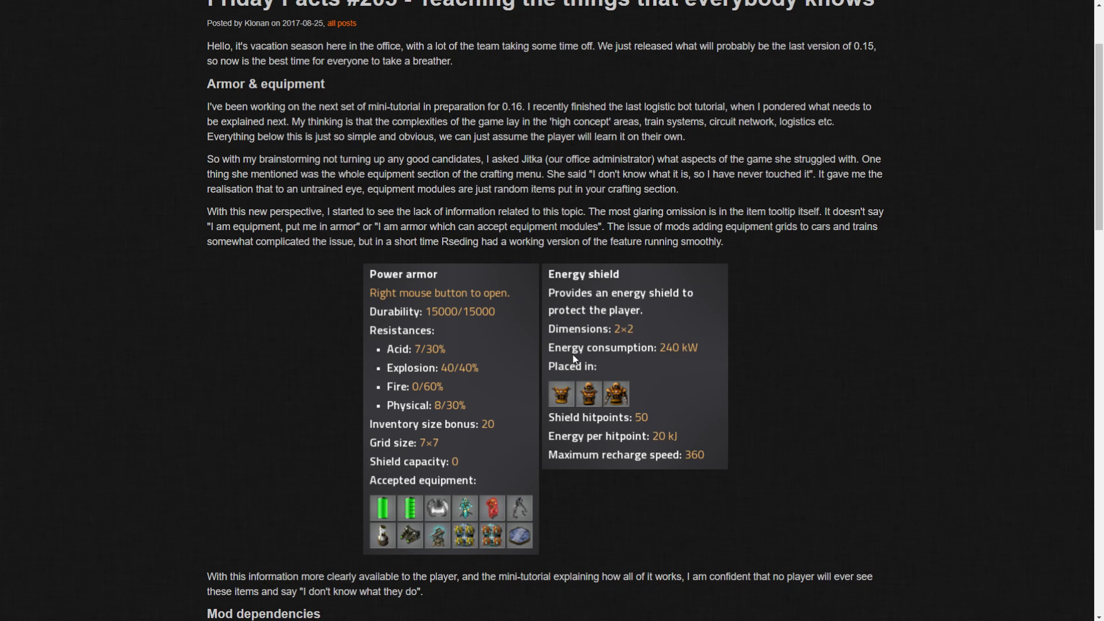
pyautogui.moveTo(659, 451)
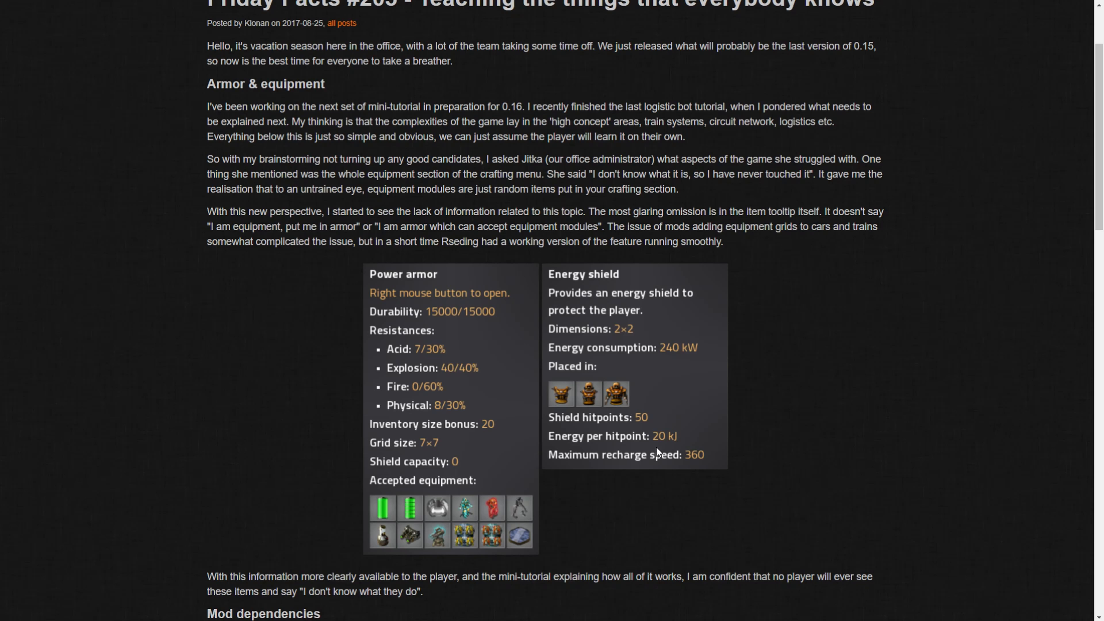
pyautogui.moveTo(624, 397)
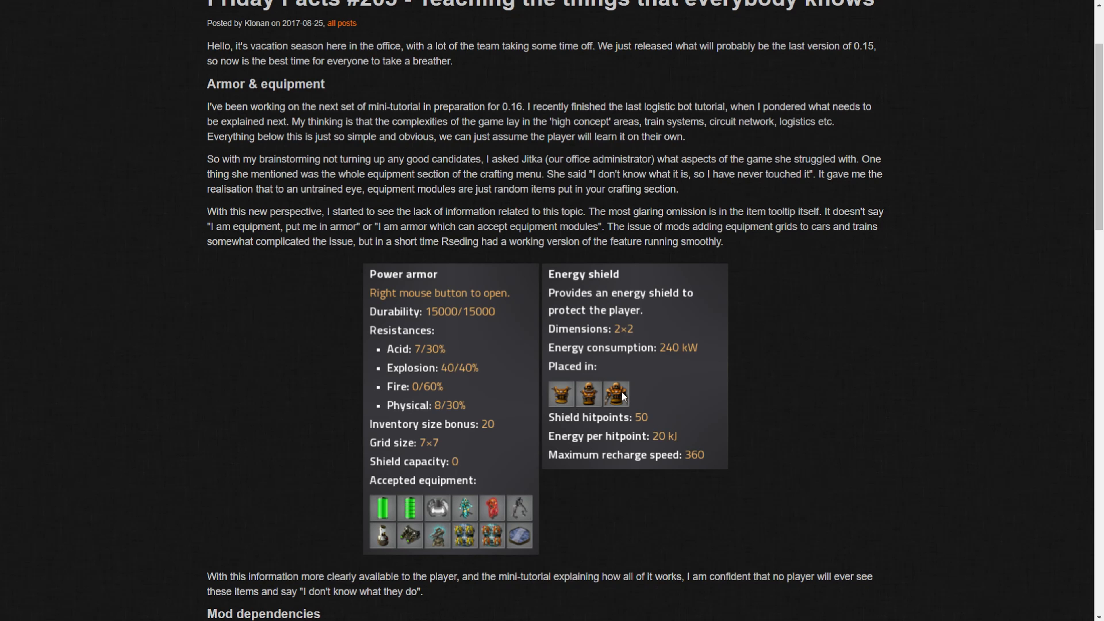
pyautogui.moveTo(709, 325)
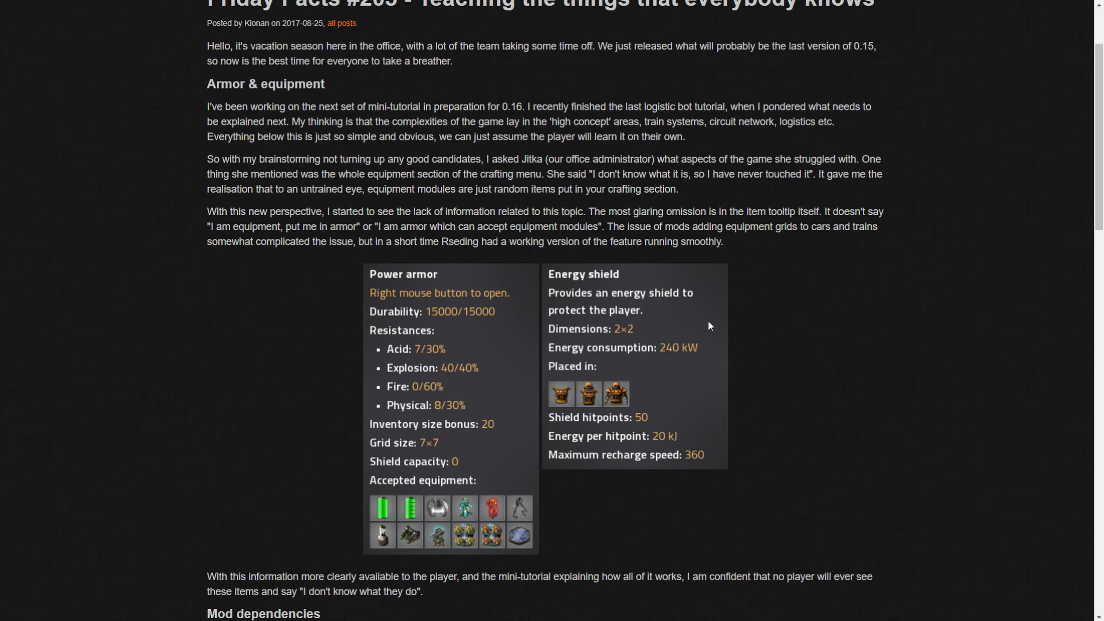
pyautogui.scroll(-3)
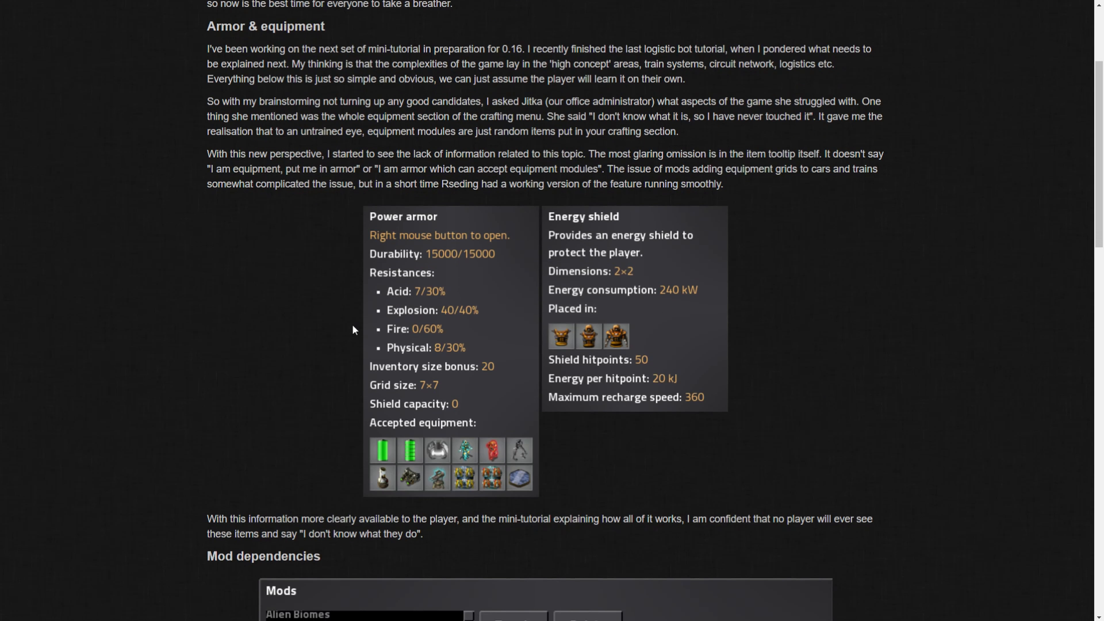
pyautogui.moveTo(477, 499)
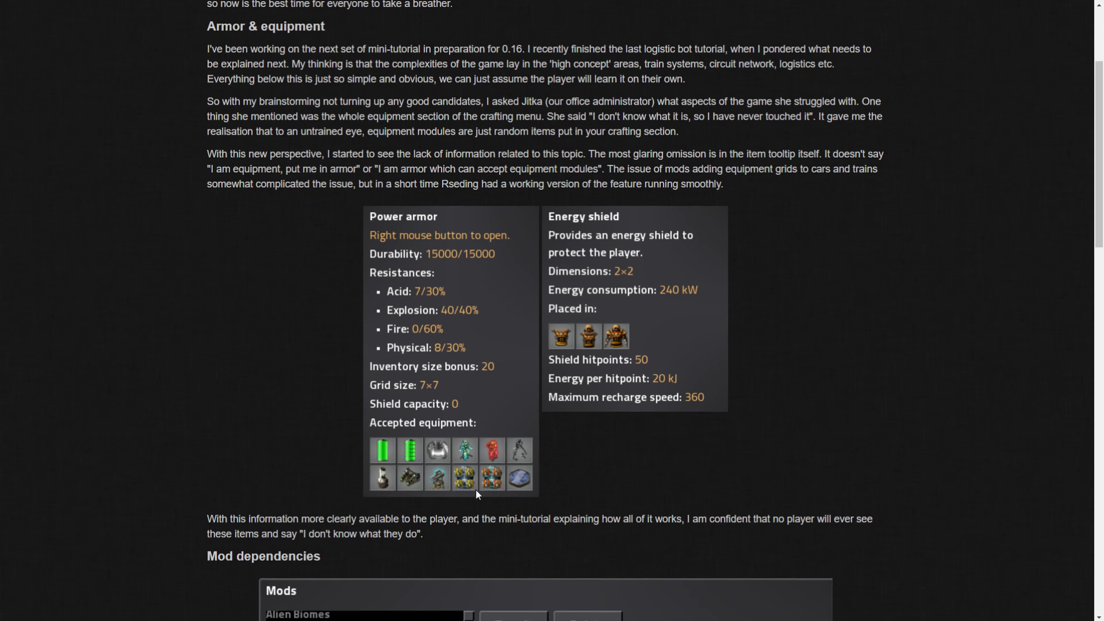
pyautogui.moveTo(627, 484)
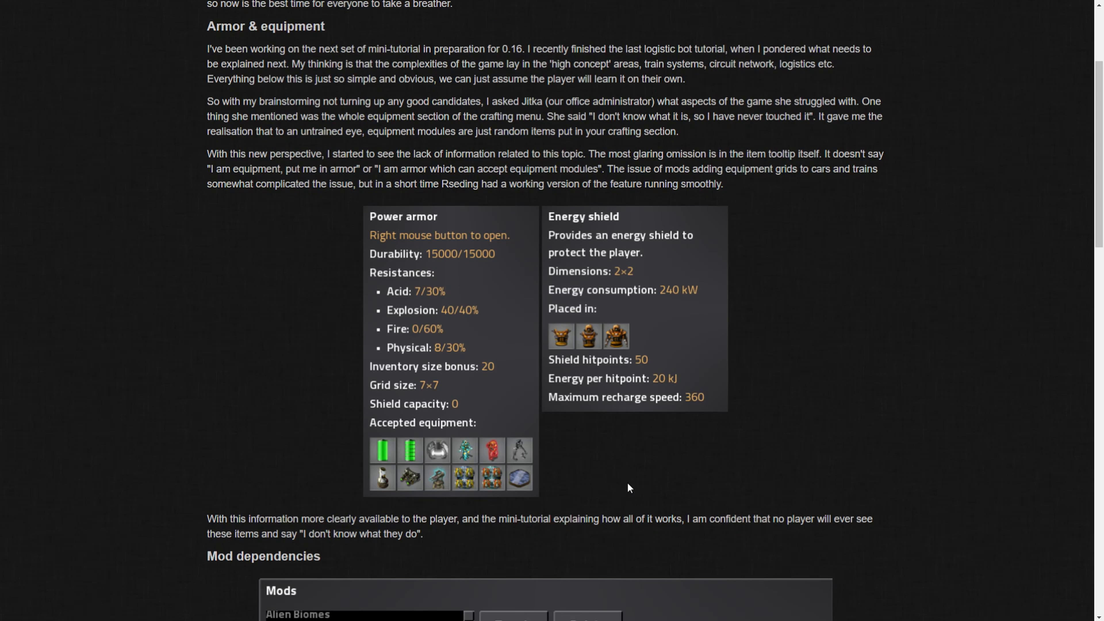
pyautogui.moveTo(628, 469)
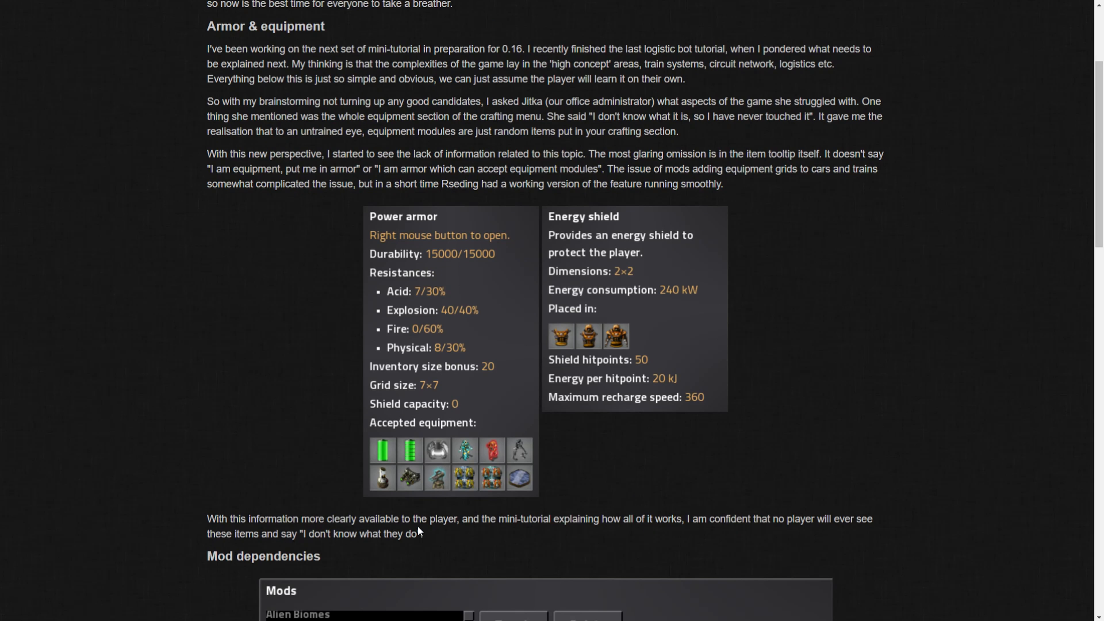
pyautogui.moveTo(589, 537)
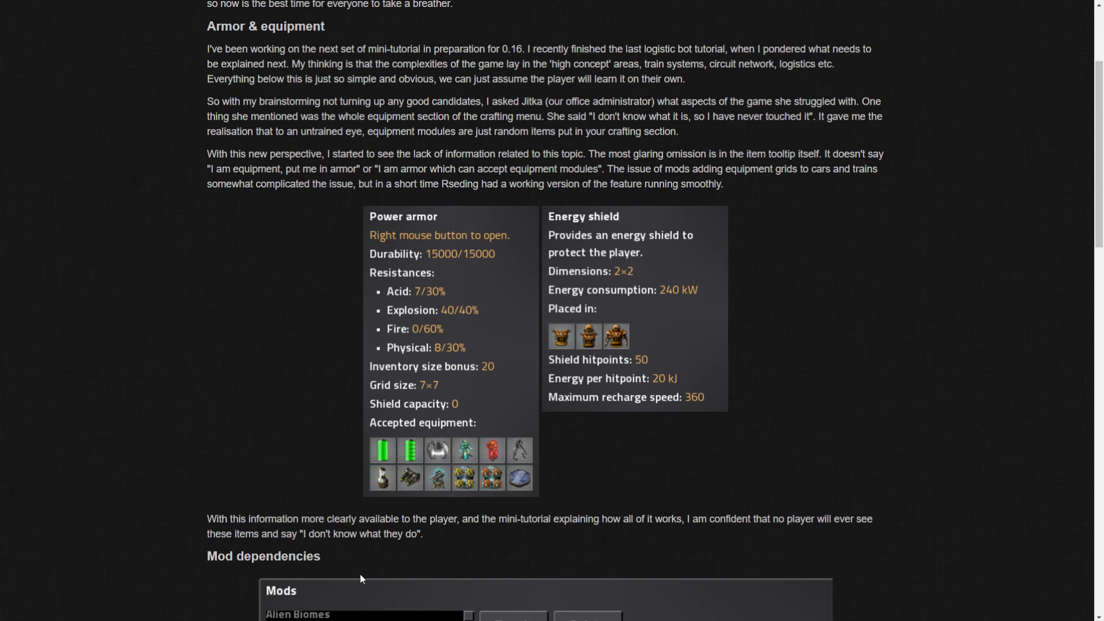
# Step: Scroll through the first Mods screenshot and the orange optional-dependency explanation to the second image
pyautogui.scroll(-3)
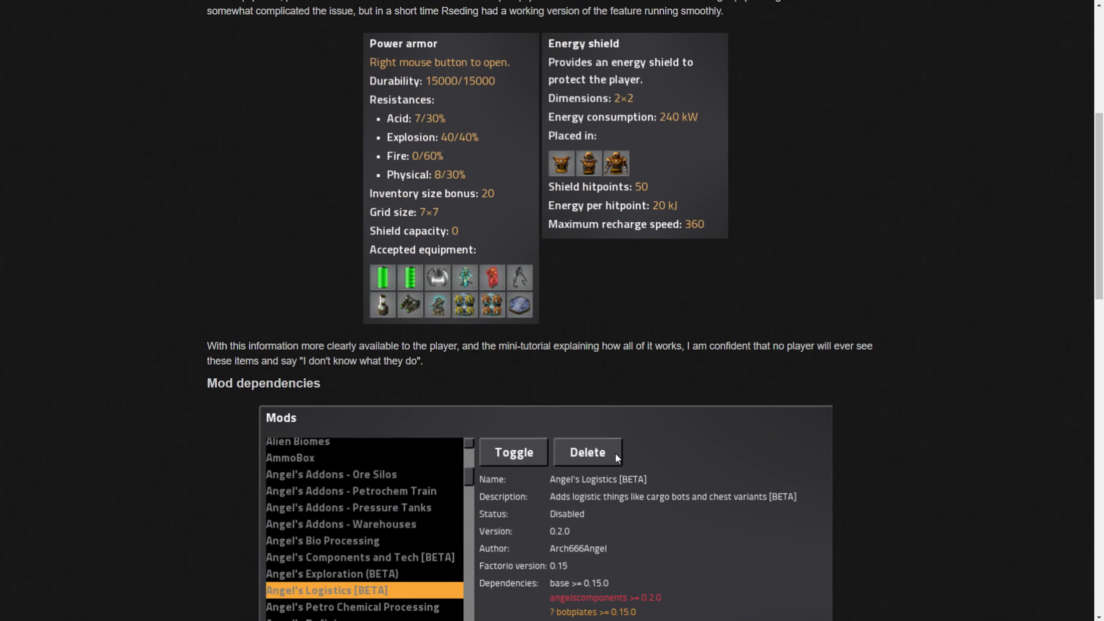
pyautogui.scroll(-3)
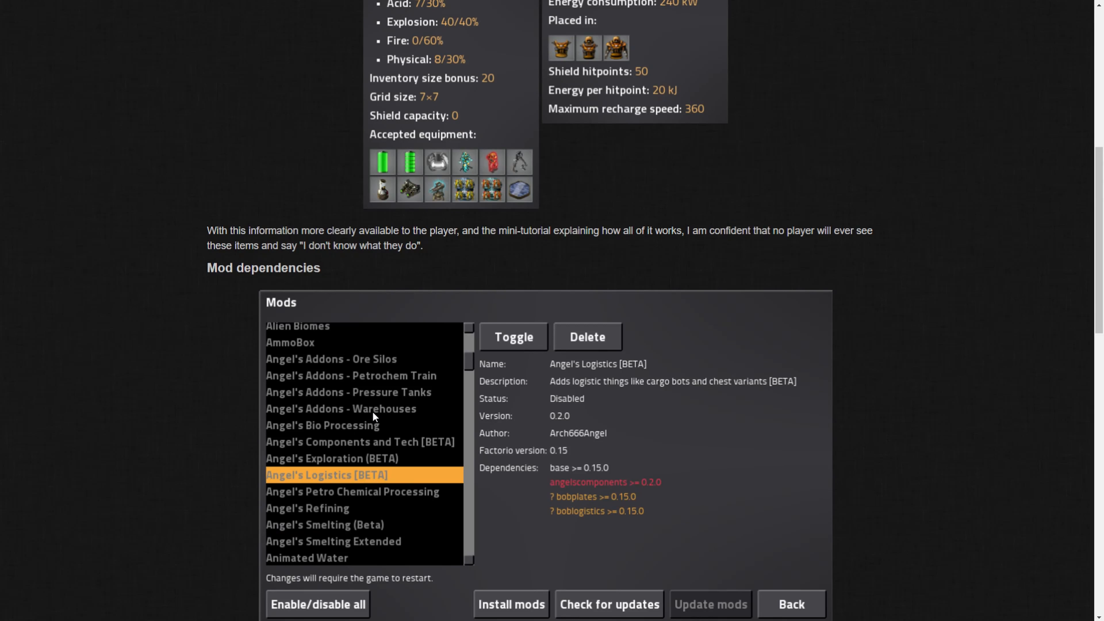
pyautogui.moveTo(470, 397)
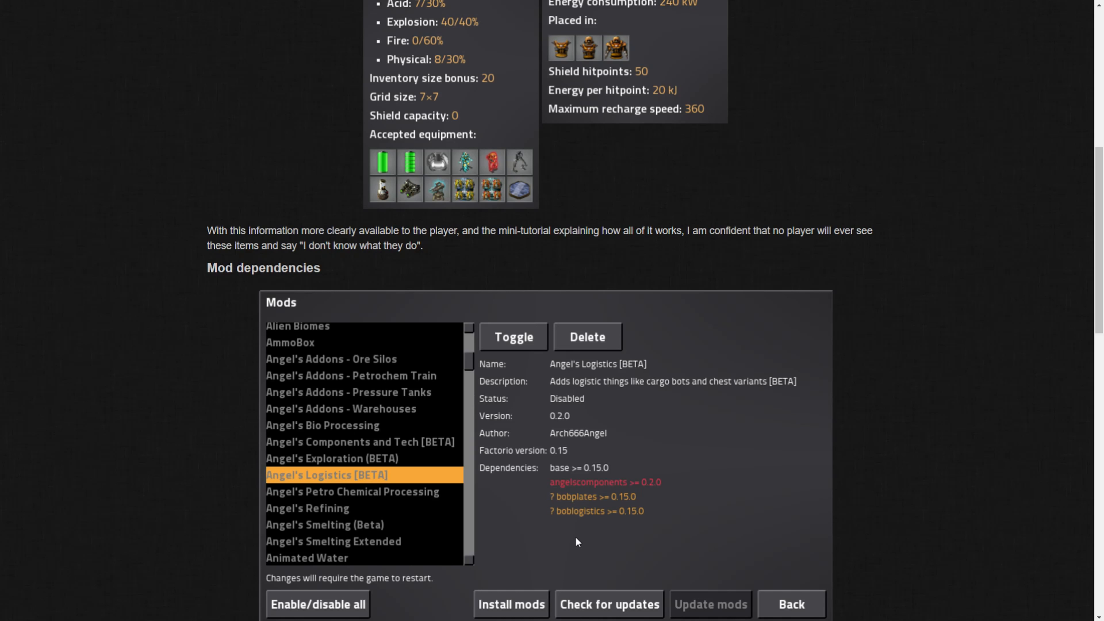
pyautogui.moveTo(557, 553)
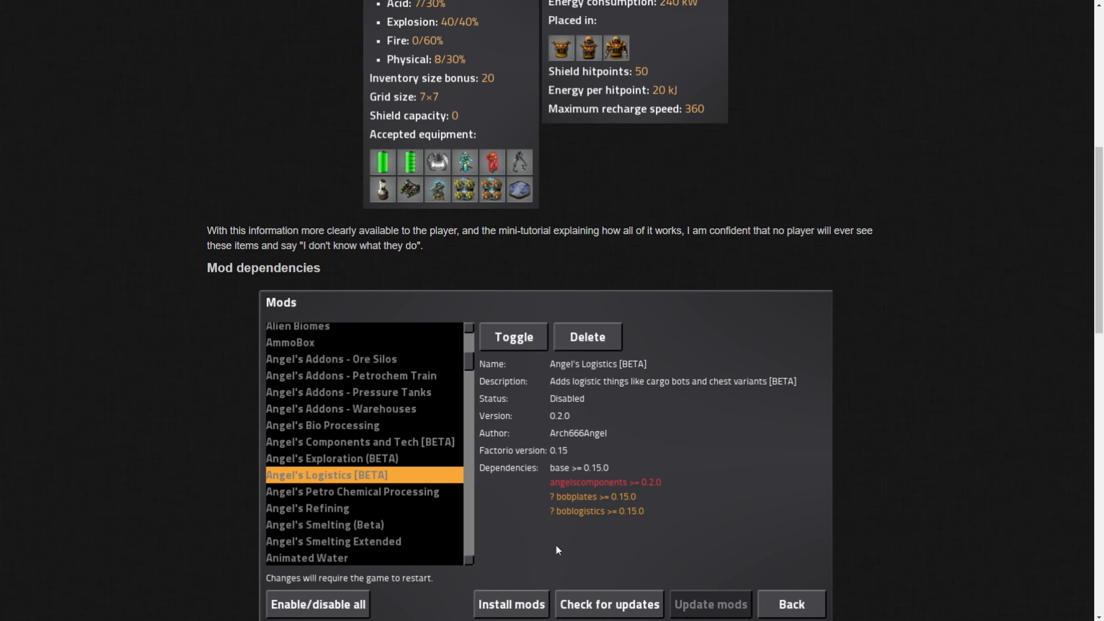
pyautogui.moveTo(547, 527)
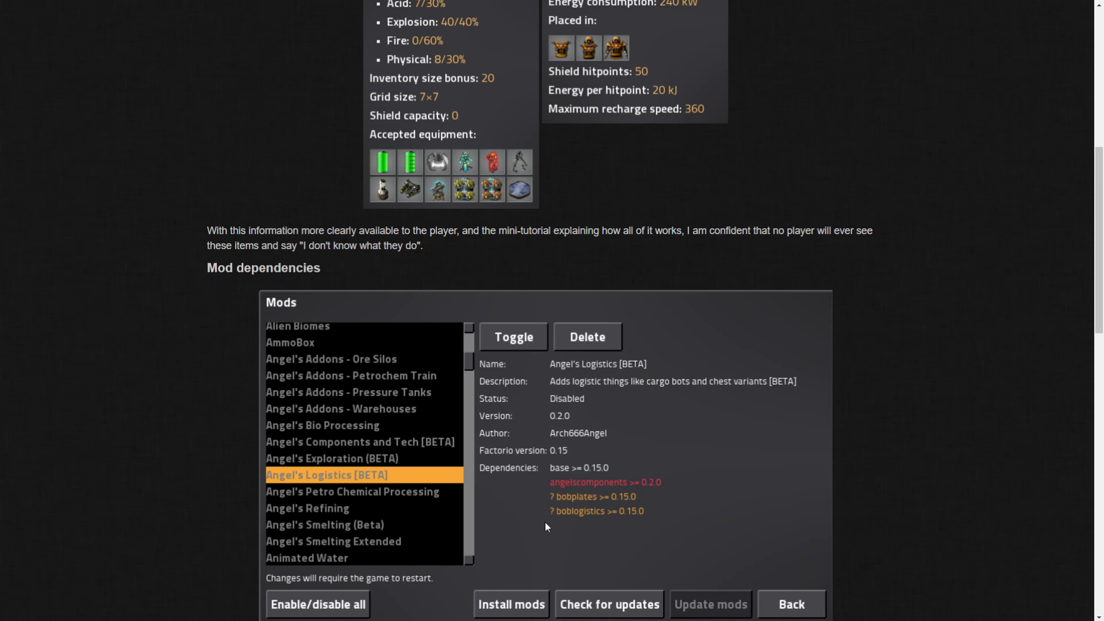
pyautogui.scroll(-3)
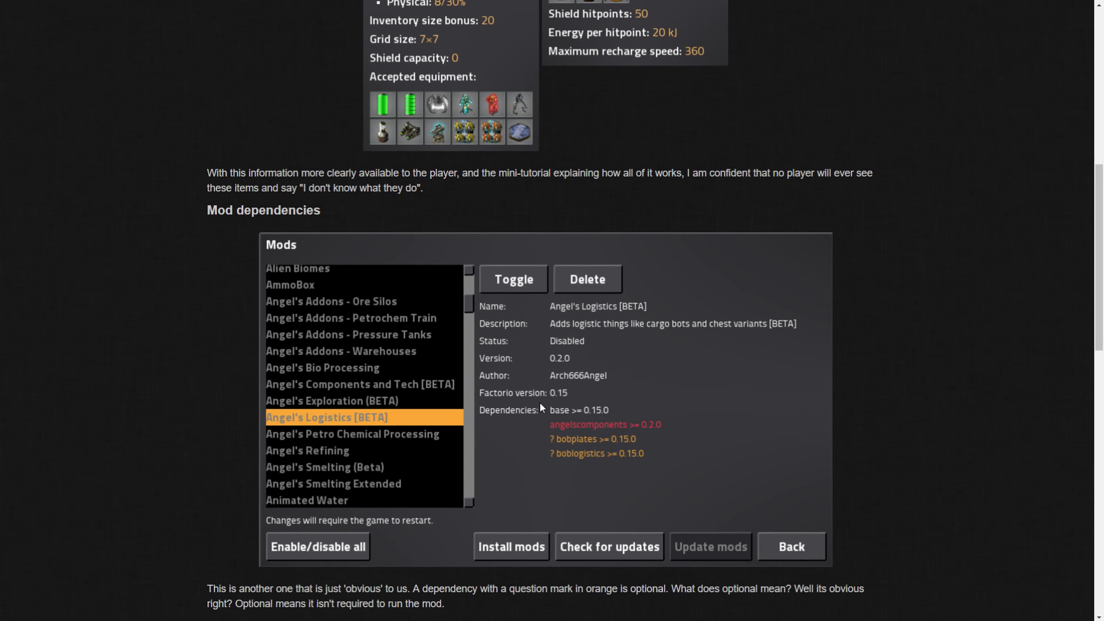
pyautogui.moveTo(263, 238)
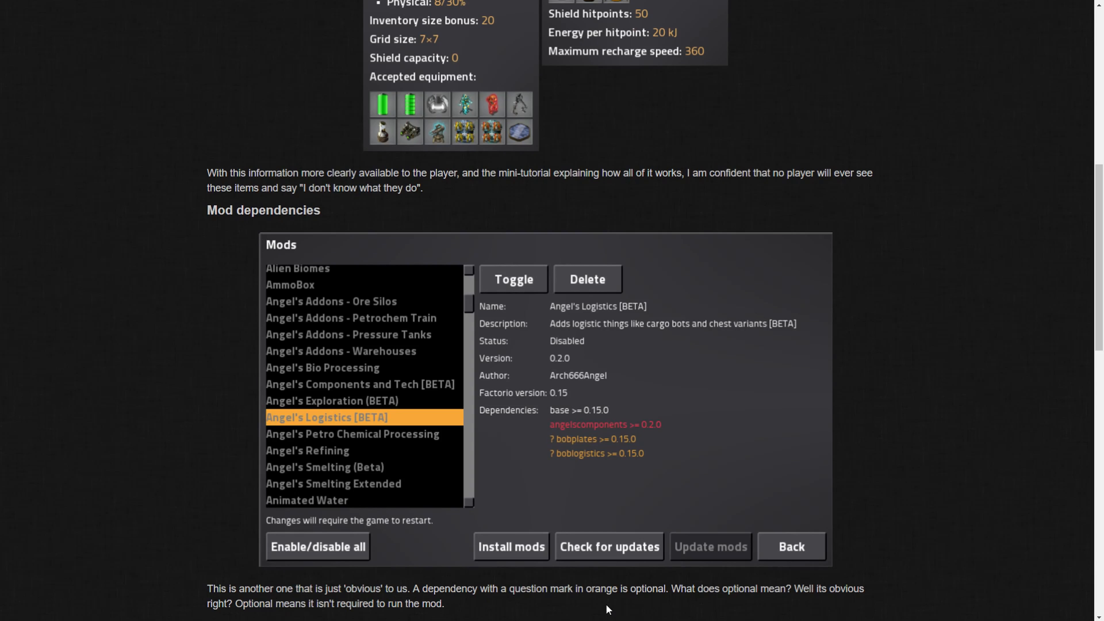
pyautogui.moveTo(764, 605)
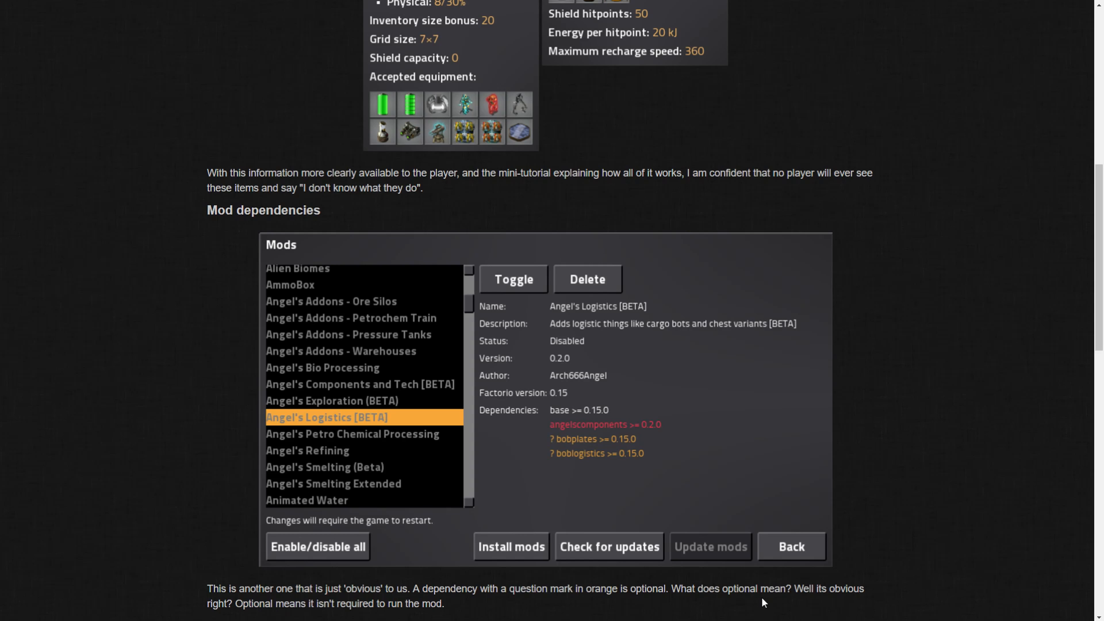
pyautogui.moveTo(284, 616)
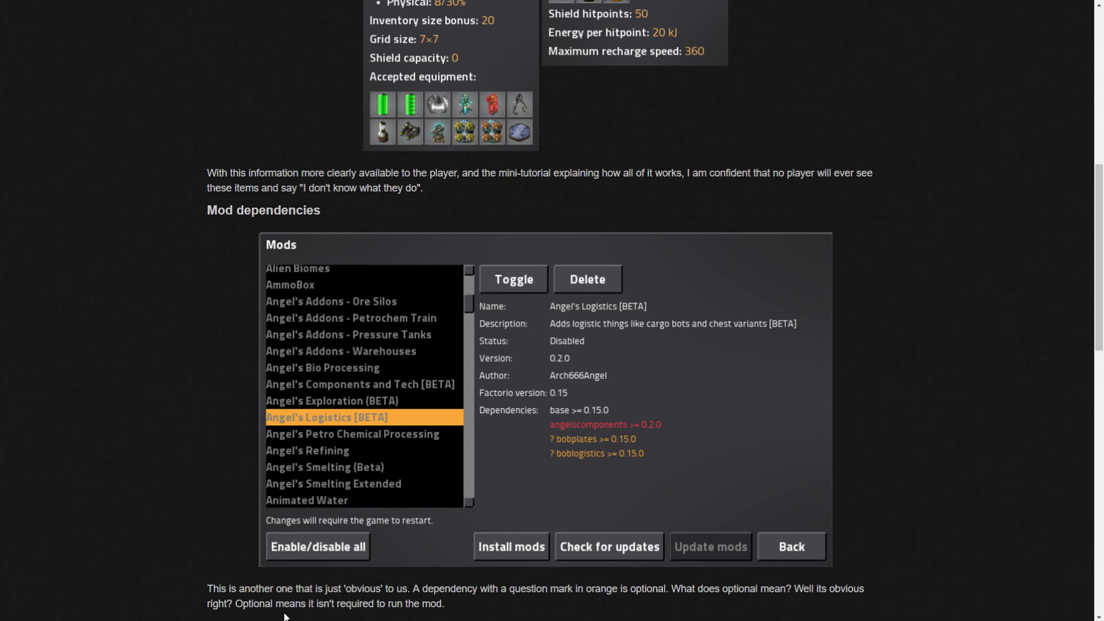
pyautogui.scroll(-3)
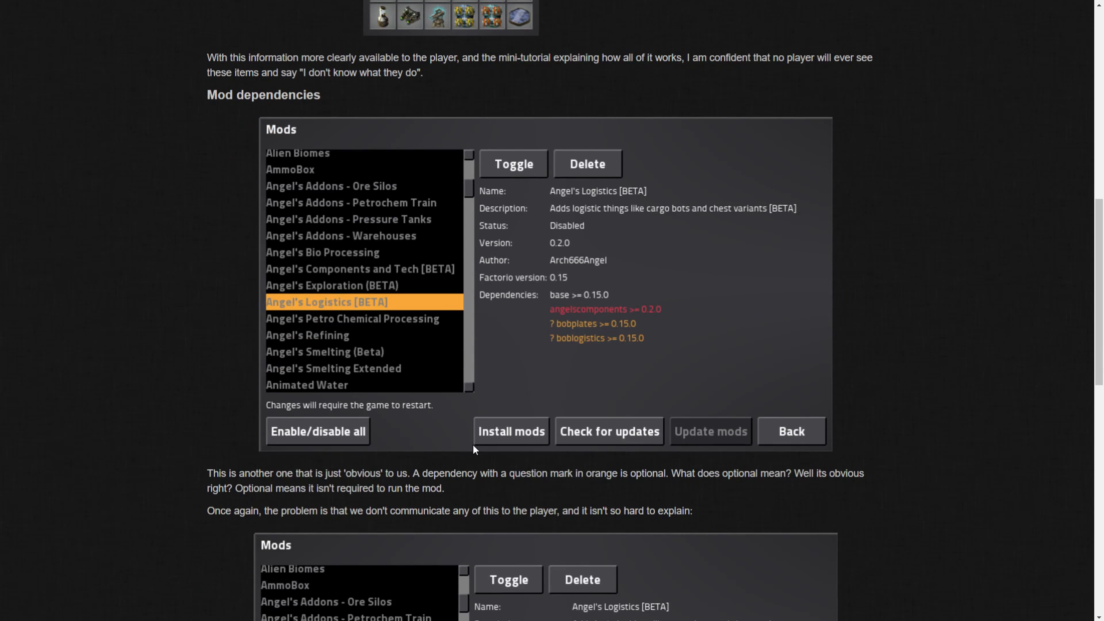
pyautogui.moveTo(618, 348)
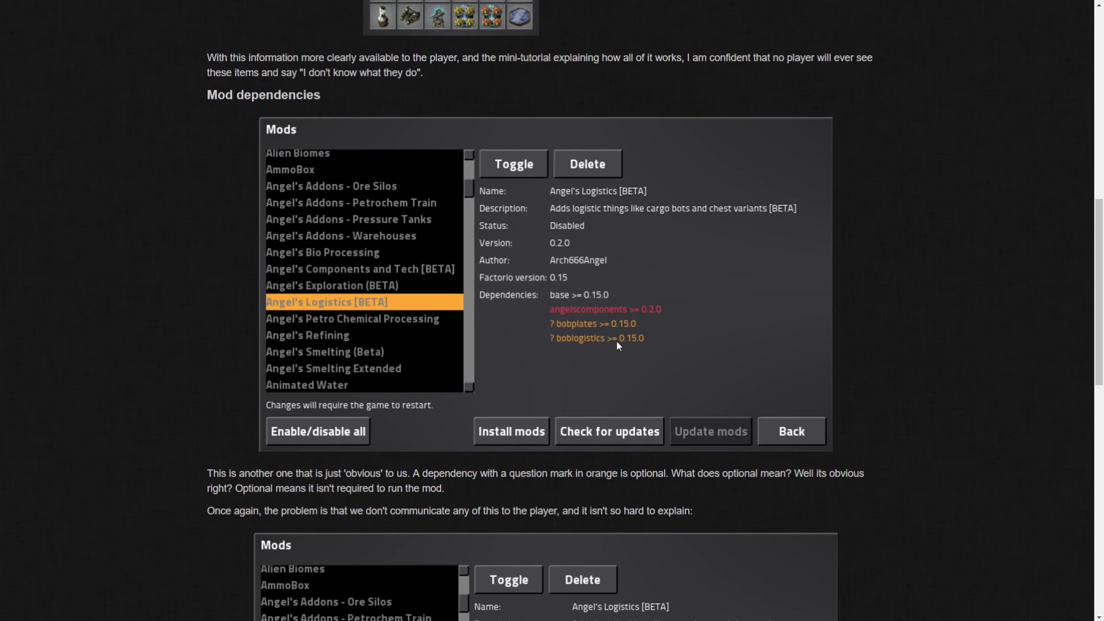
pyautogui.moveTo(574, 325)
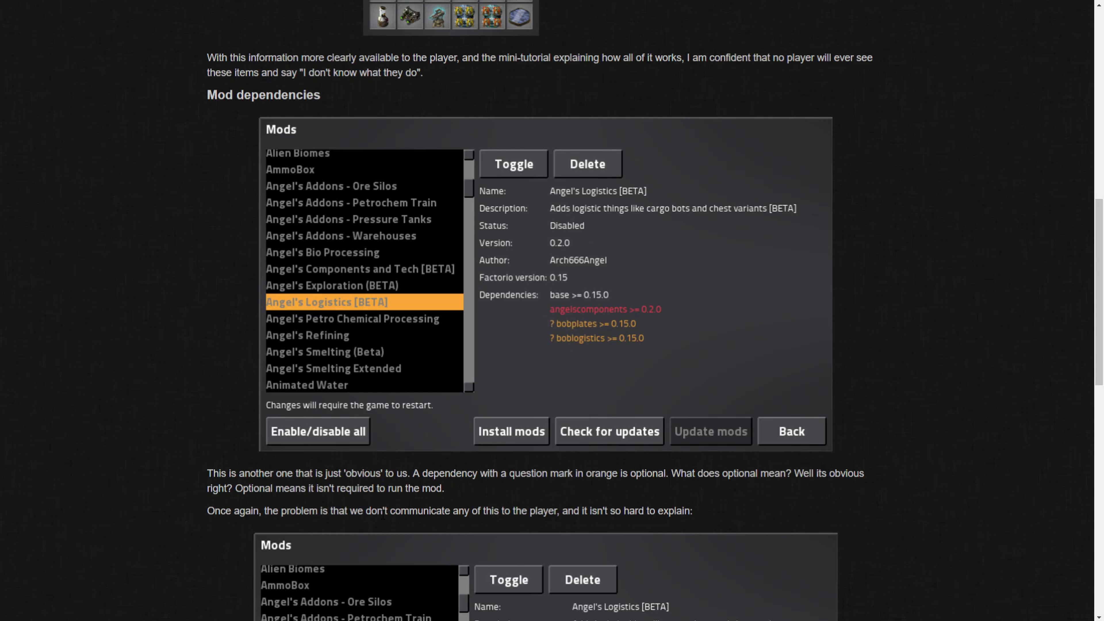
pyautogui.moveTo(423, 507)
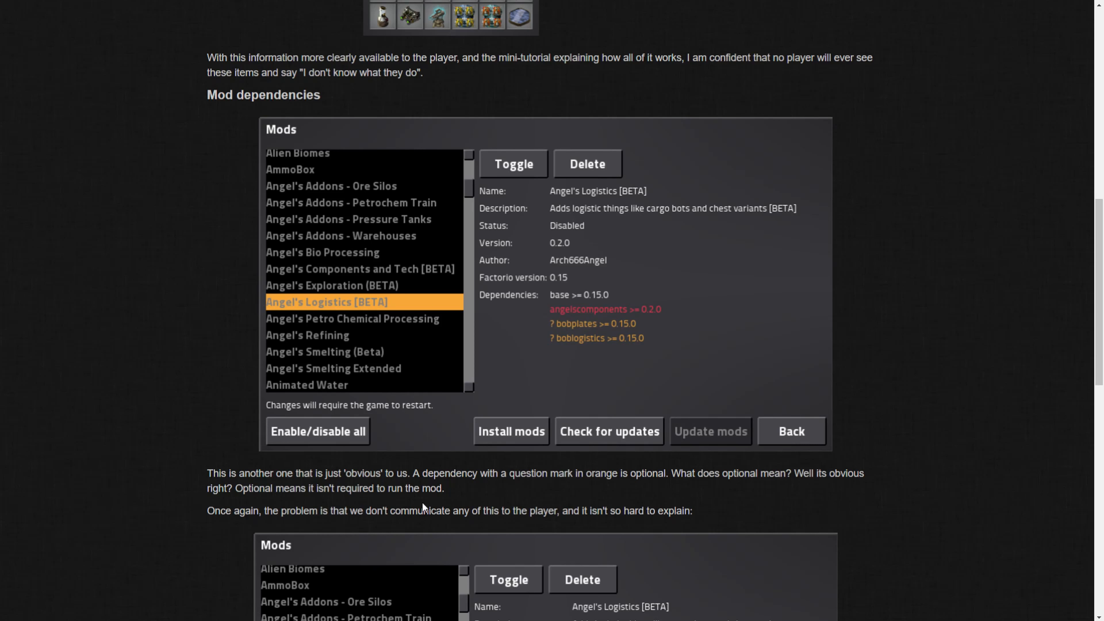
# Step: Scroll to the improved Mods screenshot with separated optional dependencies, its paragraph, and the HR radar heading
pyautogui.scroll(-3)
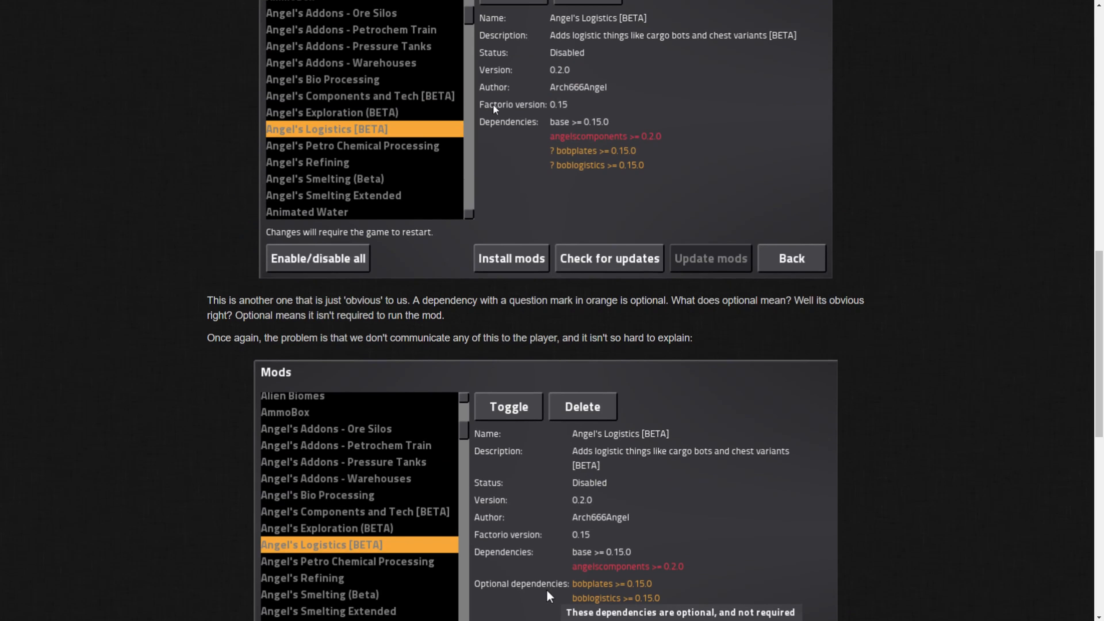
pyautogui.scroll(-3)
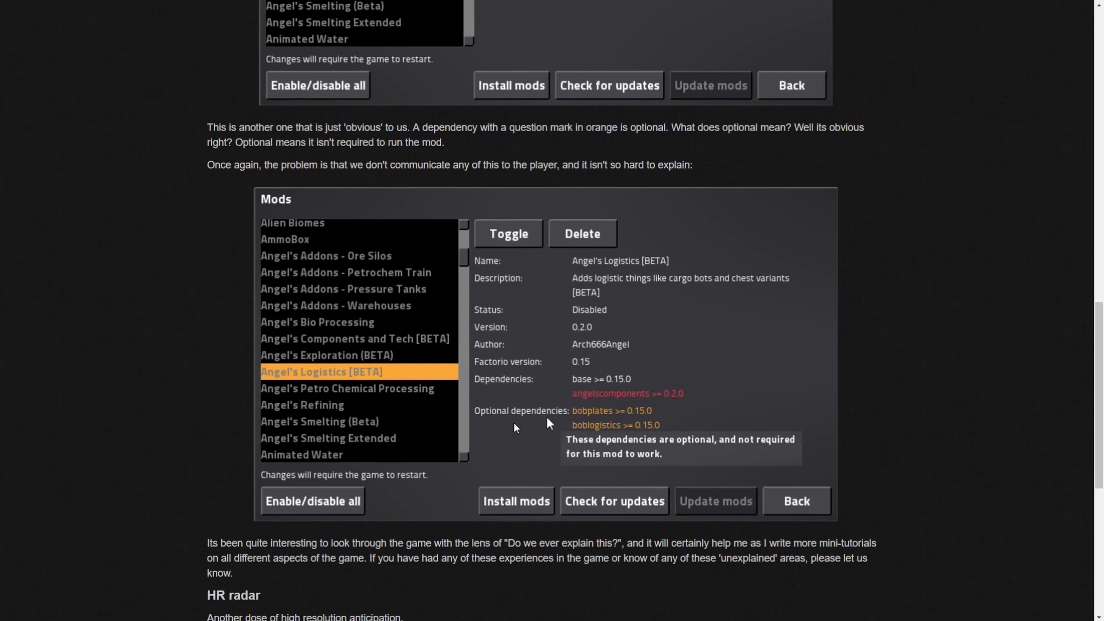
pyautogui.moveTo(600, 459)
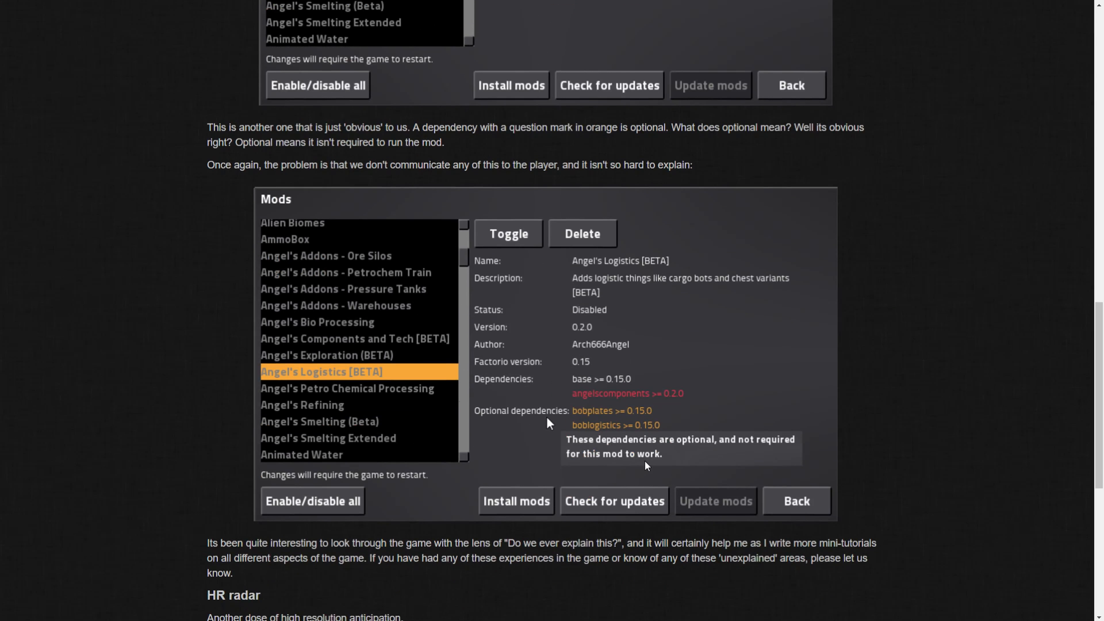
pyautogui.moveTo(651, 460)
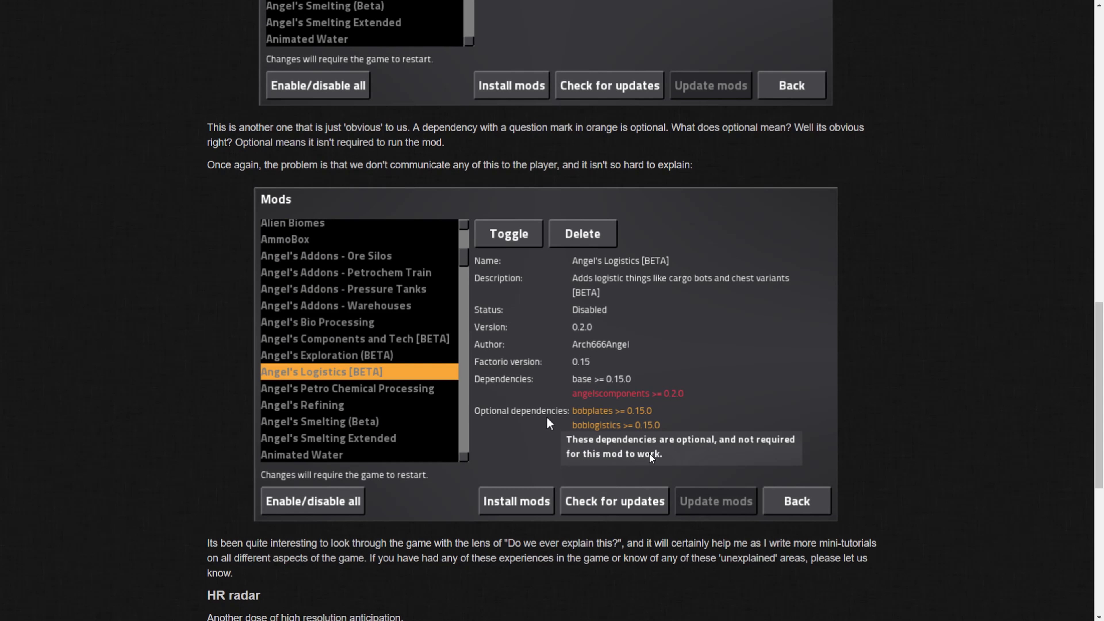
pyautogui.moveTo(437, 416)
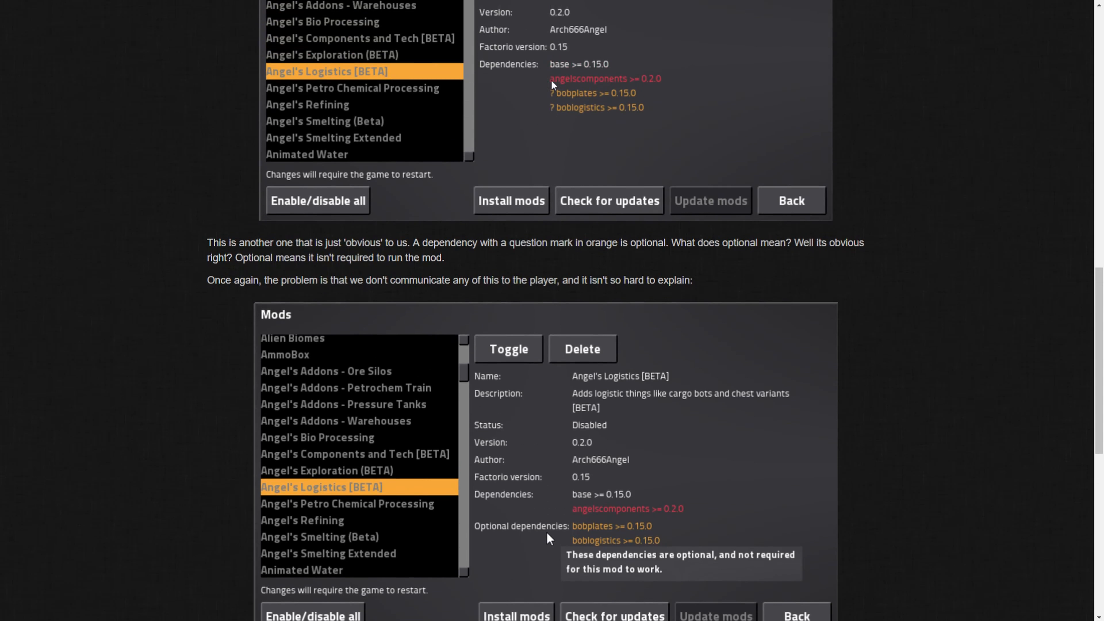
pyautogui.moveTo(555, 113)
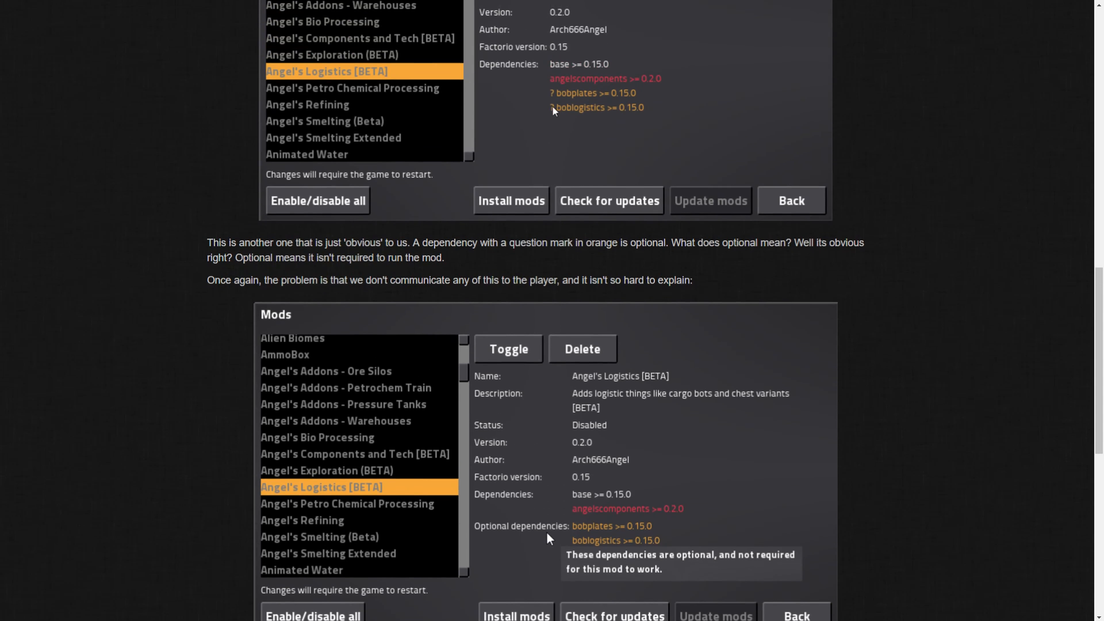
pyautogui.scroll(-3)
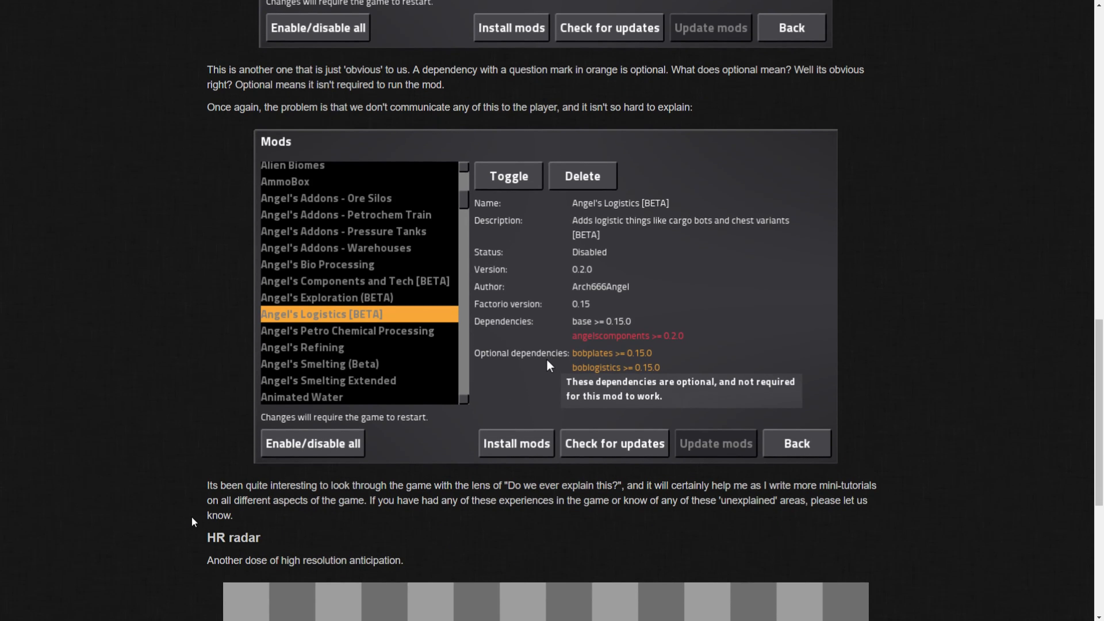
pyautogui.moveTo(324, 536)
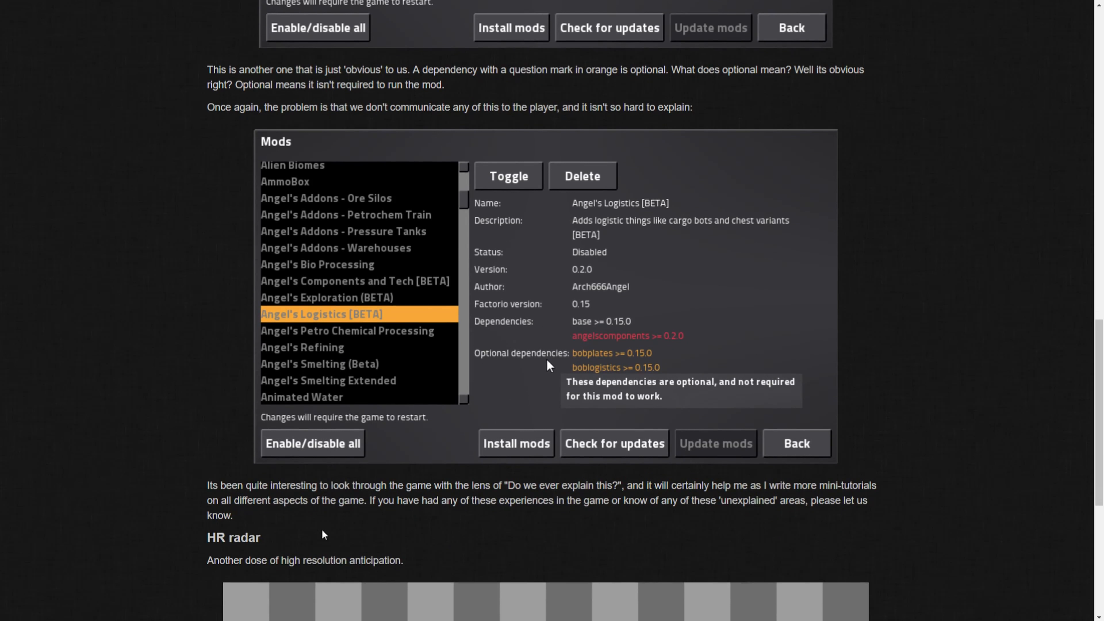
pyautogui.moveTo(572, 526)
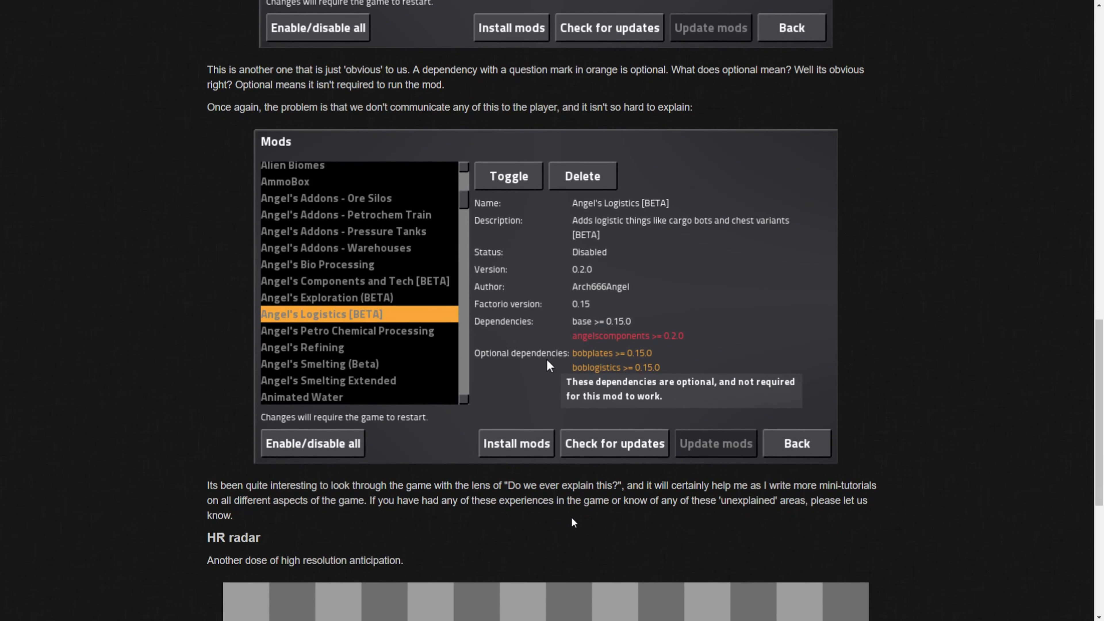
pyautogui.moveTo(271, 536)
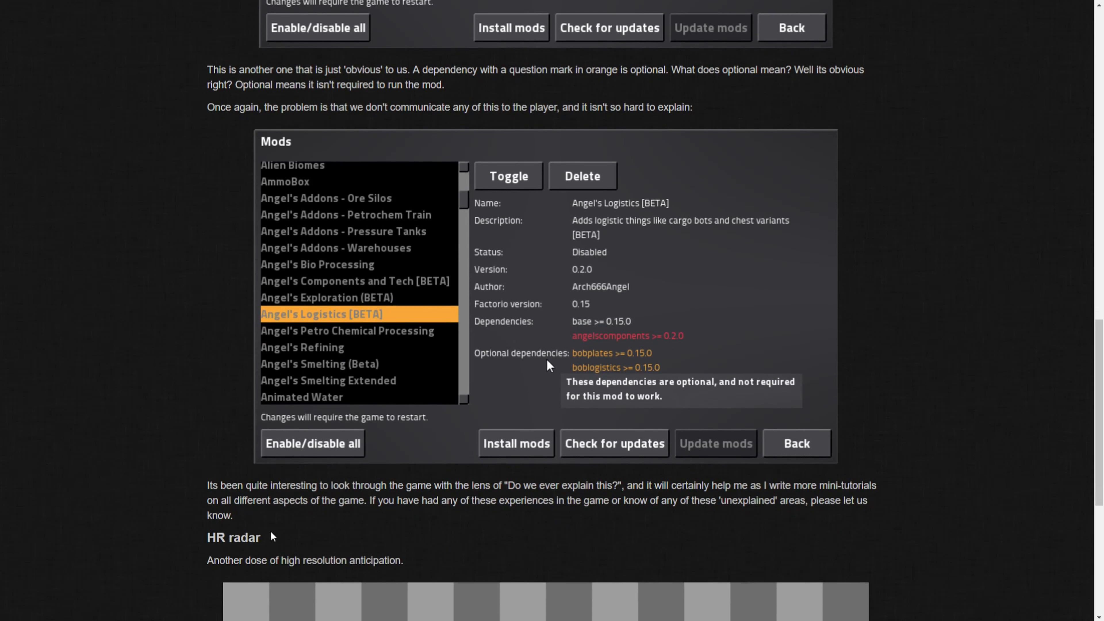
pyautogui.moveTo(375, 514)
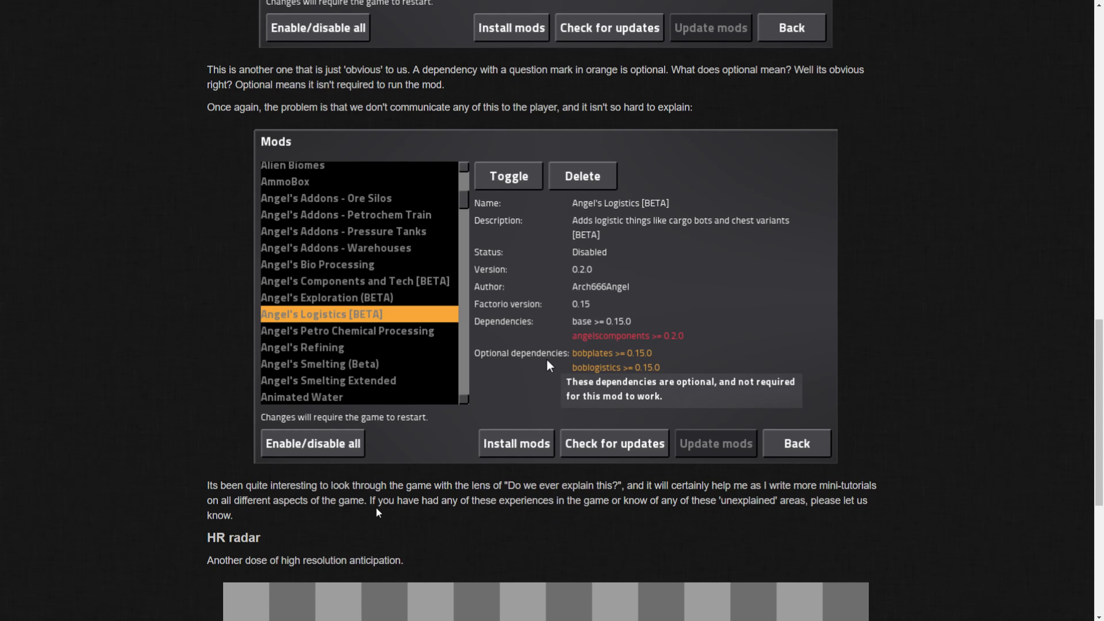
pyautogui.moveTo(618, 515)
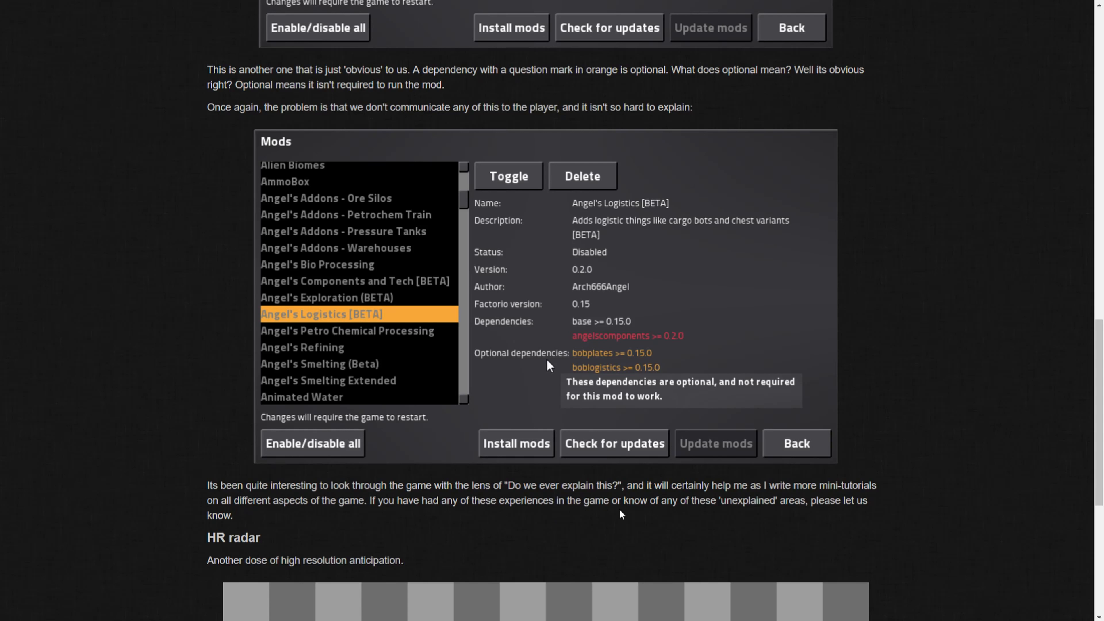
pyautogui.moveTo(659, 523)
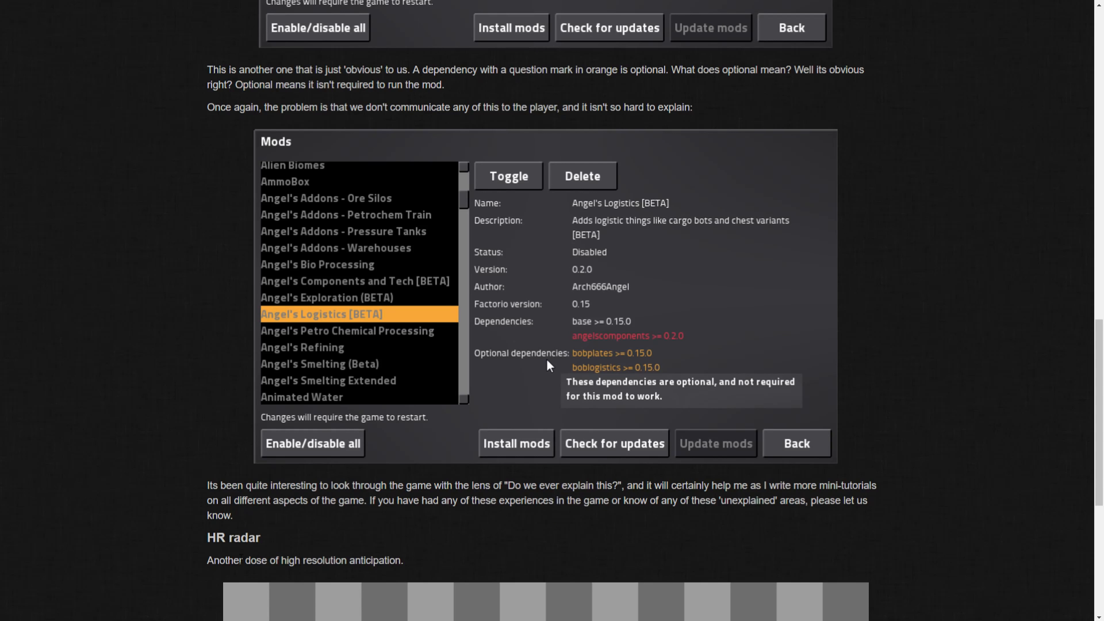
pyautogui.moveTo(225, 553)
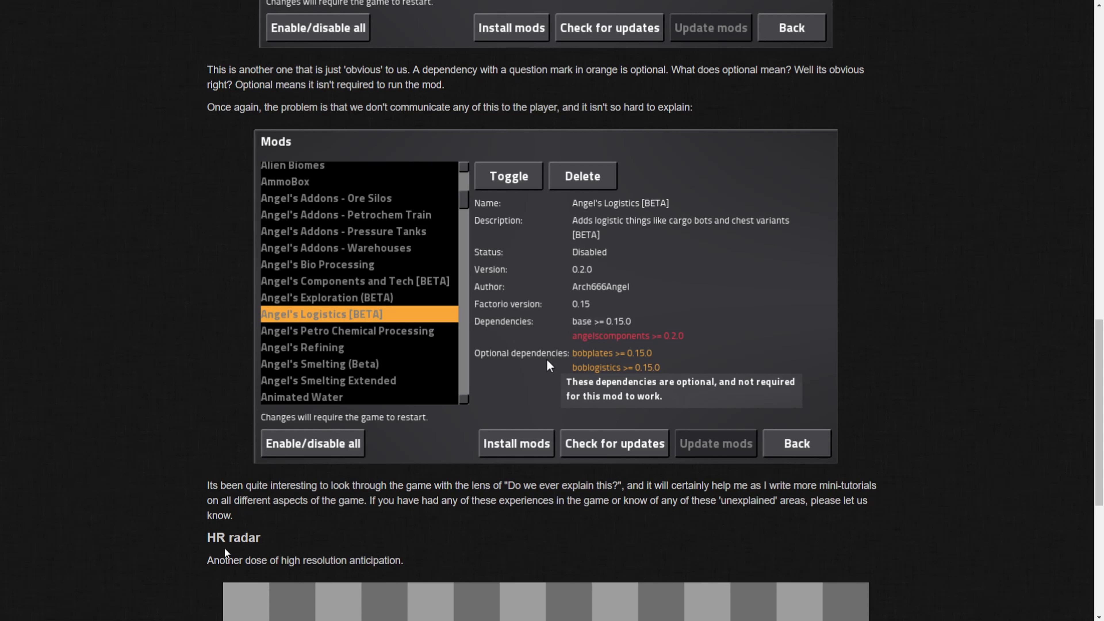
# Step: Scroll to the HR radar sprite image and the closing forum-feedback line at the post's end
pyautogui.scroll(-3)
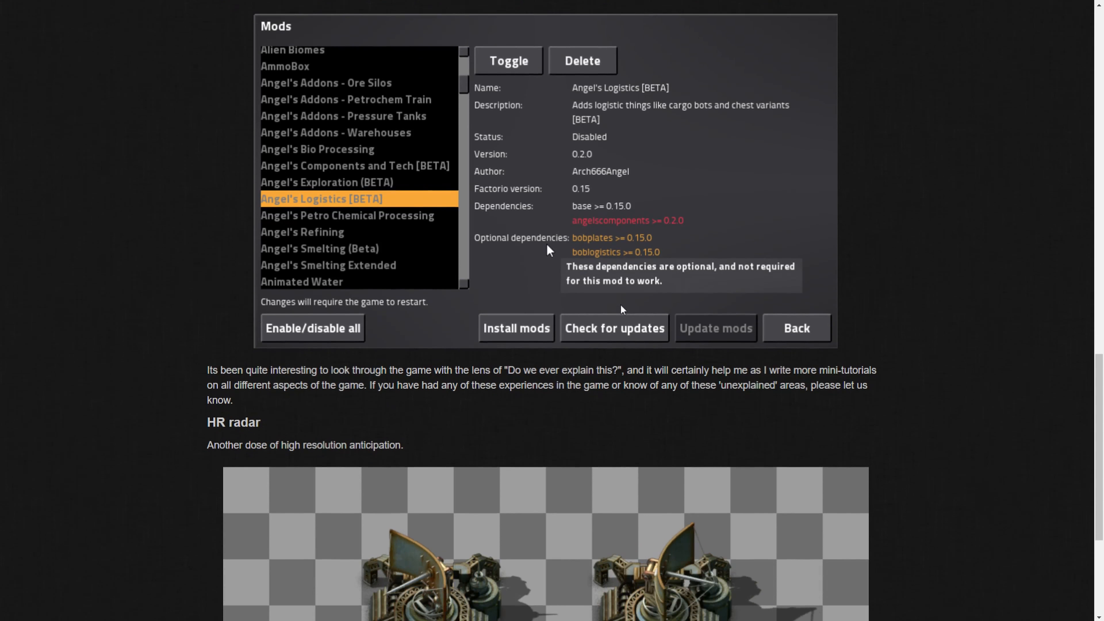
pyautogui.scroll(-3)
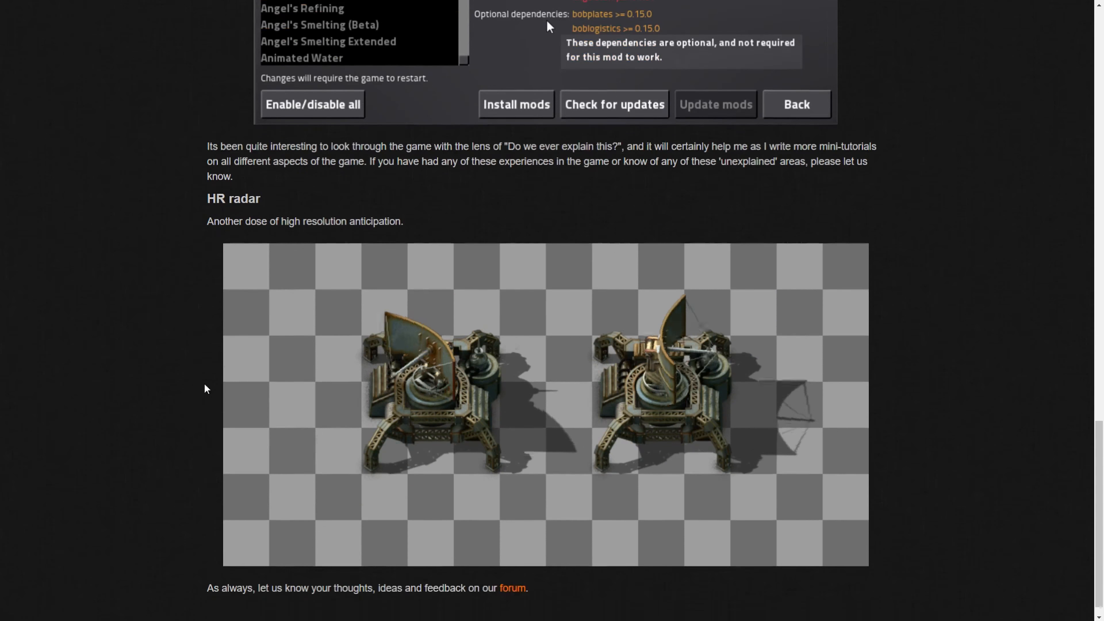
pyautogui.scroll(-3)
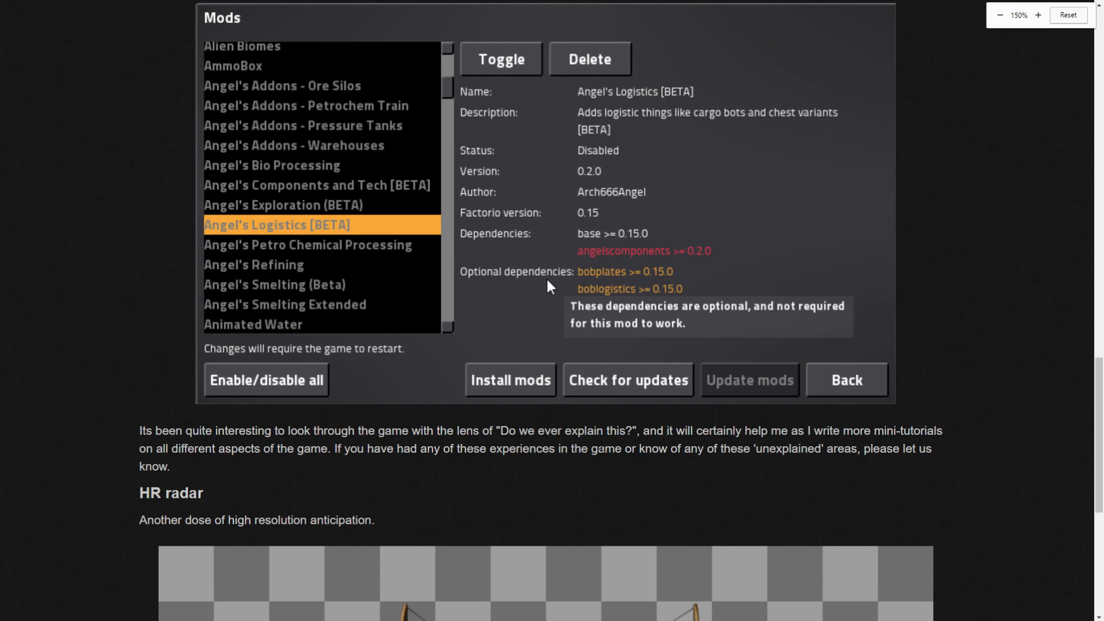
pyautogui.scroll(-3)
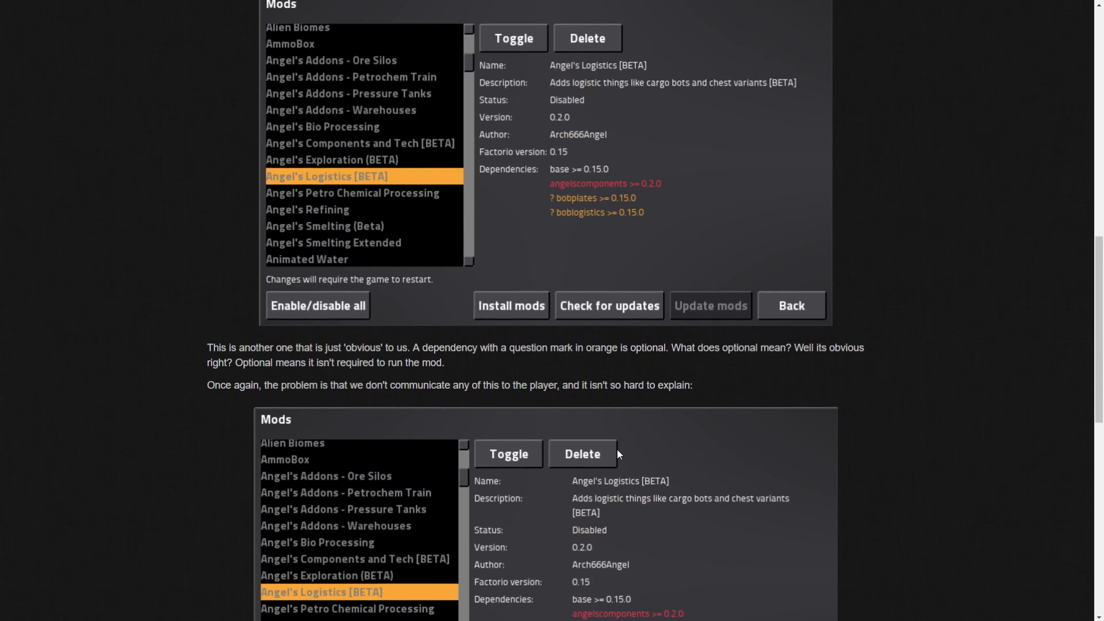
pyautogui.scroll(-3)
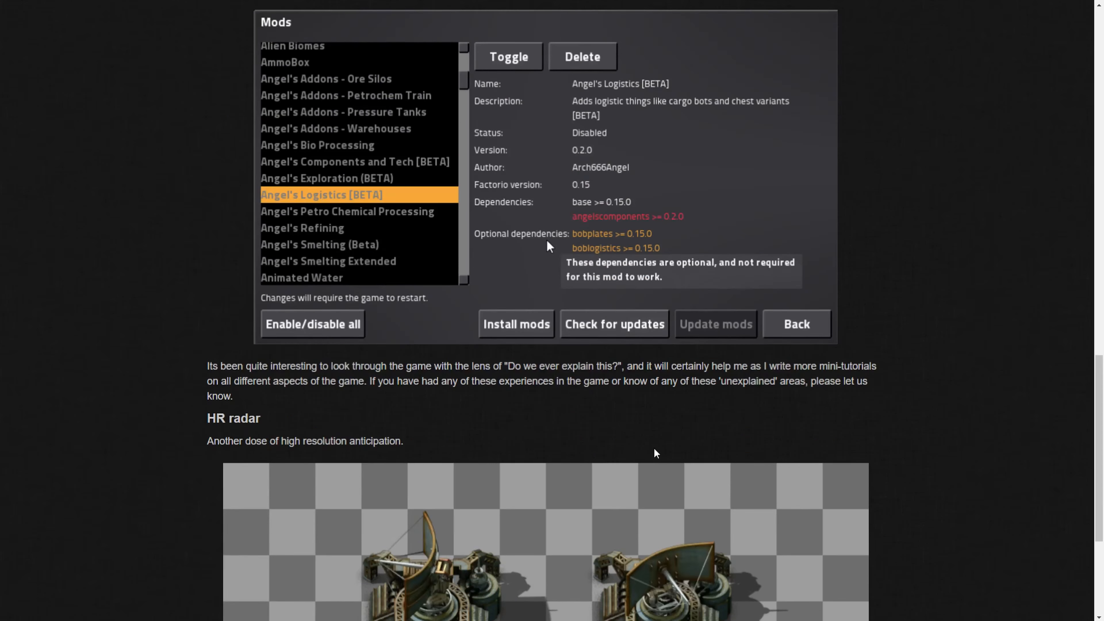
pyautogui.scroll(-3)
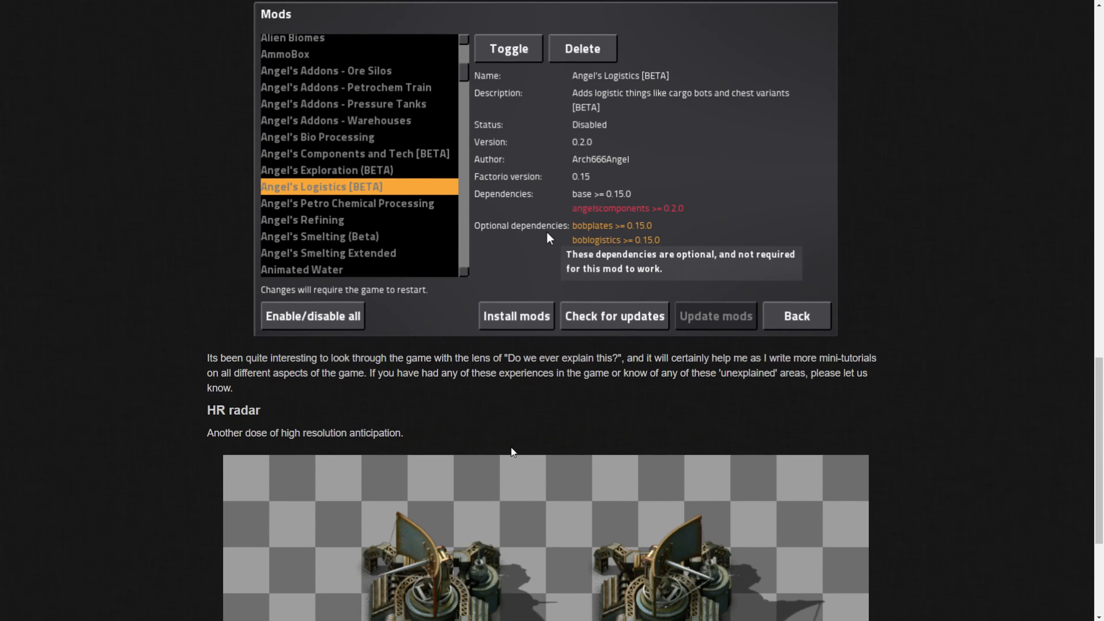
pyautogui.scroll(-3)
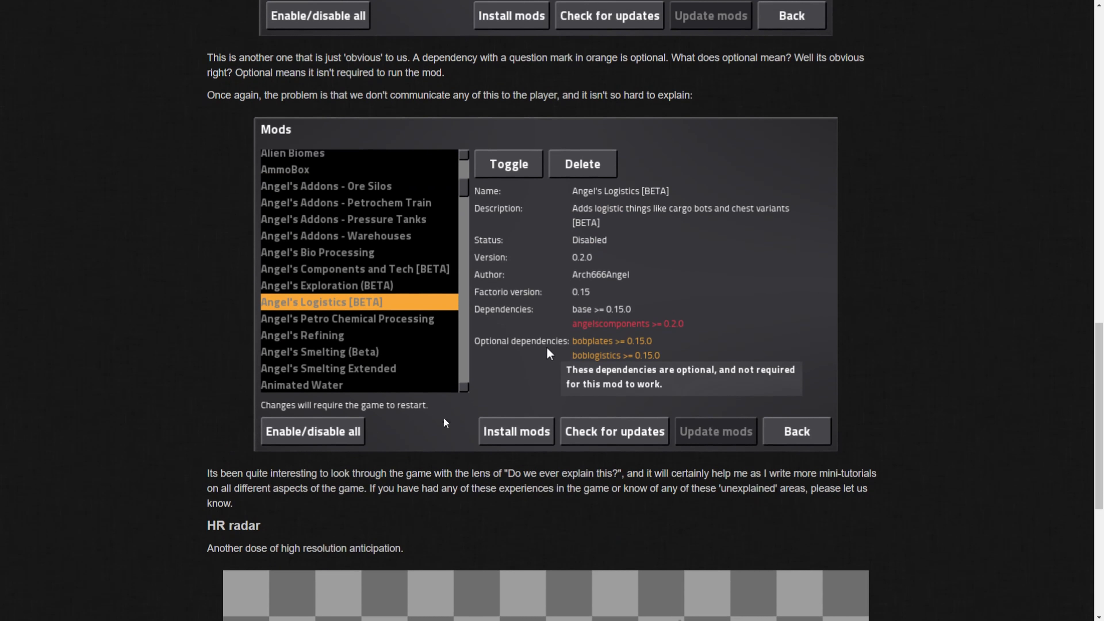
pyautogui.moveTo(405, 394)
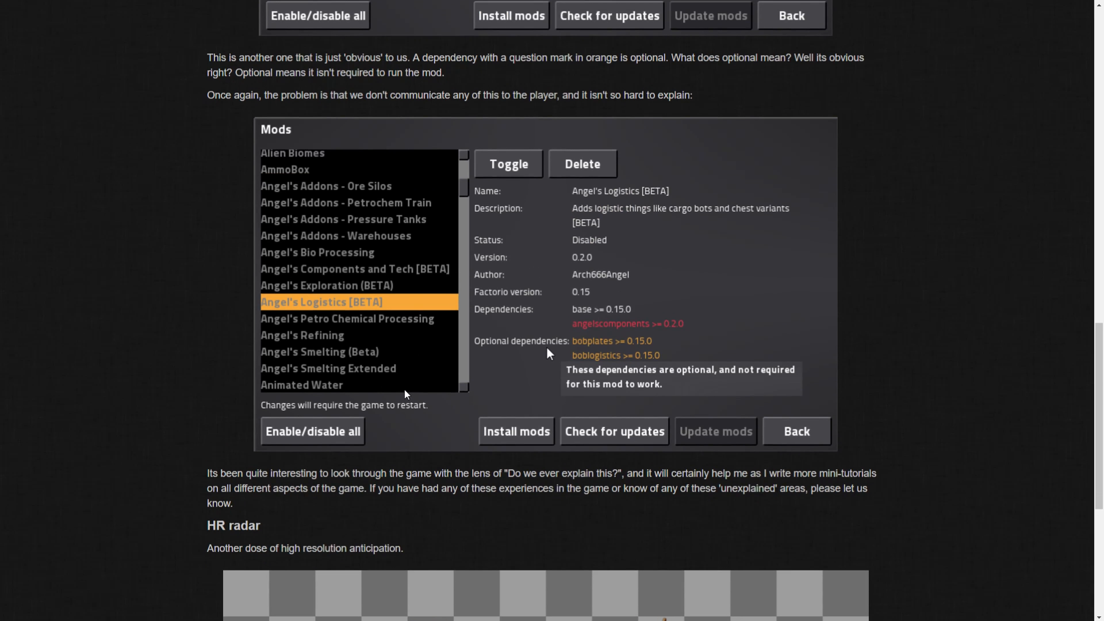
pyautogui.scroll(-3)
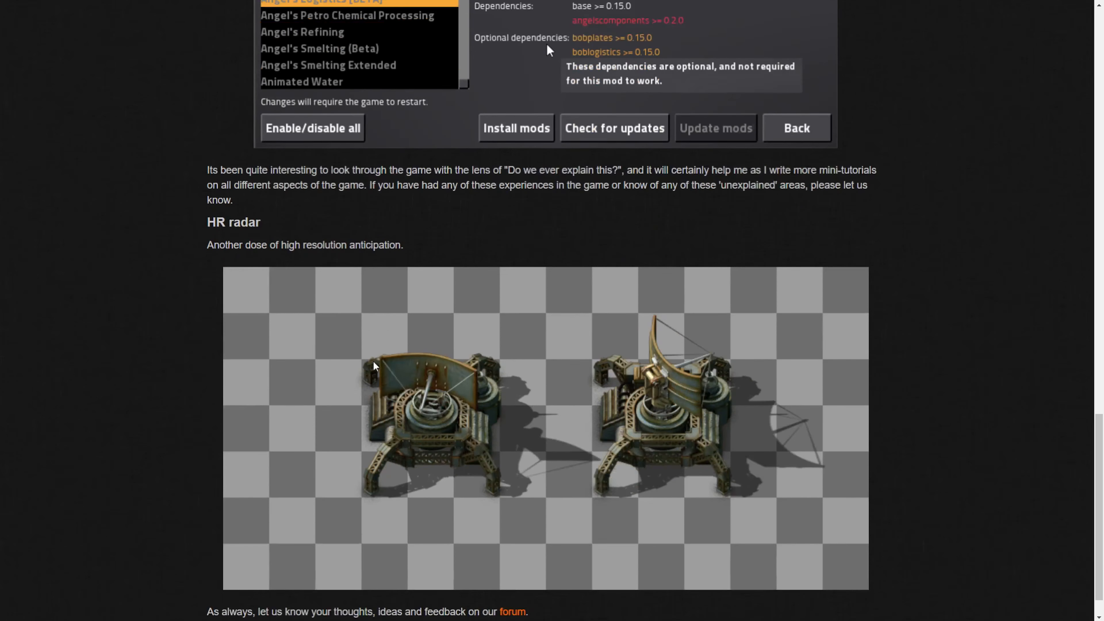
pyautogui.scroll(-3)
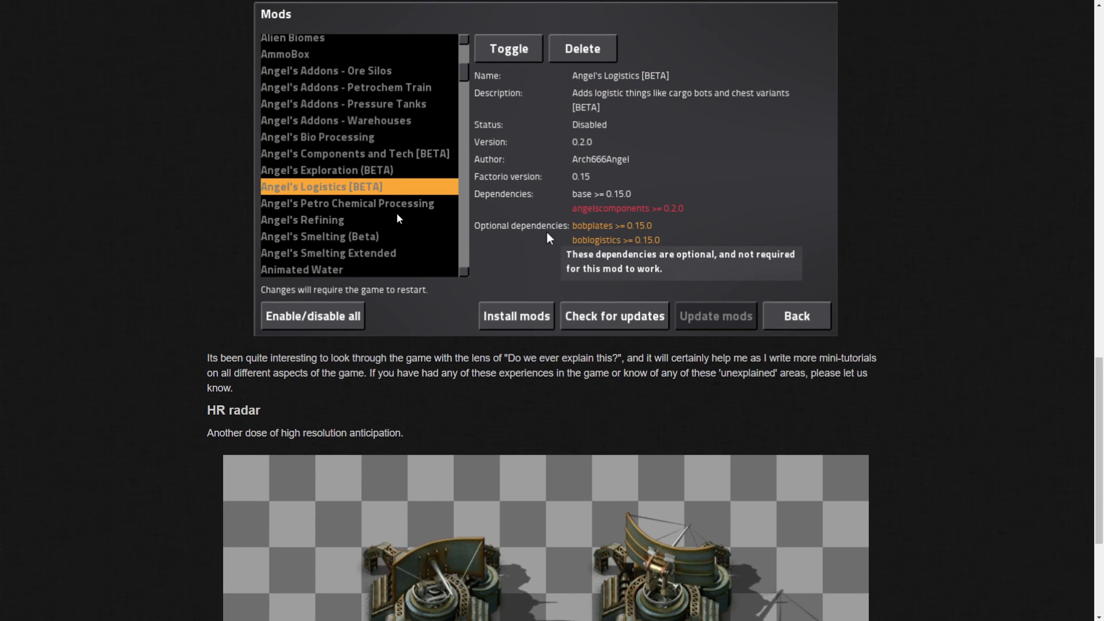
pyautogui.moveTo(617, 191)
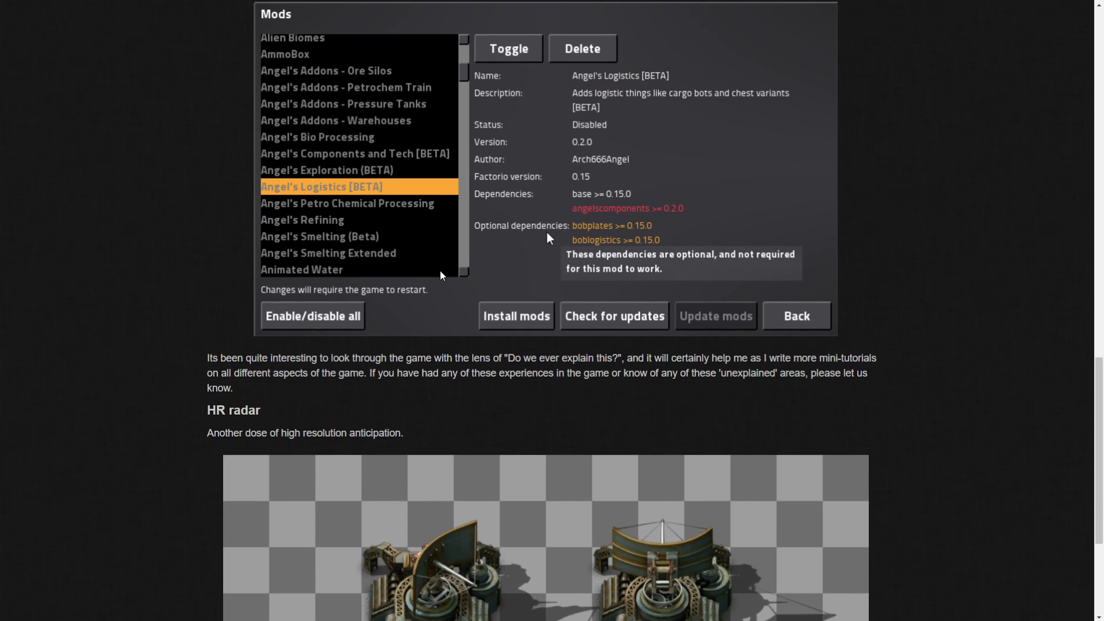
pyautogui.moveTo(443, 266)
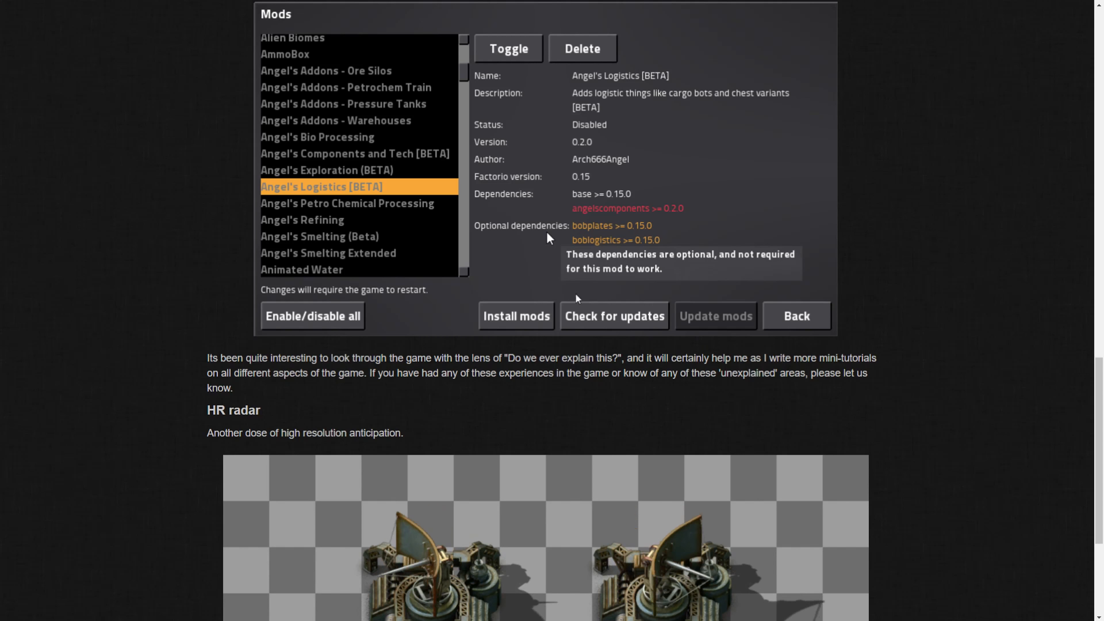
pyautogui.moveTo(620, 274)
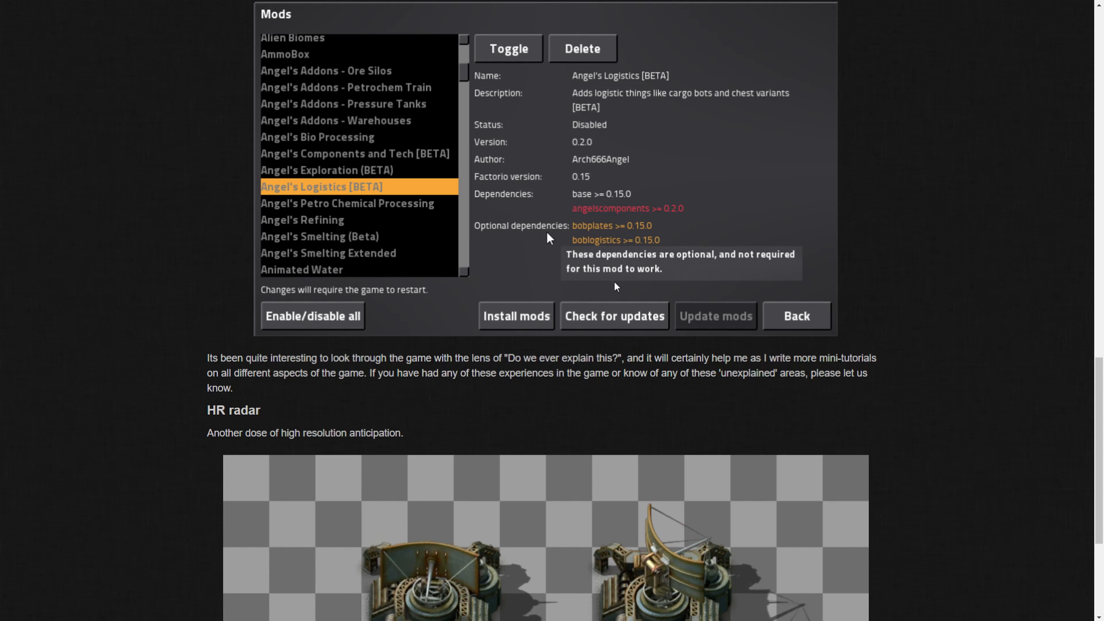
pyautogui.moveTo(536, 236)
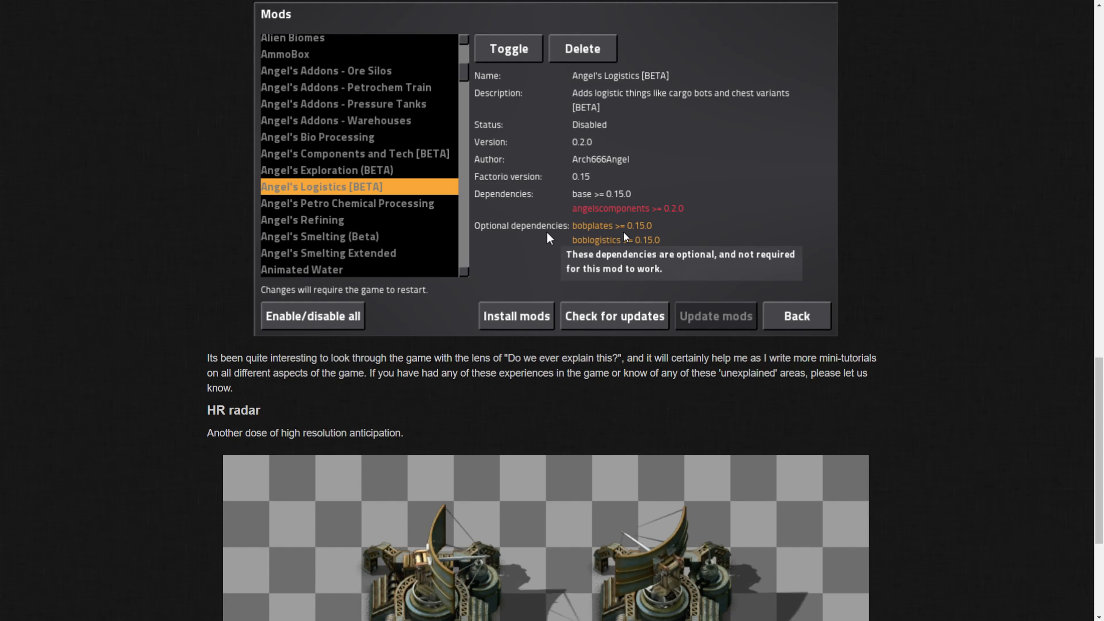
pyautogui.moveTo(619, 261)
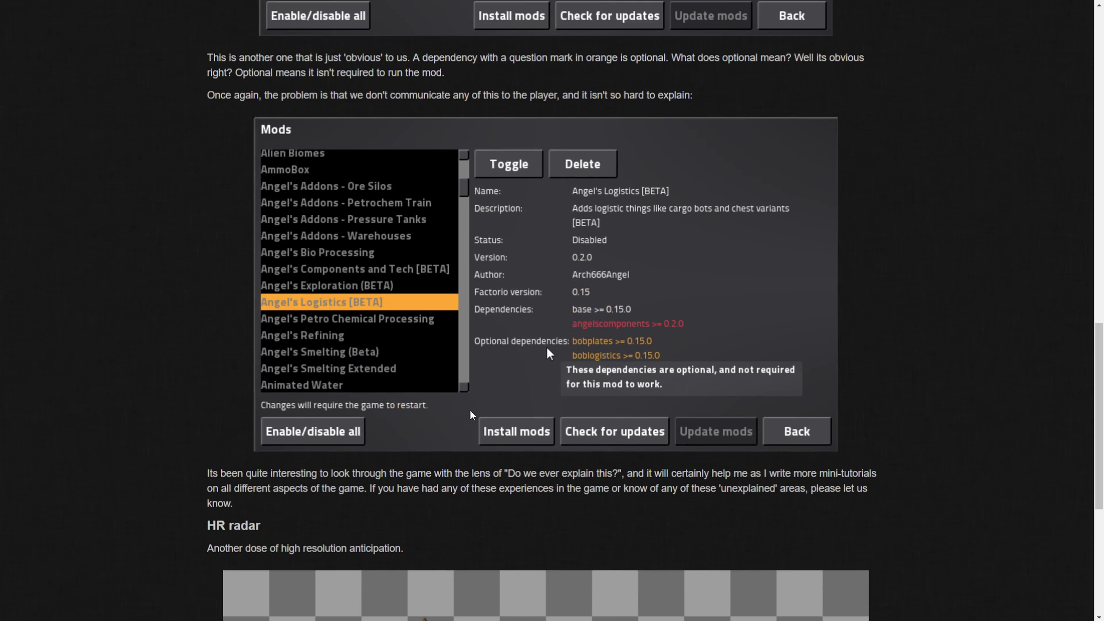
pyautogui.scroll(3)
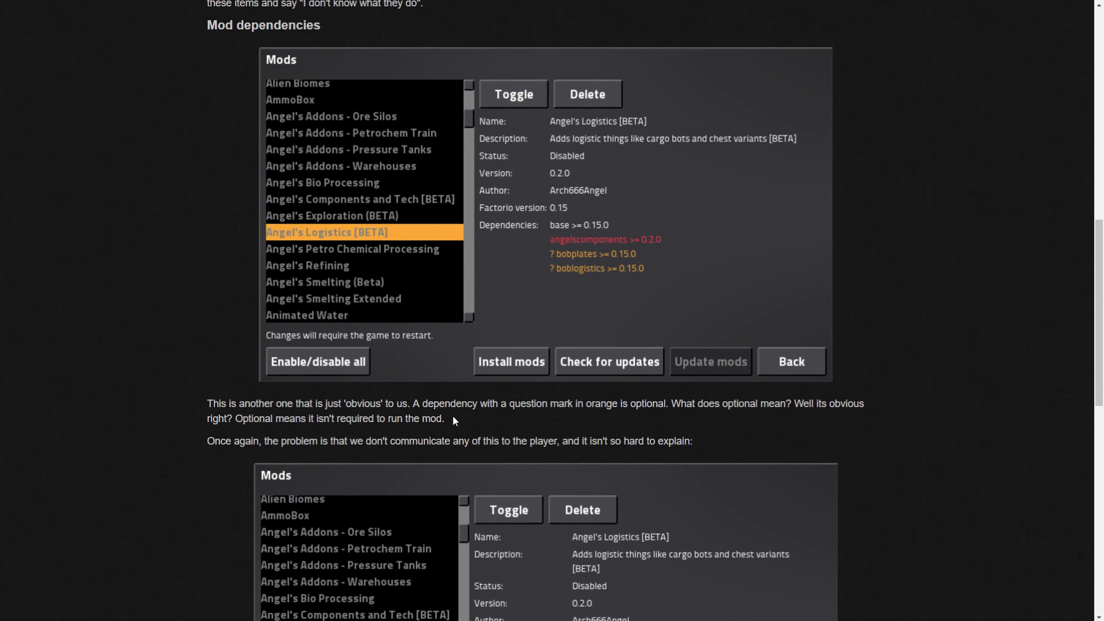
pyautogui.moveTo(514, 386)
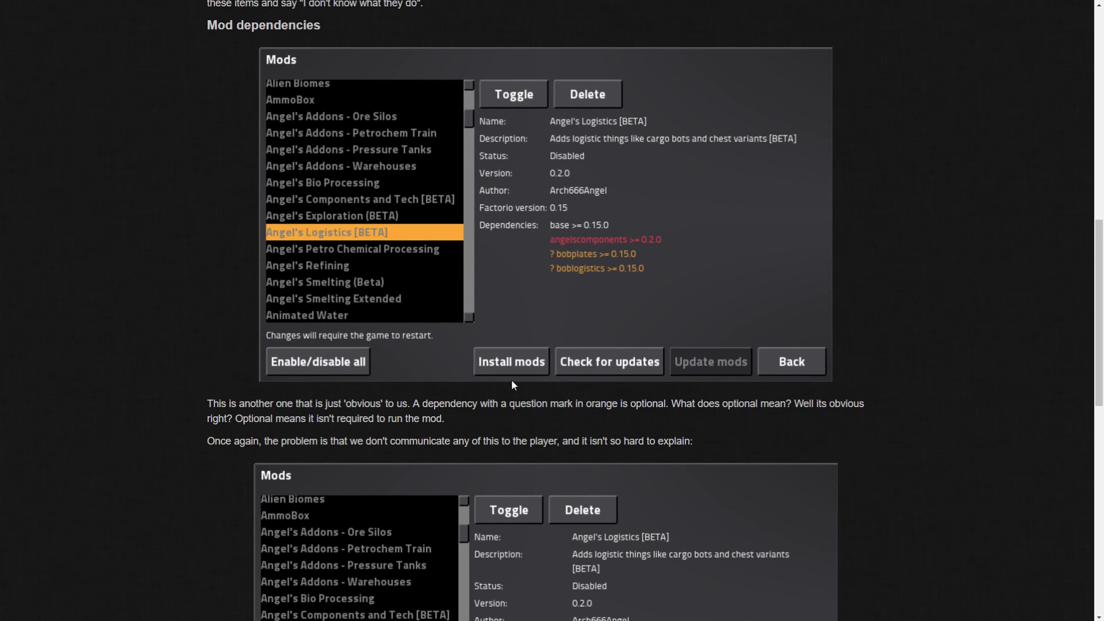
pyautogui.moveTo(151, 461)
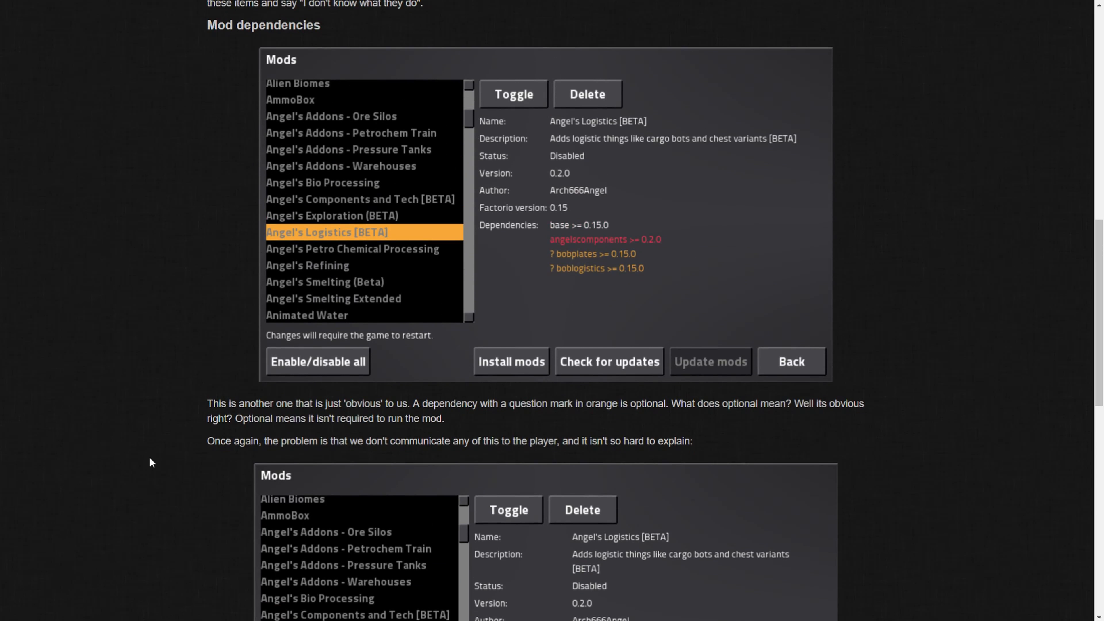
pyautogui.moveTo(615, 478)
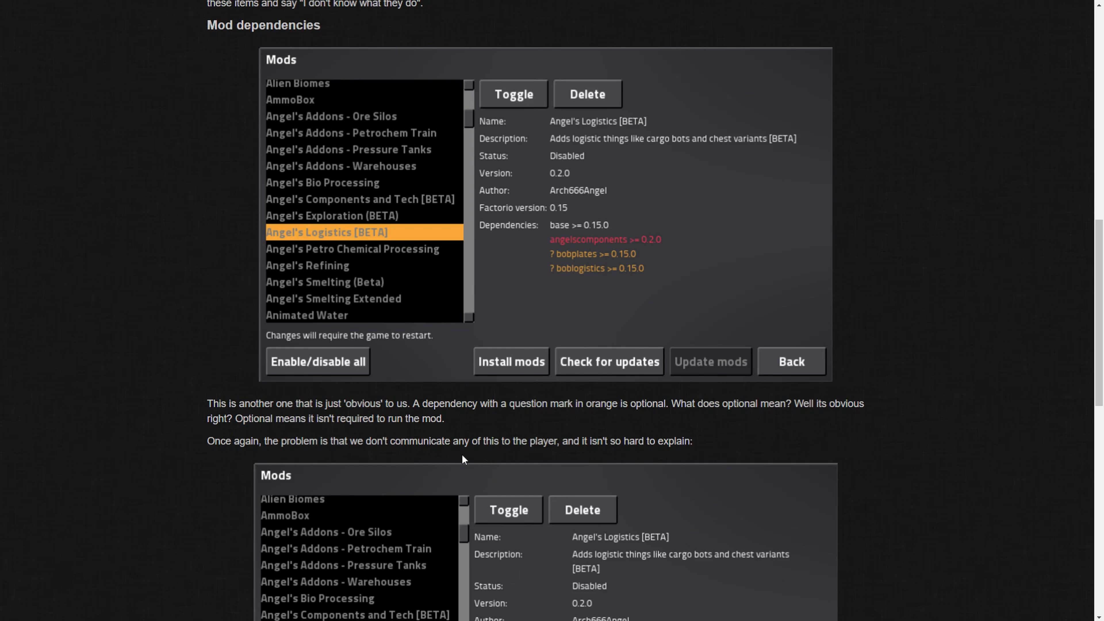
pyautogui.scroll(-3)
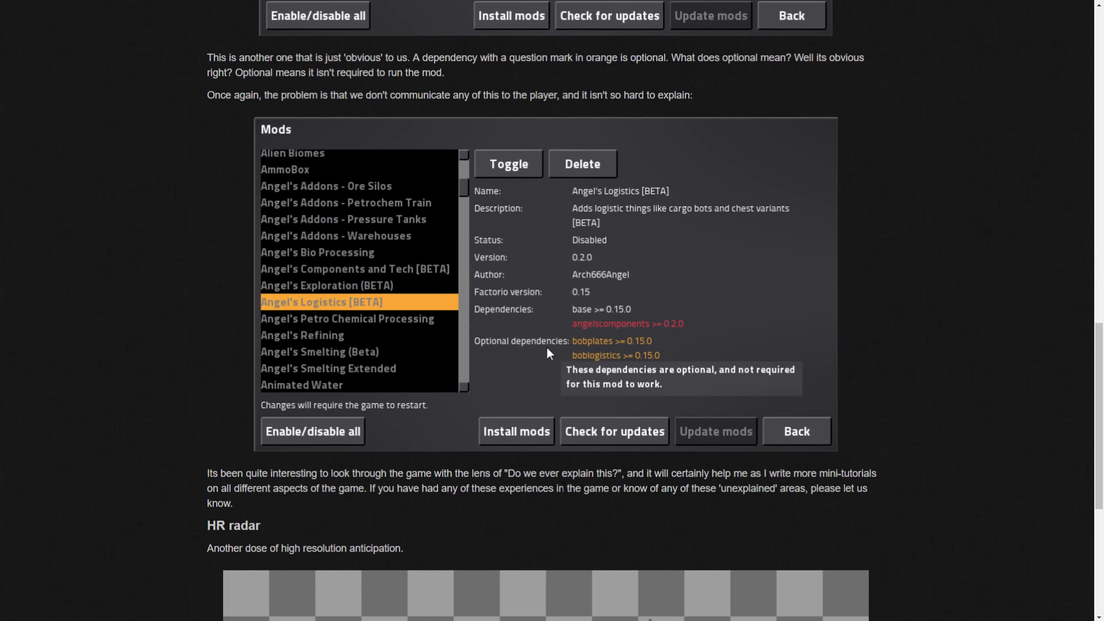
pyautogui.moveTo(801, 426)
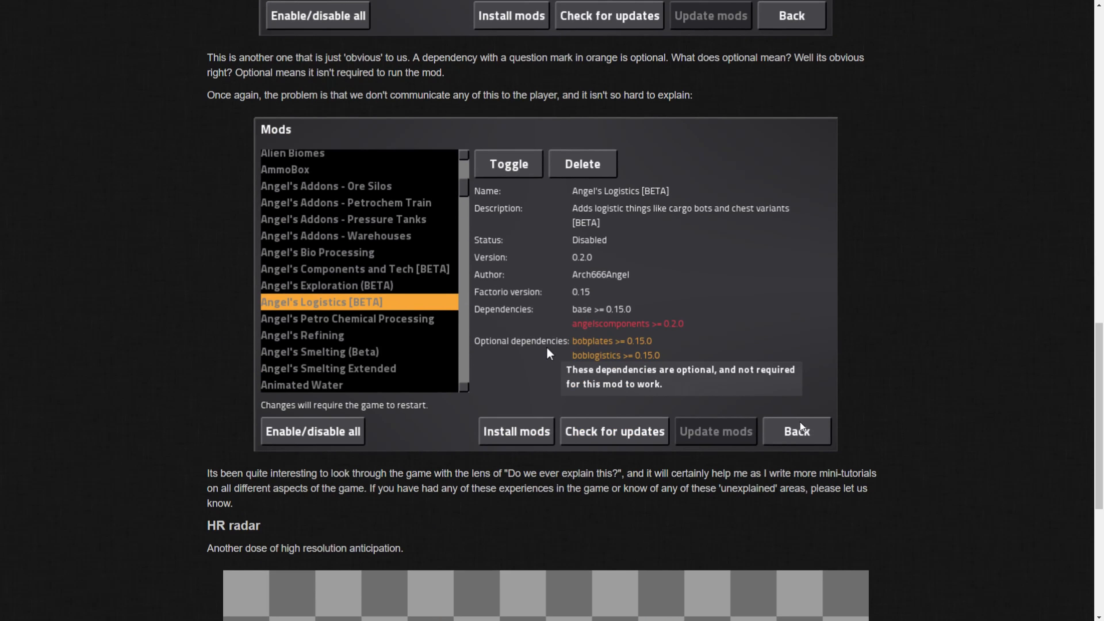
pyautogui.moveTo(331, 517)
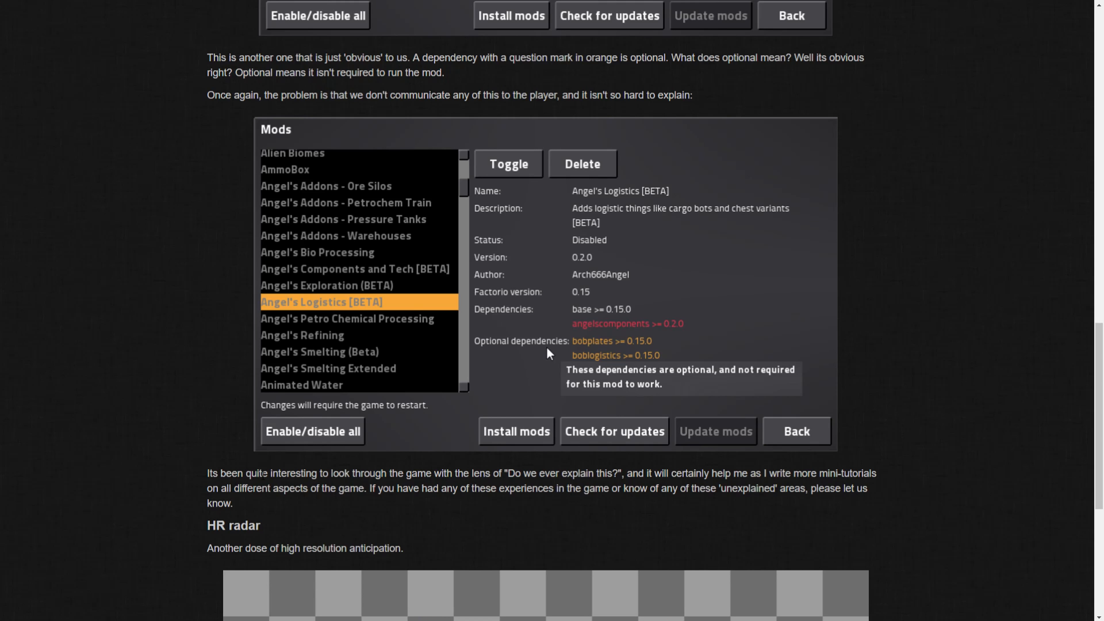
pyautogui.moveTo(236, 439)
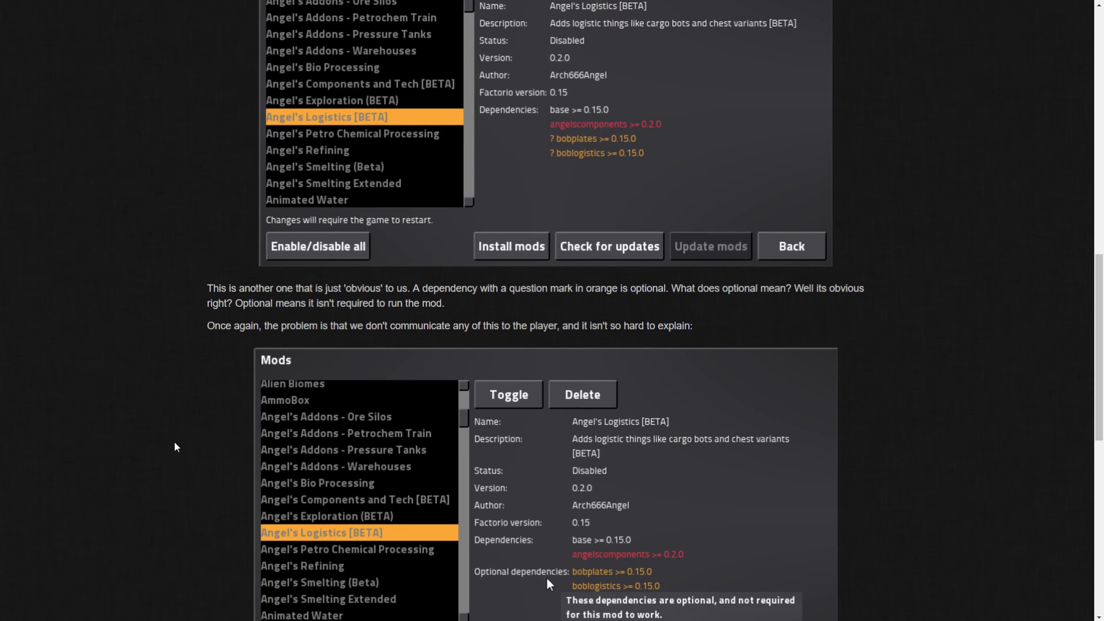
pyautogui.scroll(-3)
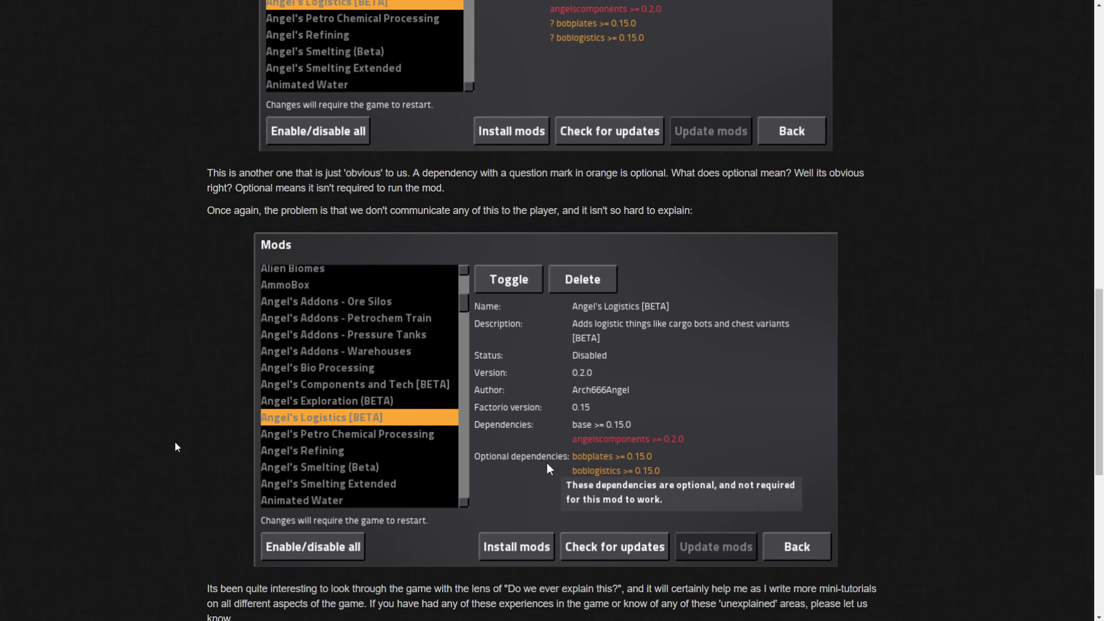
pyautogui.moveTo(275, 491)
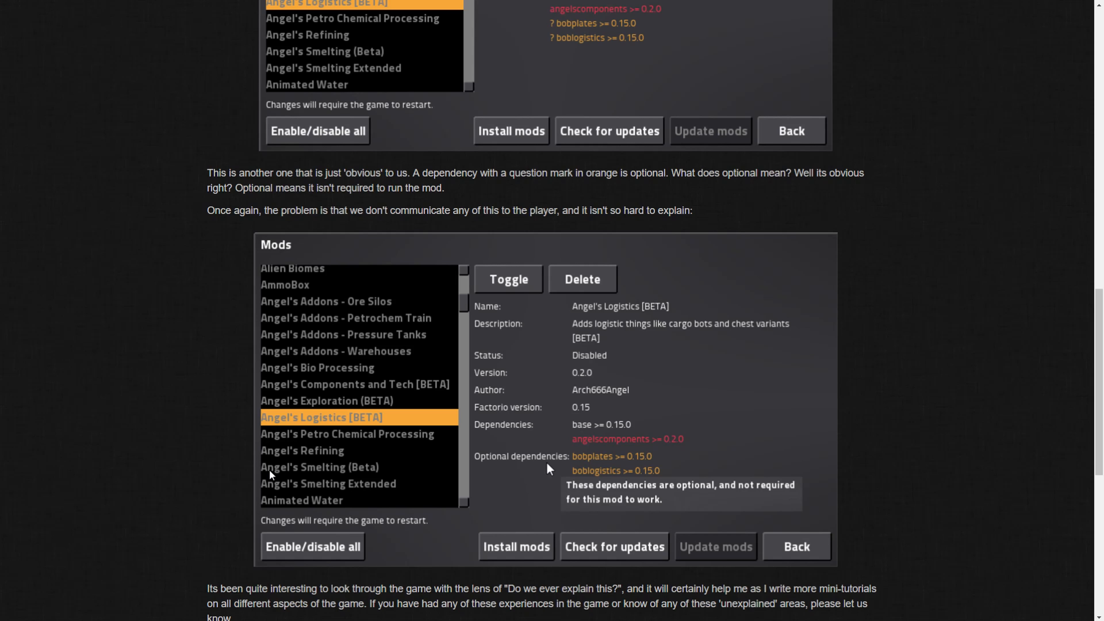
pyautogui.moveTo(198, 276)
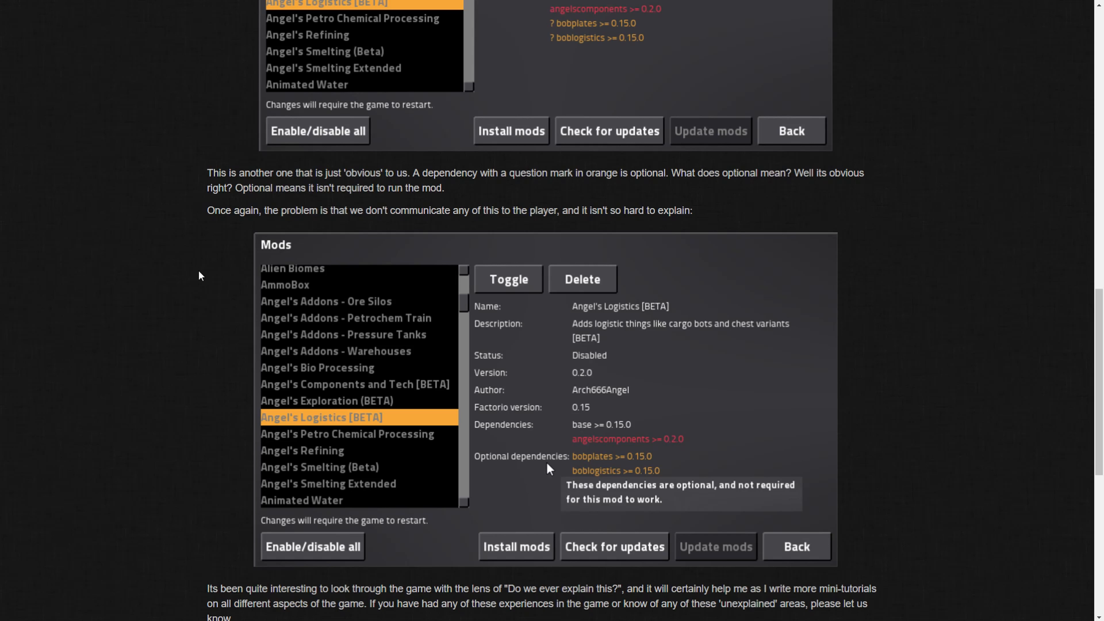
pyautogui.moveTo(206, 323)
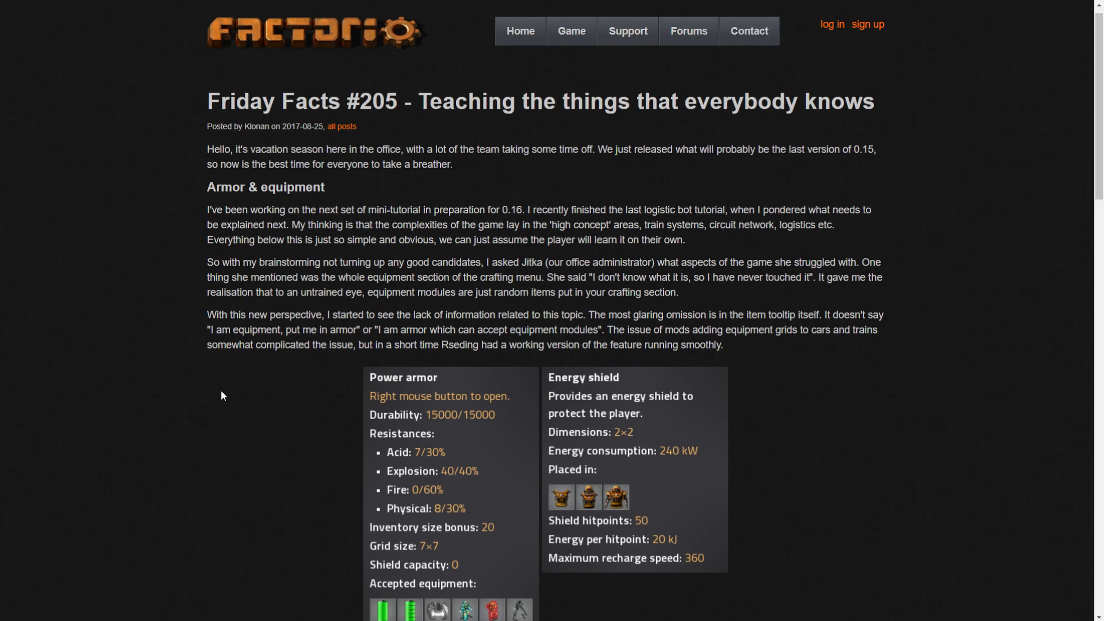
pyautogui.scroll(-3)
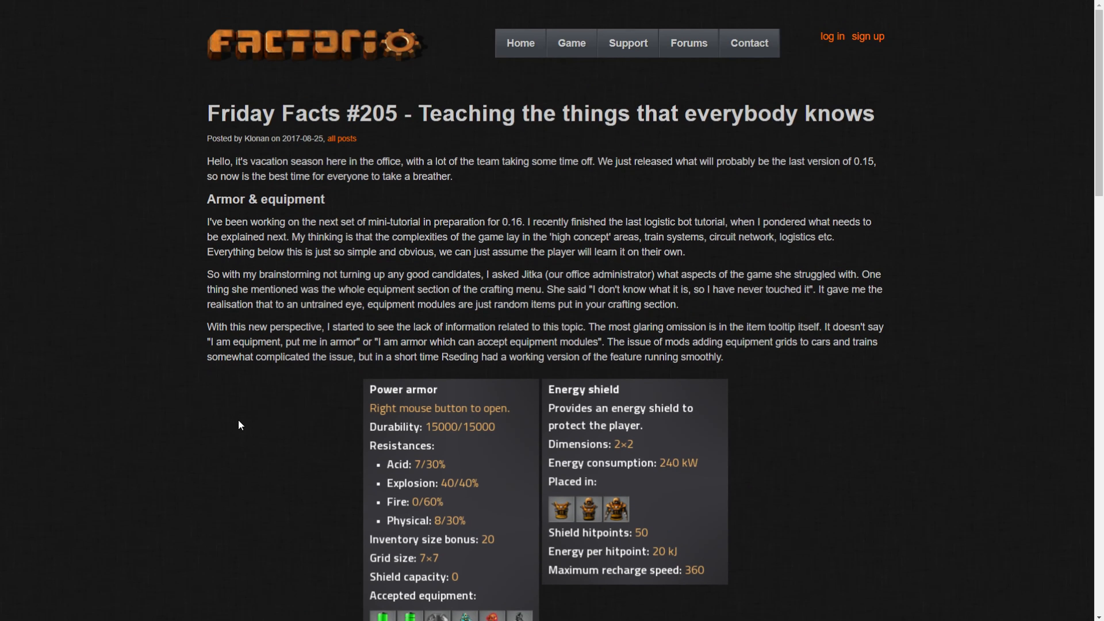
pyautogui.scroll(-3)
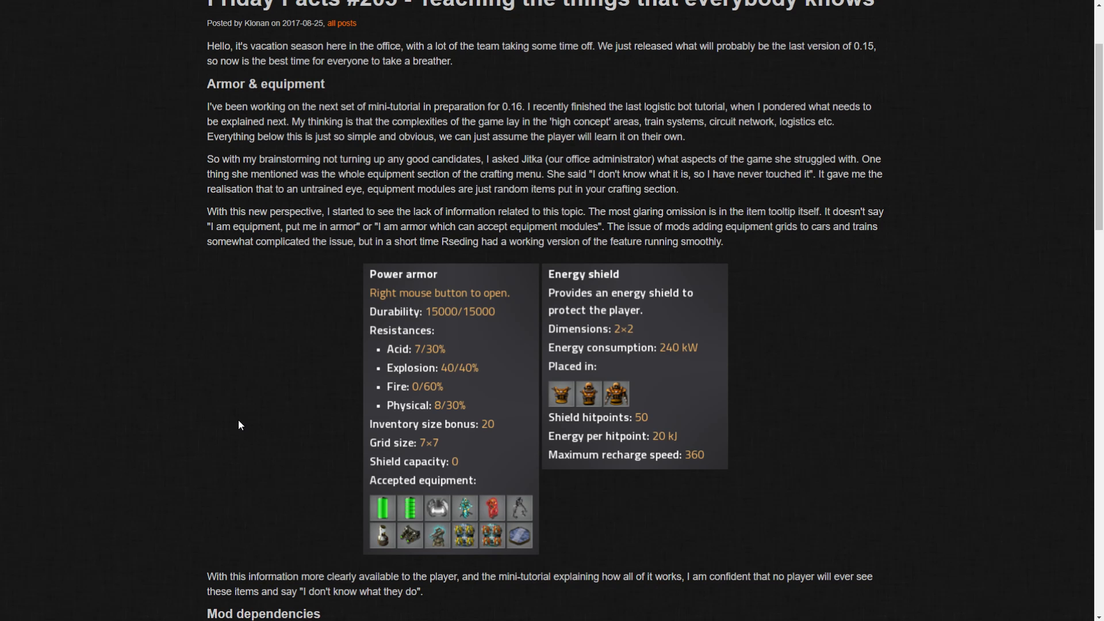
pyautogui.moveTo(317, 287)
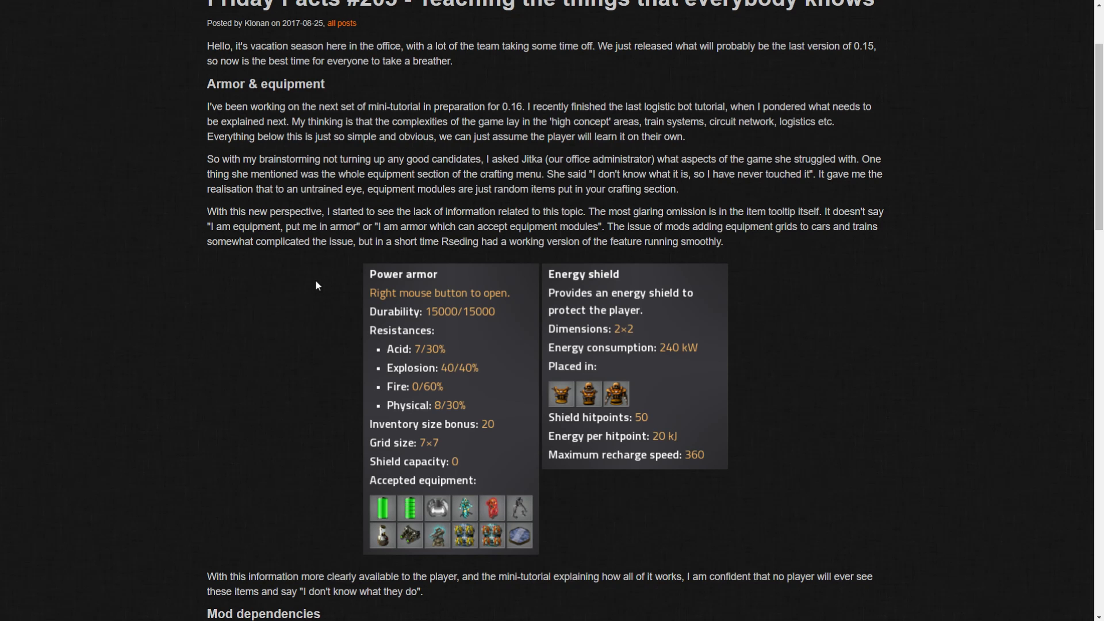
pyautogui.moveTo(365, 321)
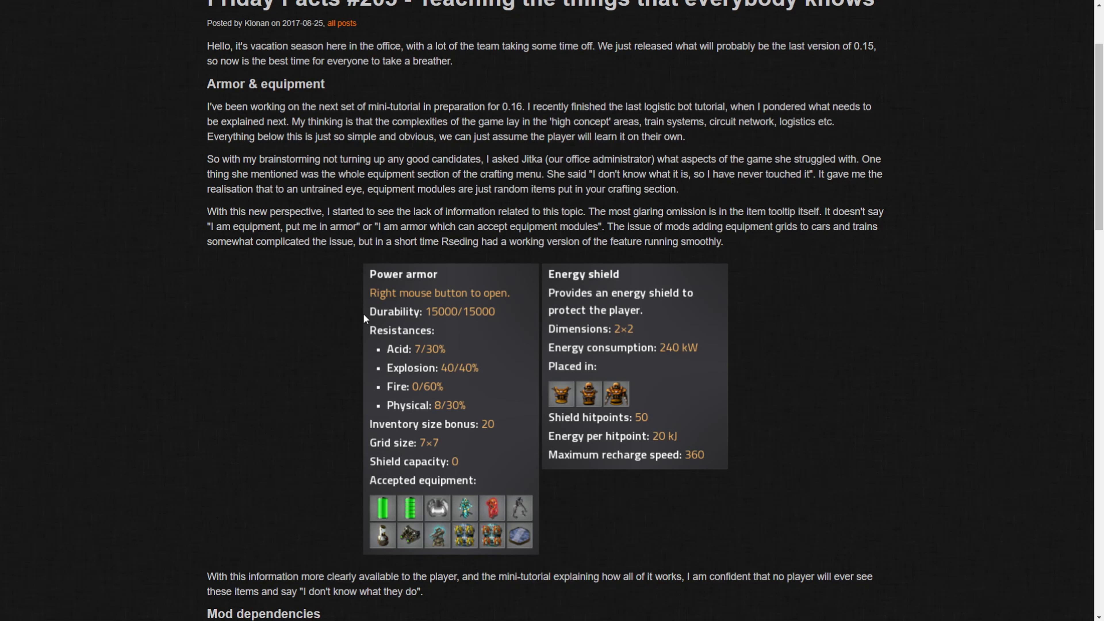
pyautogui.moveTo(363, 284)
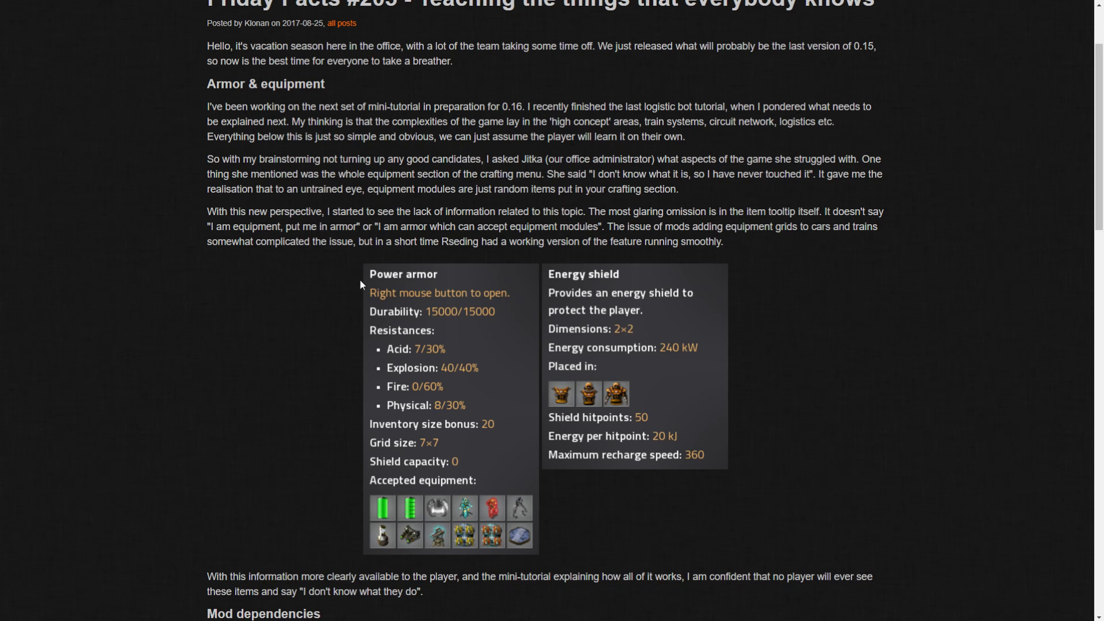
pyautogui.moveTo(299, 308)
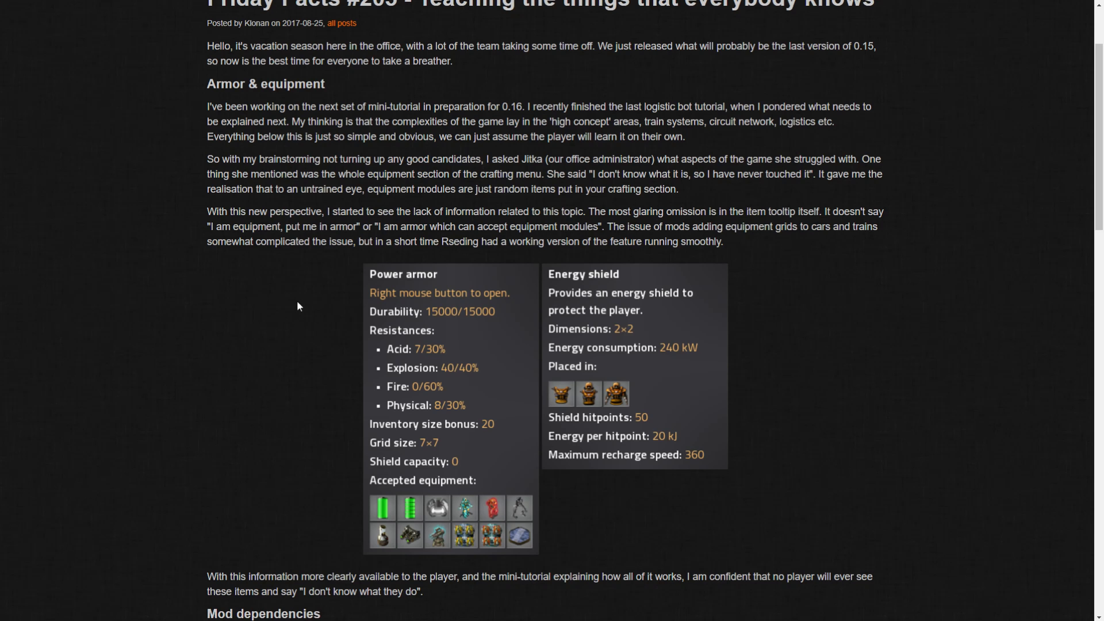
pyautogui.moveTo(290, 395)
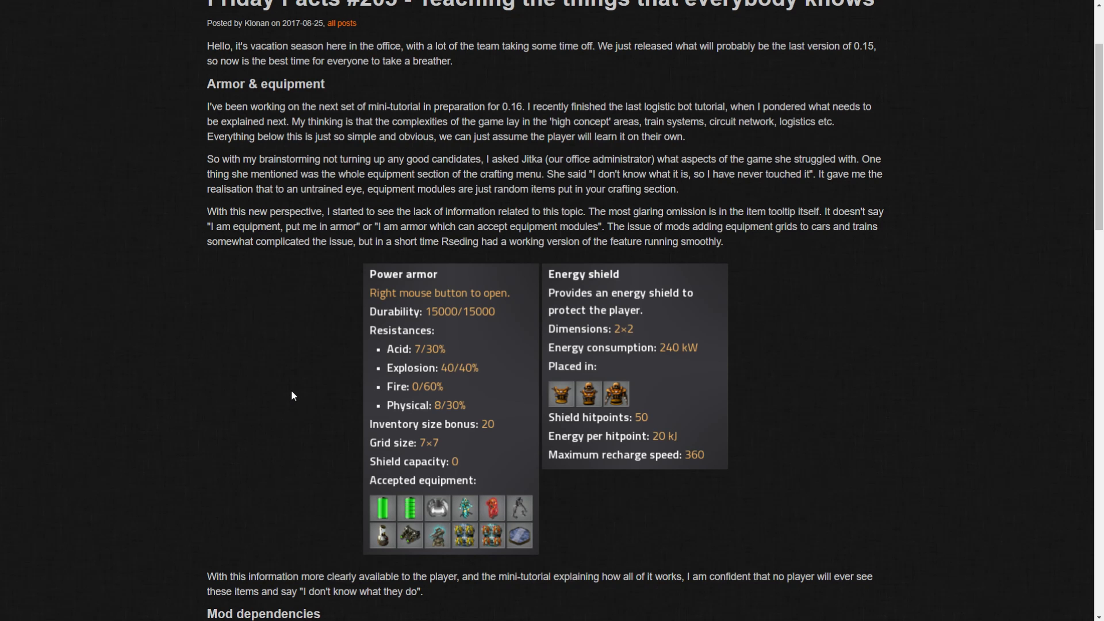
pyautogui.moveTo(433, 404)
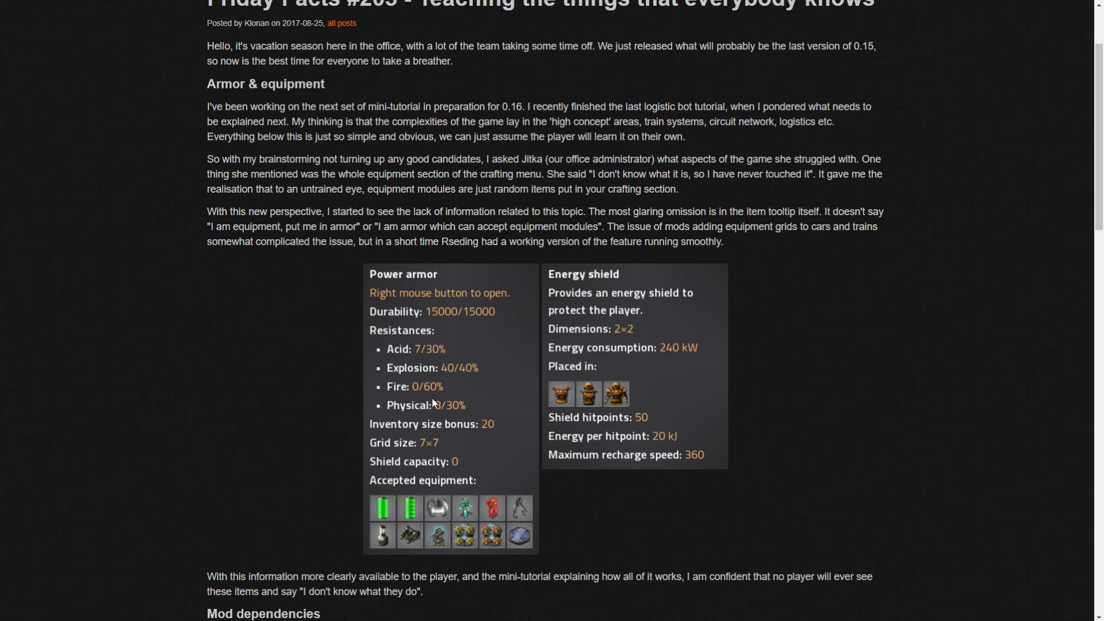
pyautogui.moveTo(398, 400)
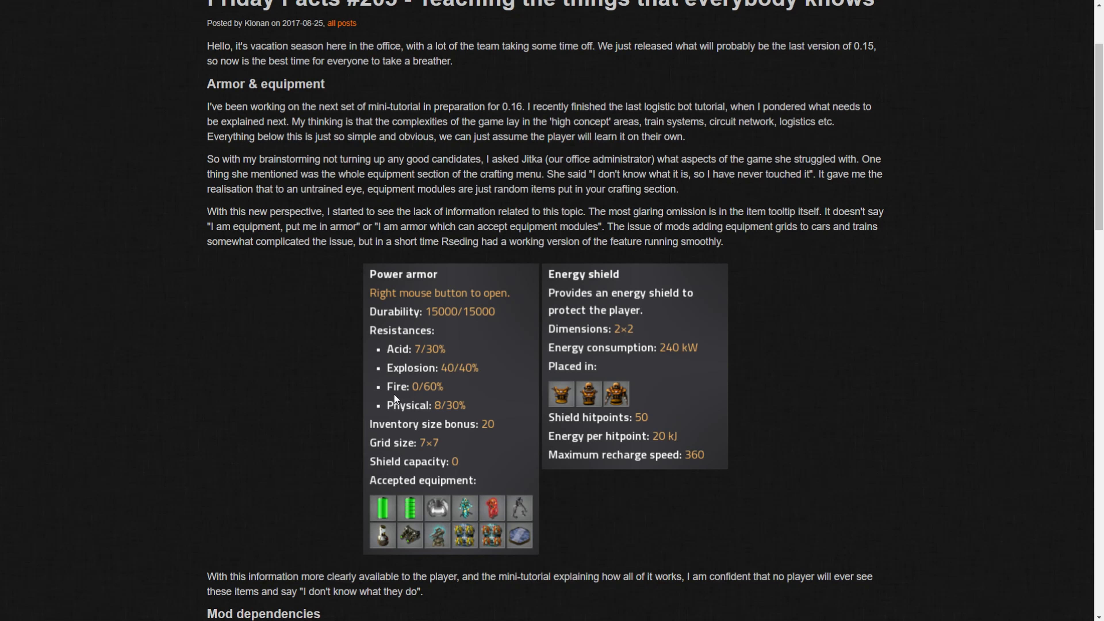
pyautogui.moveTo(408, 385)
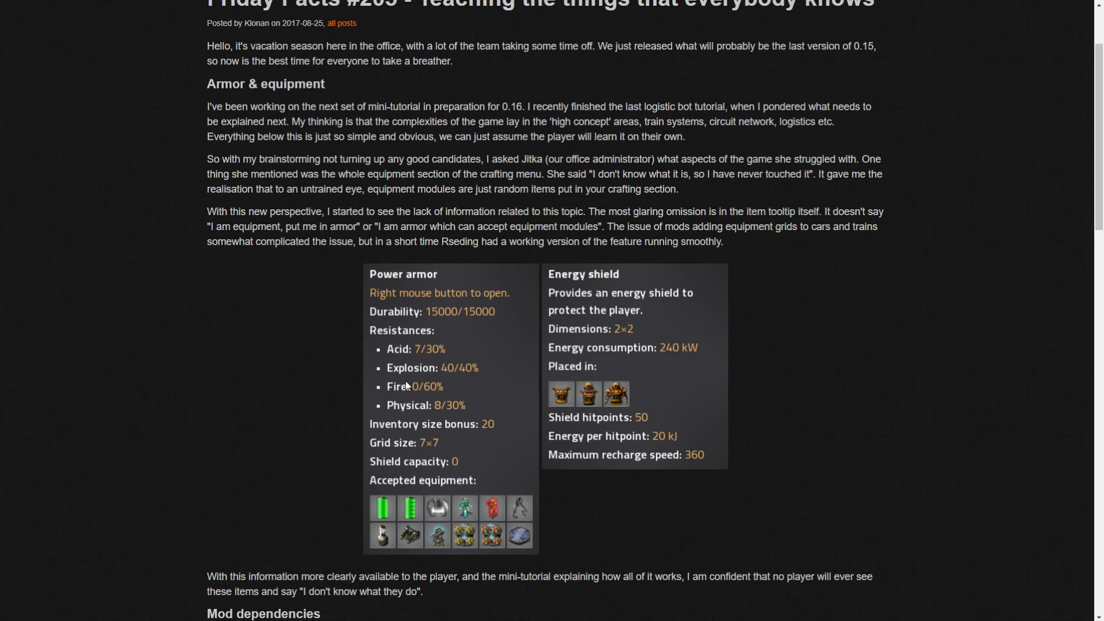
pyautogui.moveTo(468, 303)
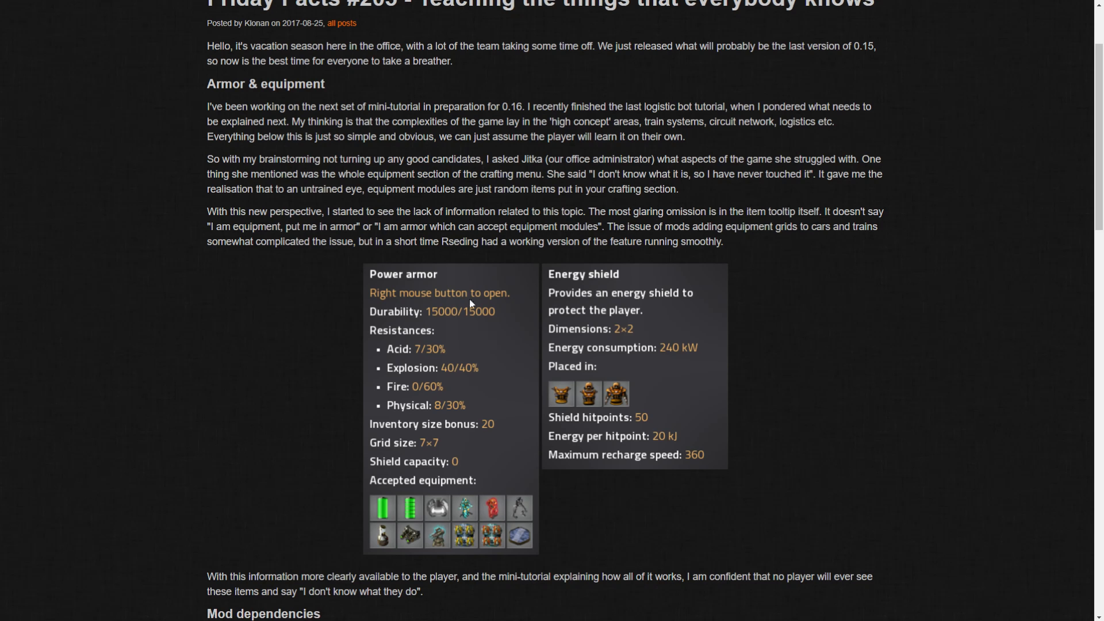
pyautogui.moveTo(242, 447)
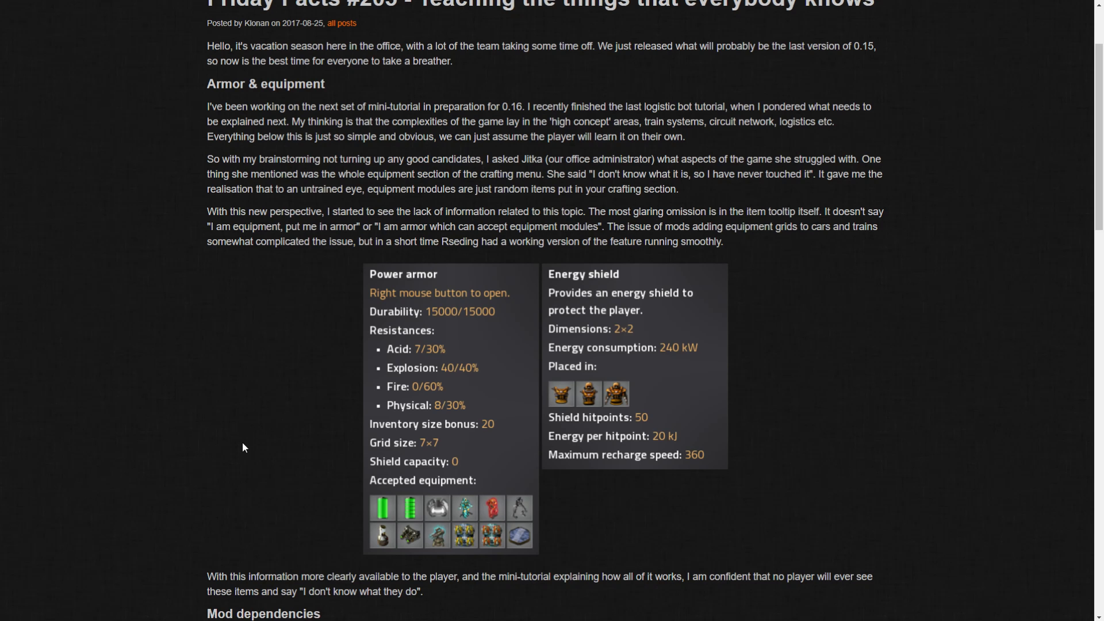
pyautogui.moveTo(238, 472)
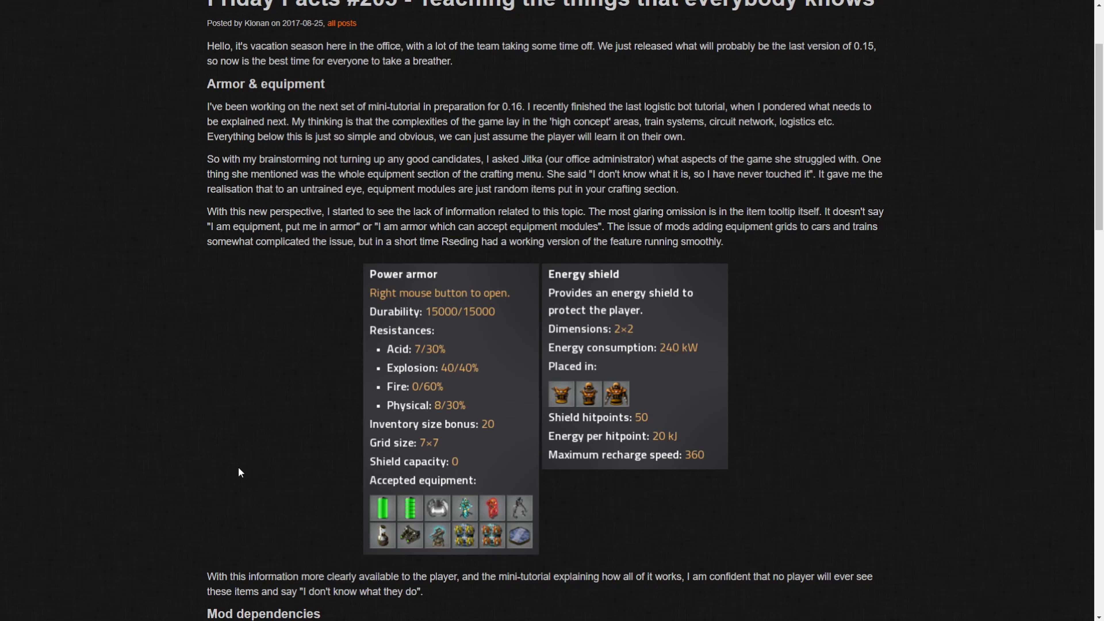
pyautogui.scroll(-3)
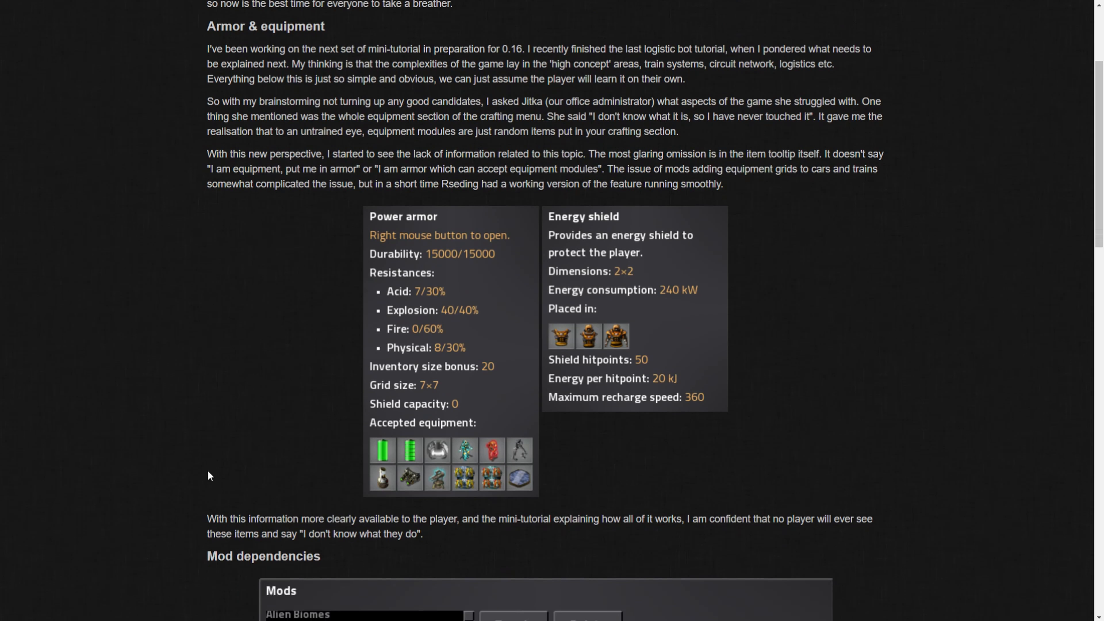
pyautogui.moveTo(446, 366)
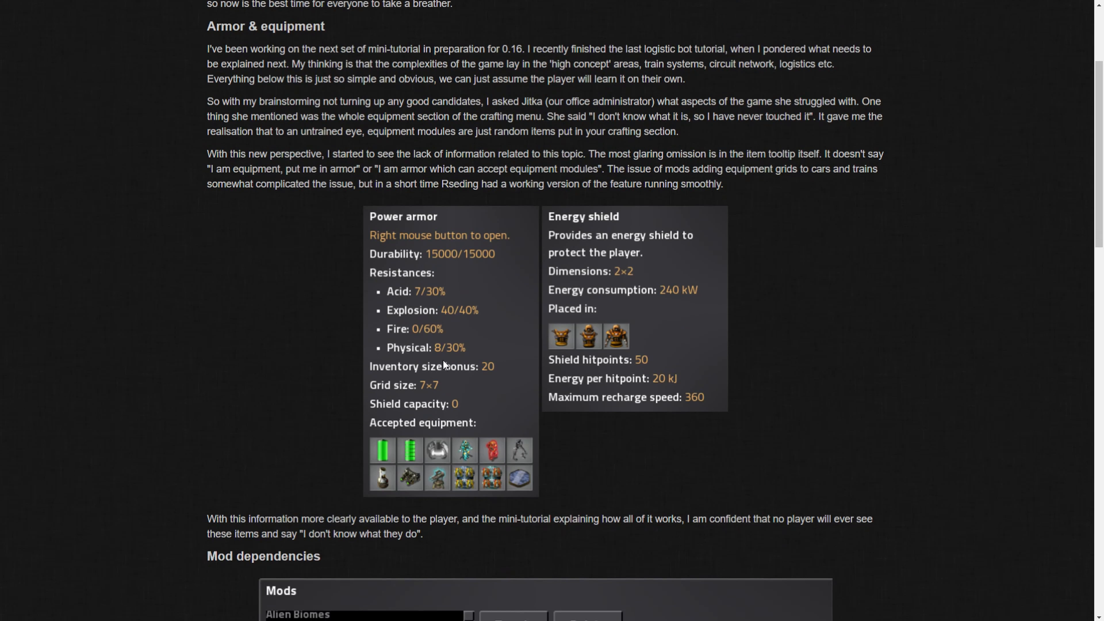
pyautogui.moveTo(449, 278)
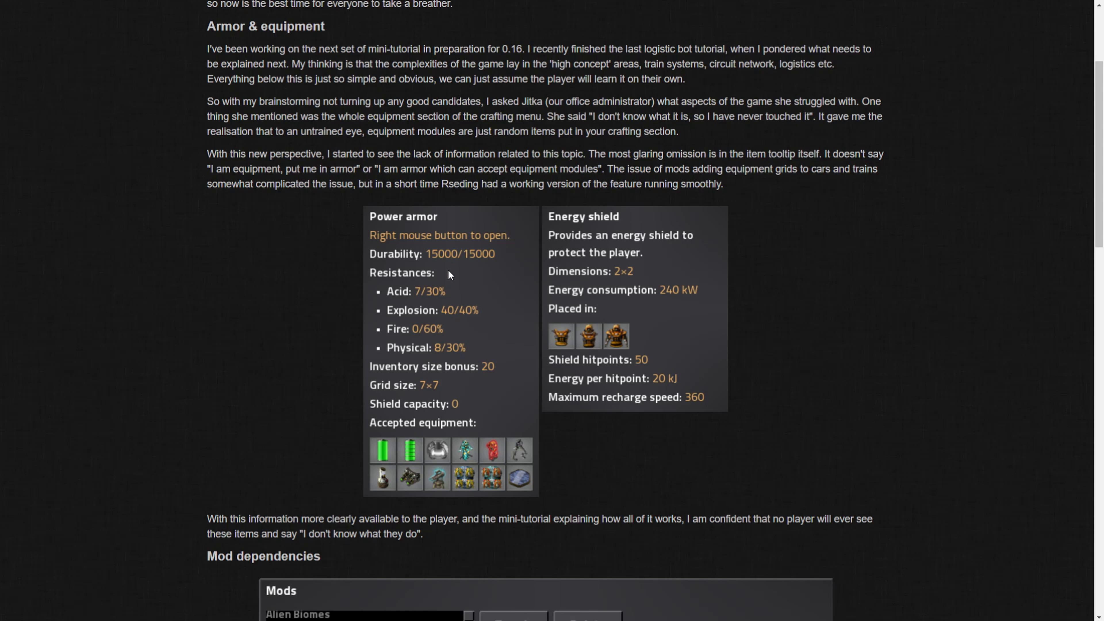
pyautogui.moveTo(425, 397)
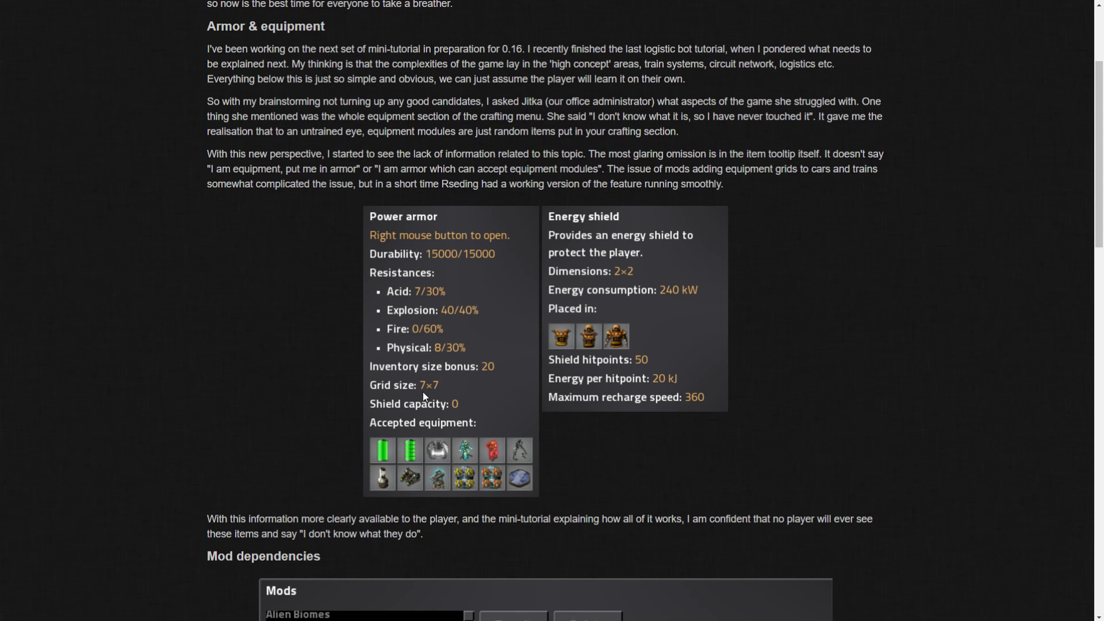
pyautogui.moveTo(422, 296)
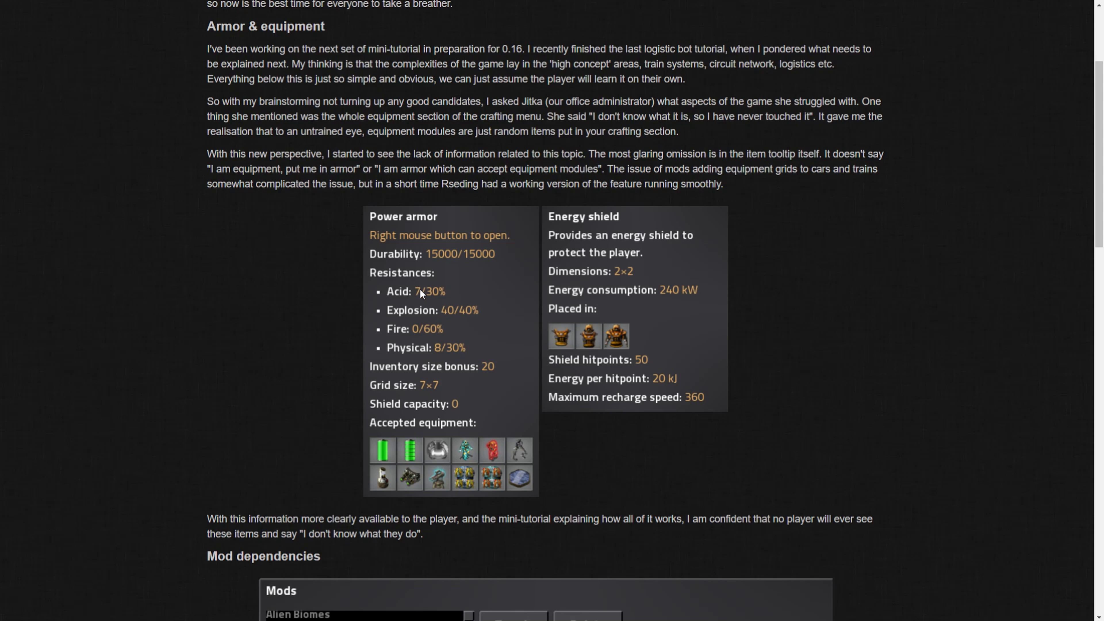
pyautogui.moveTo(426, 306)
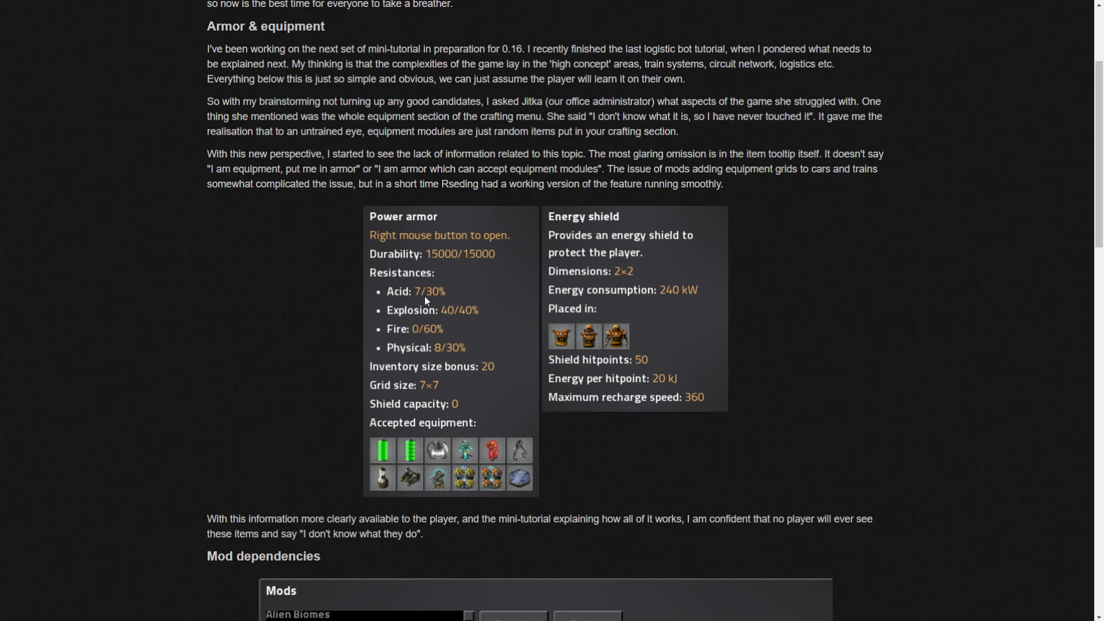
pyautogui.moveTo(432, 304)
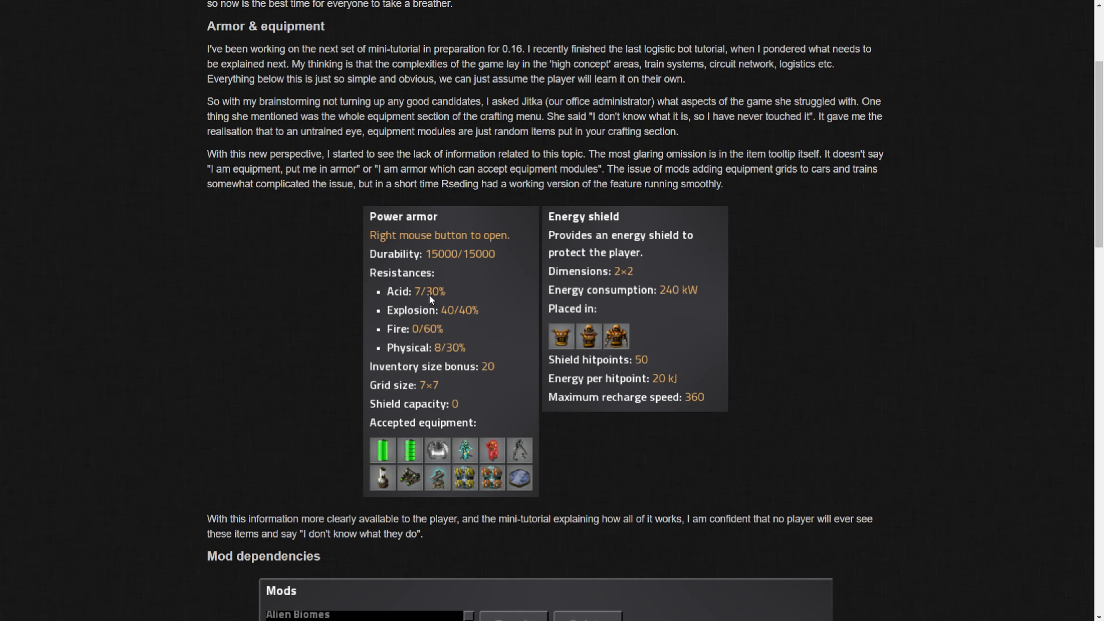
pyautogui.moveTo(421, 302)
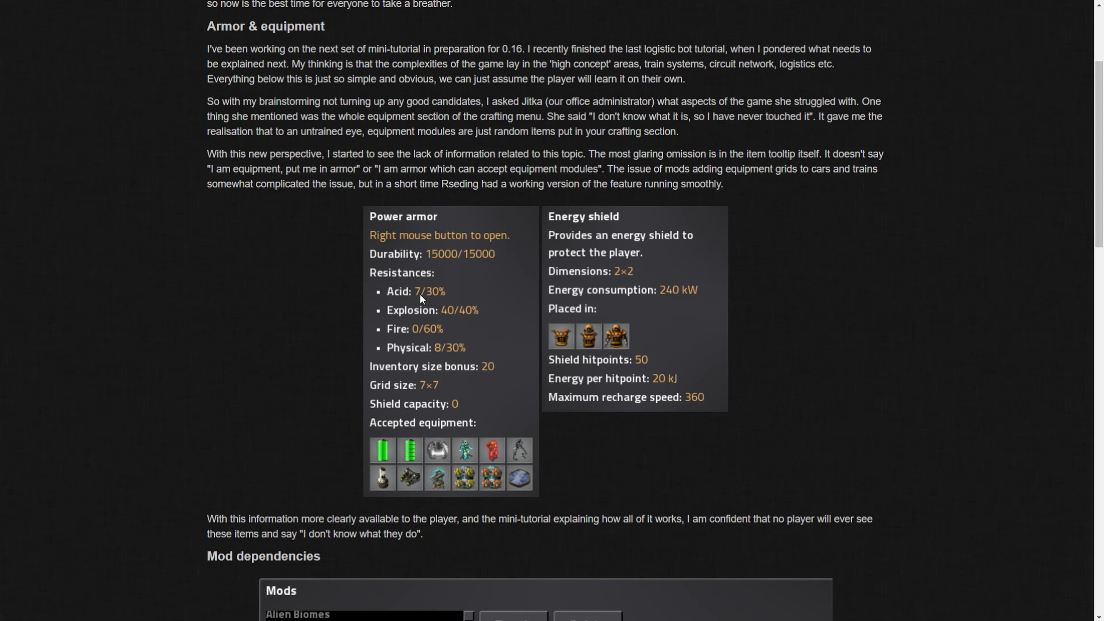
pyautogui.rightClick(421, 300)
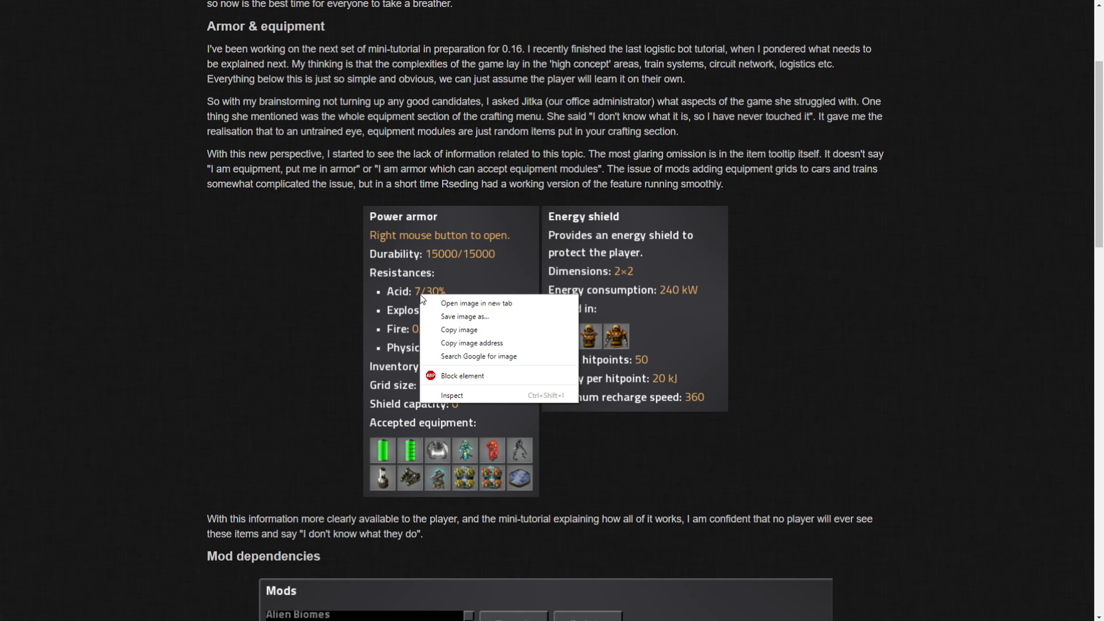
pyautogui.click(282, 314)
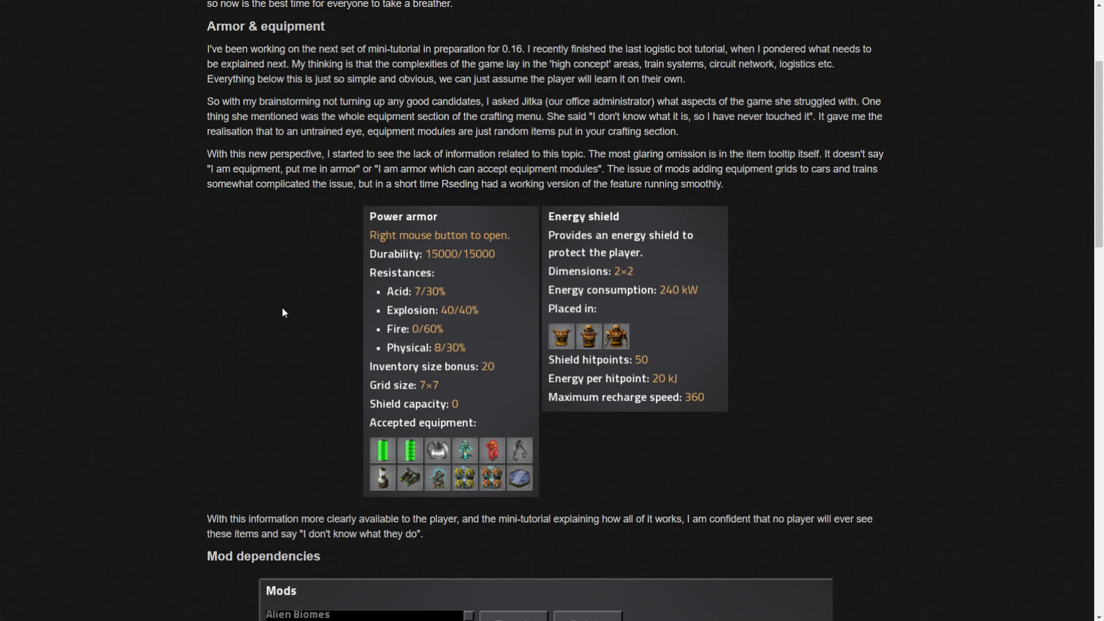
pyautogui.moveTo(289, 315)
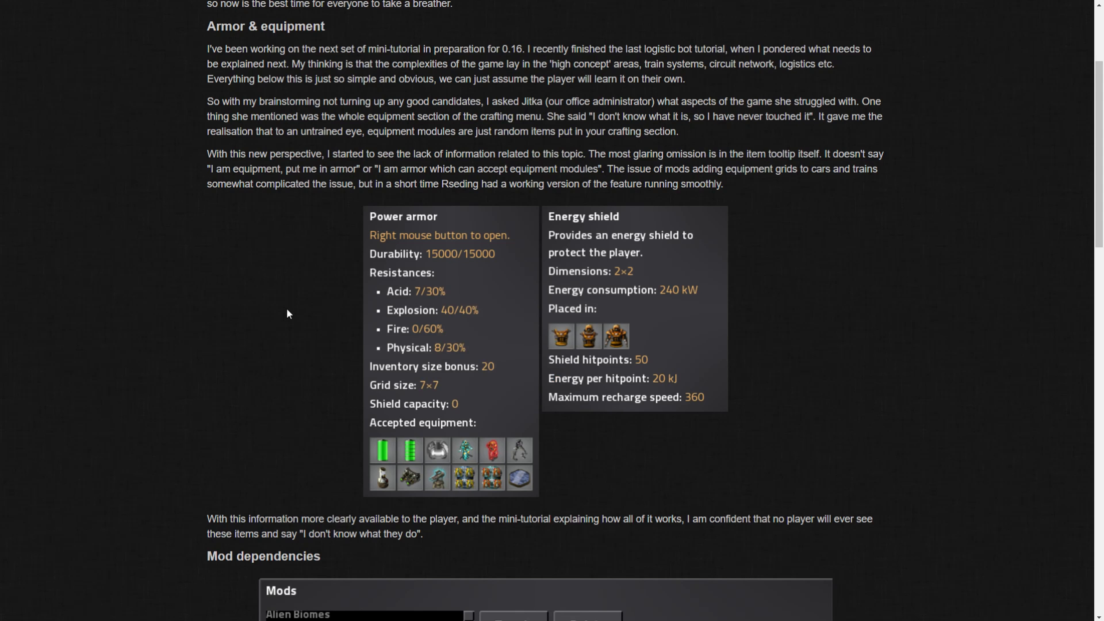
pyautogui.moveTo(392, 298)
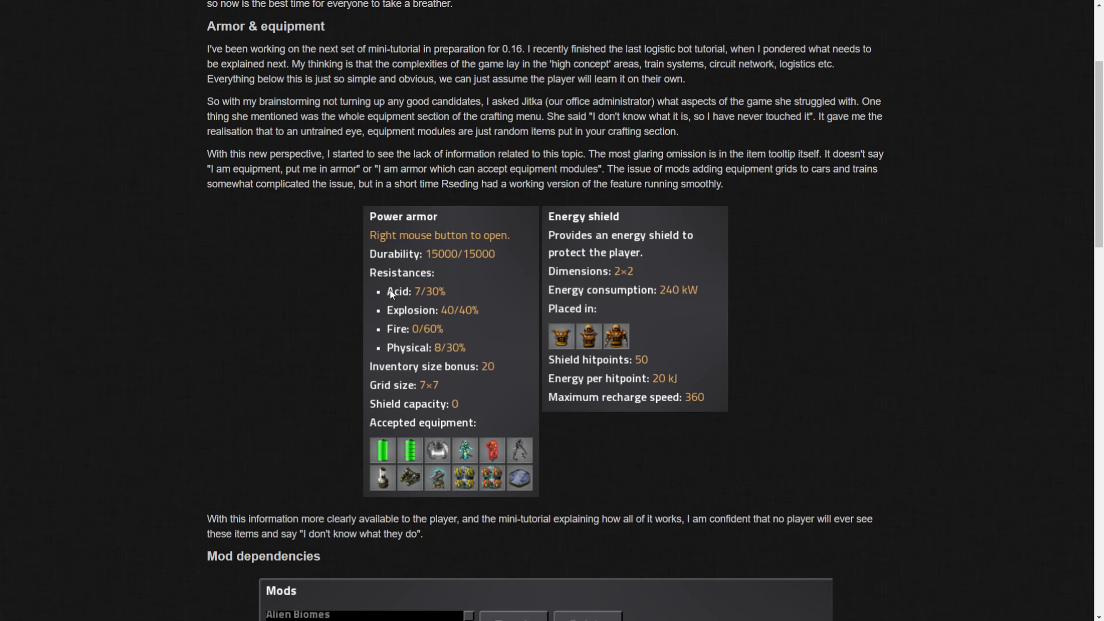
pyautogui.moveTo(426, 303)
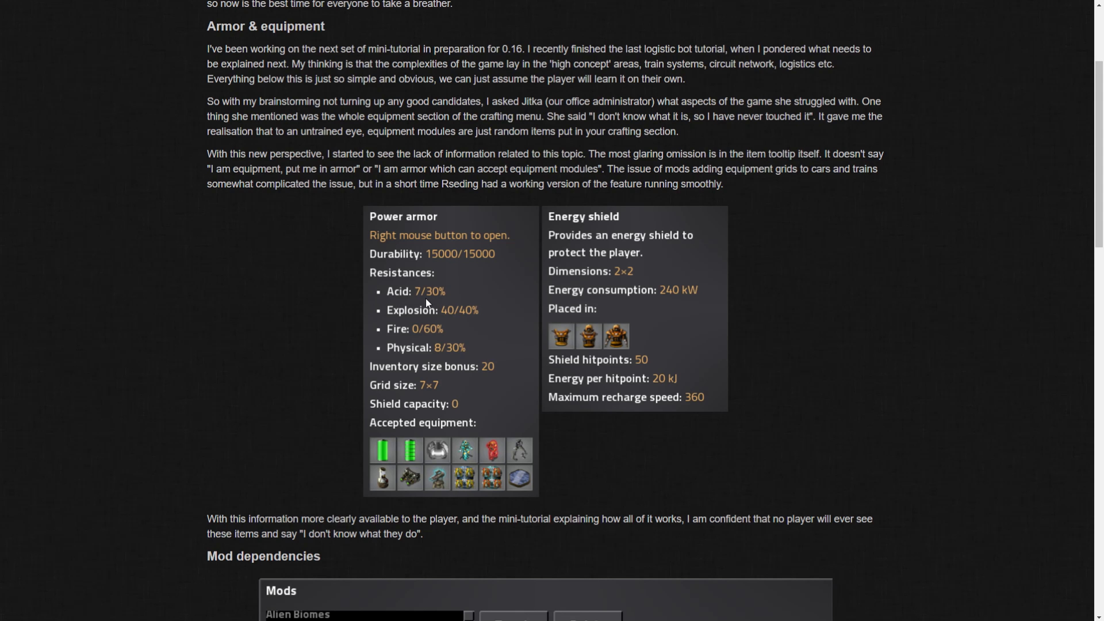
pyautogui.moveTo(403, 302)
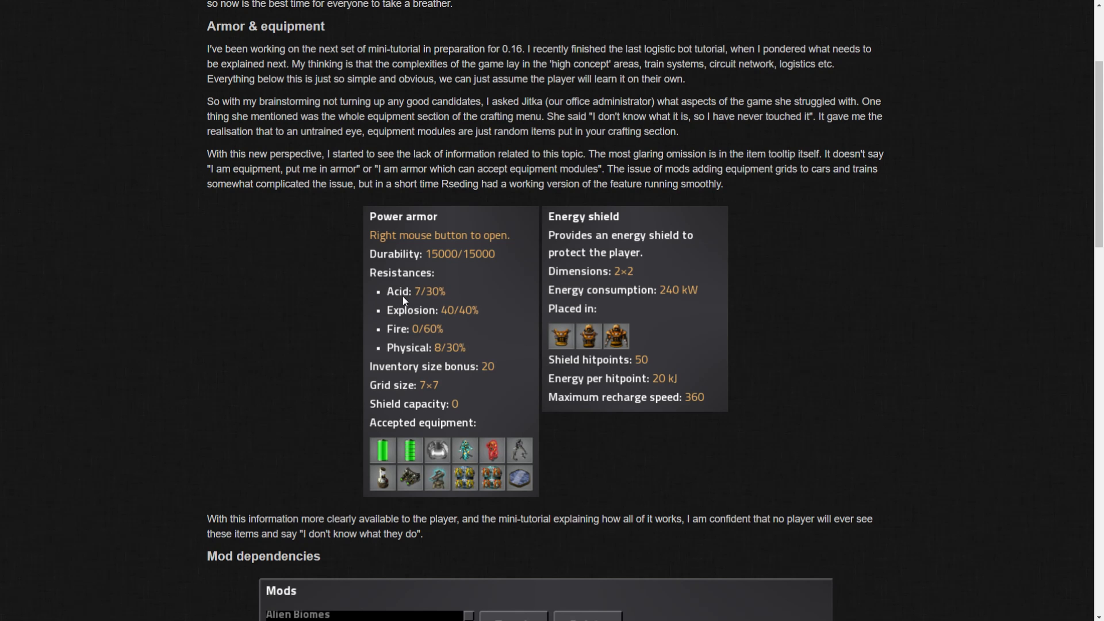
pyautogui.moveTo(436, 395)
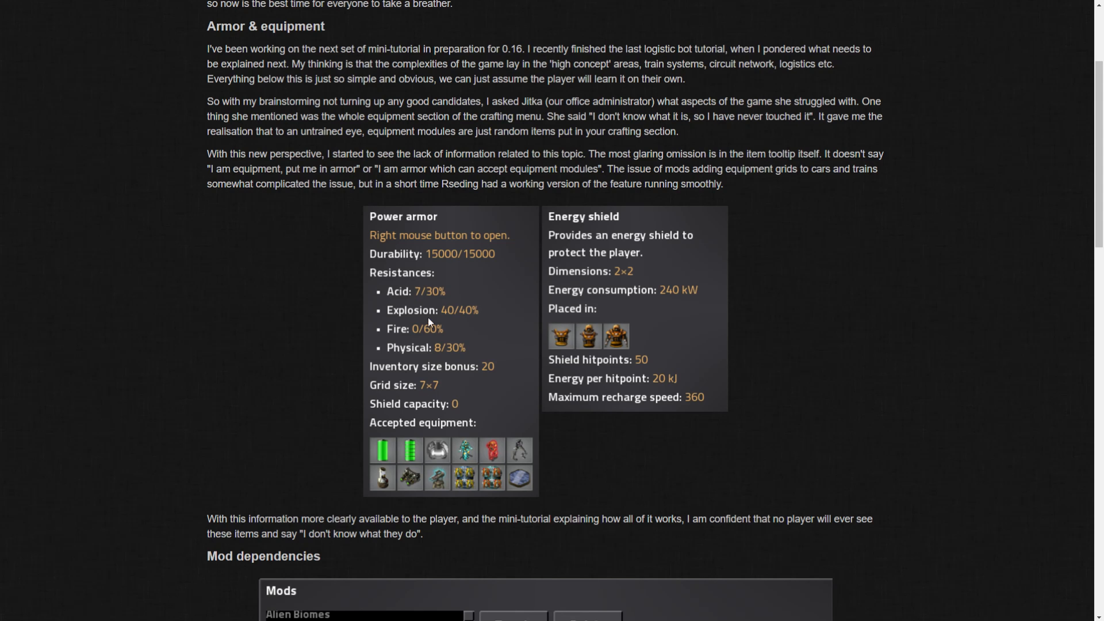
pyautogui.moveTo(425, 302)
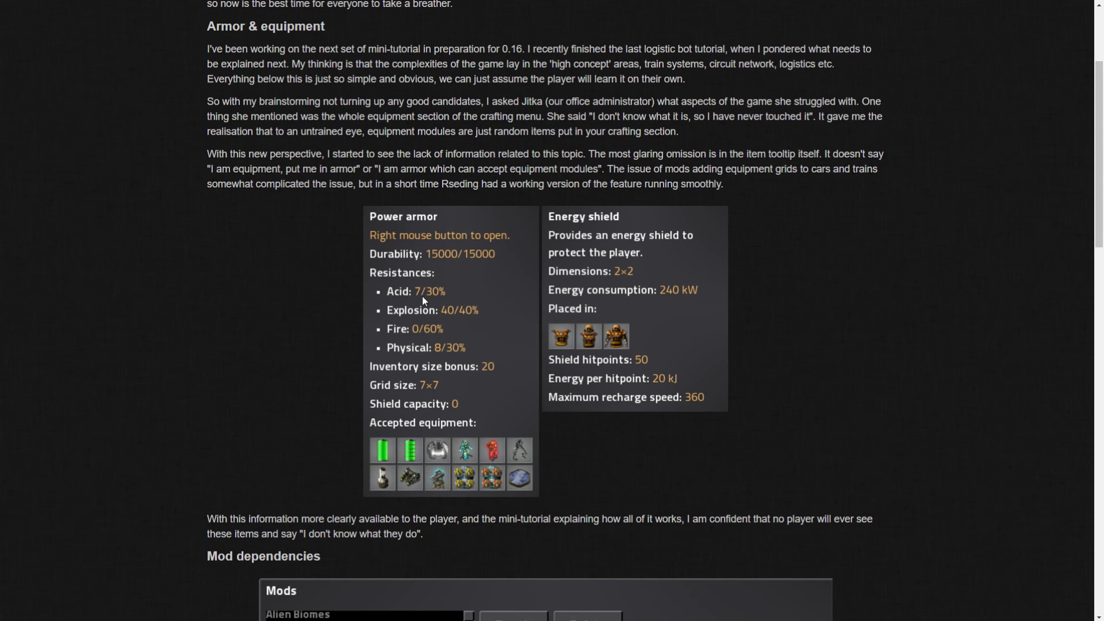
pyautogui.moveTo(431, 280)
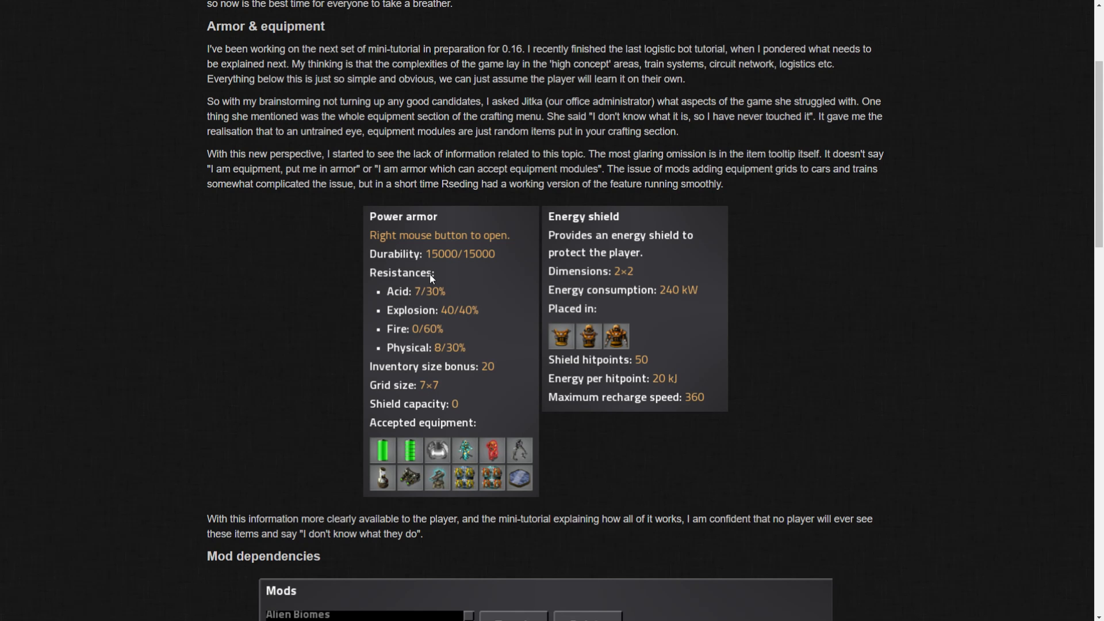
pyautogui.moveTo(450, 323)
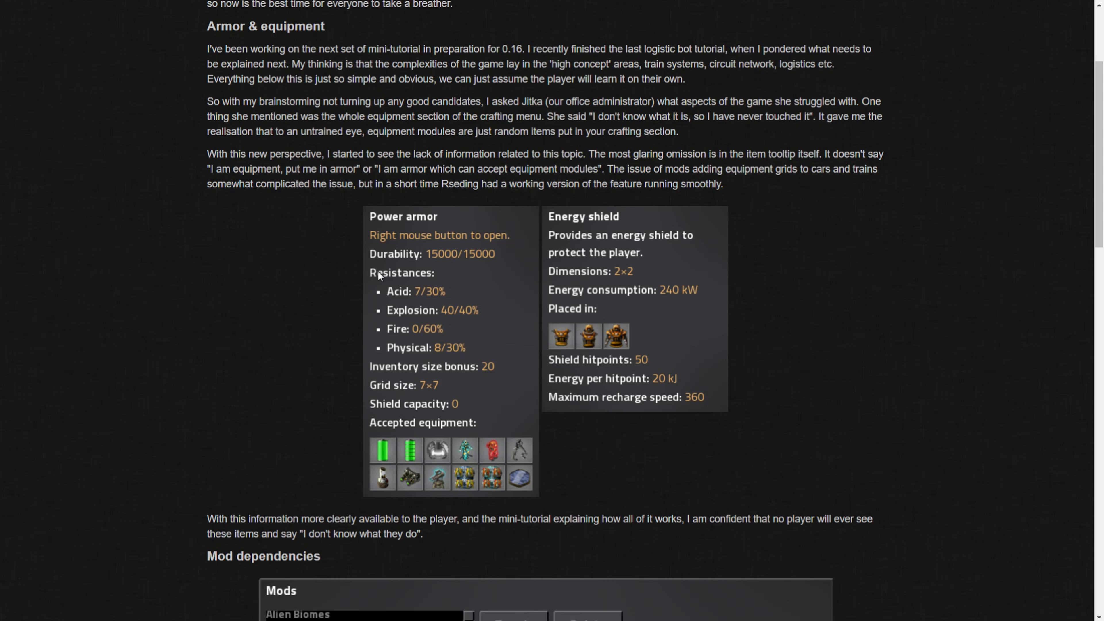
pyautogui.moveTo(416, 298)
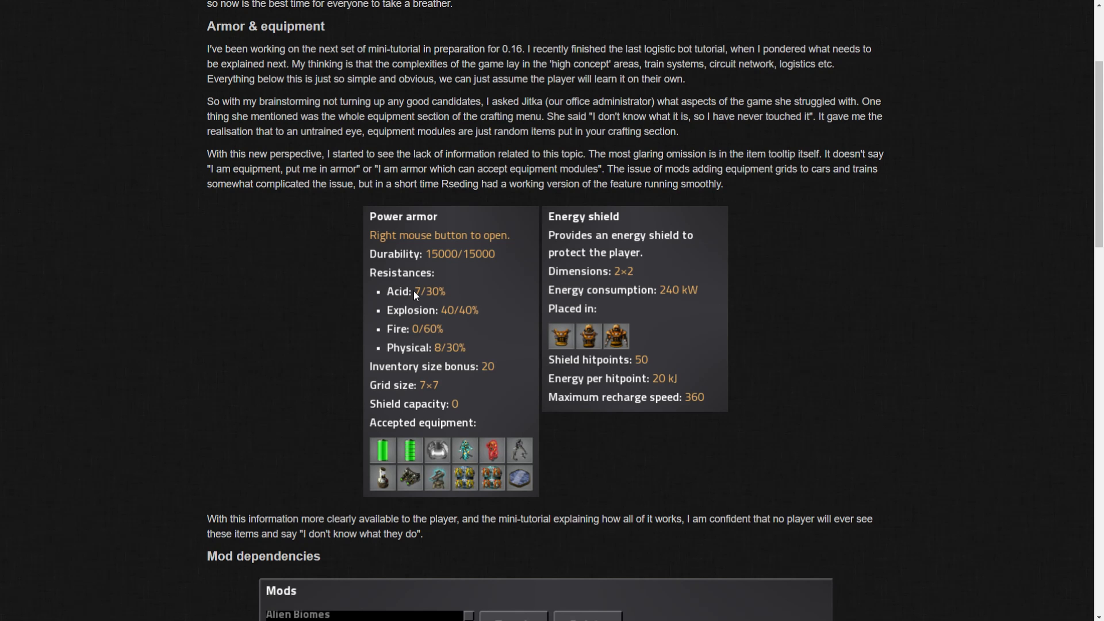
pyautogui.moveTo(433, 303)
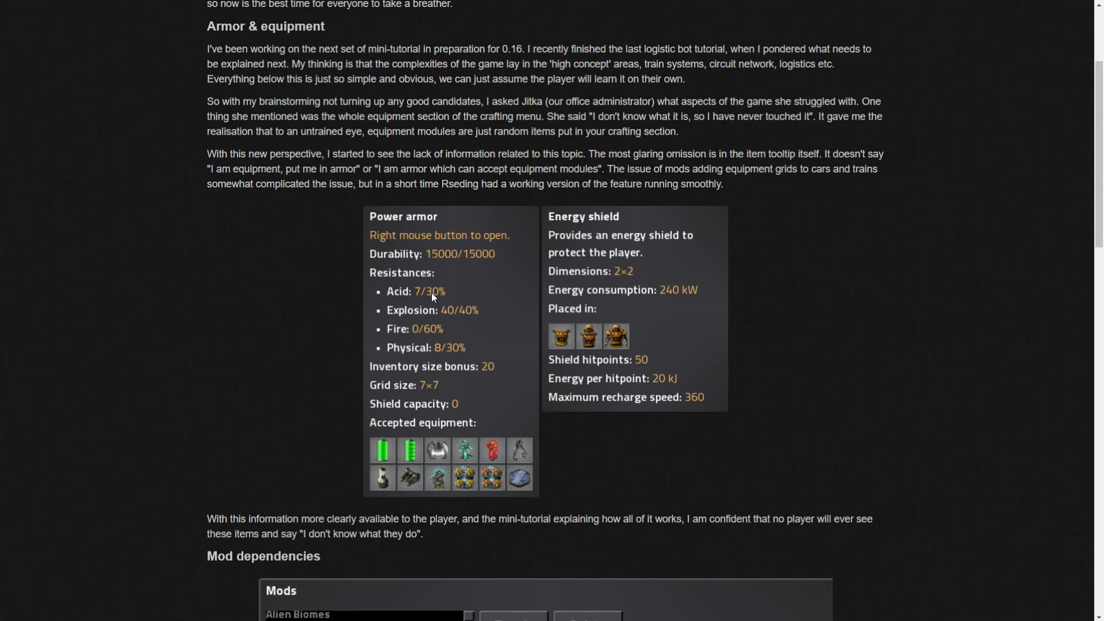
pyautogui.moveTo(444, 378)
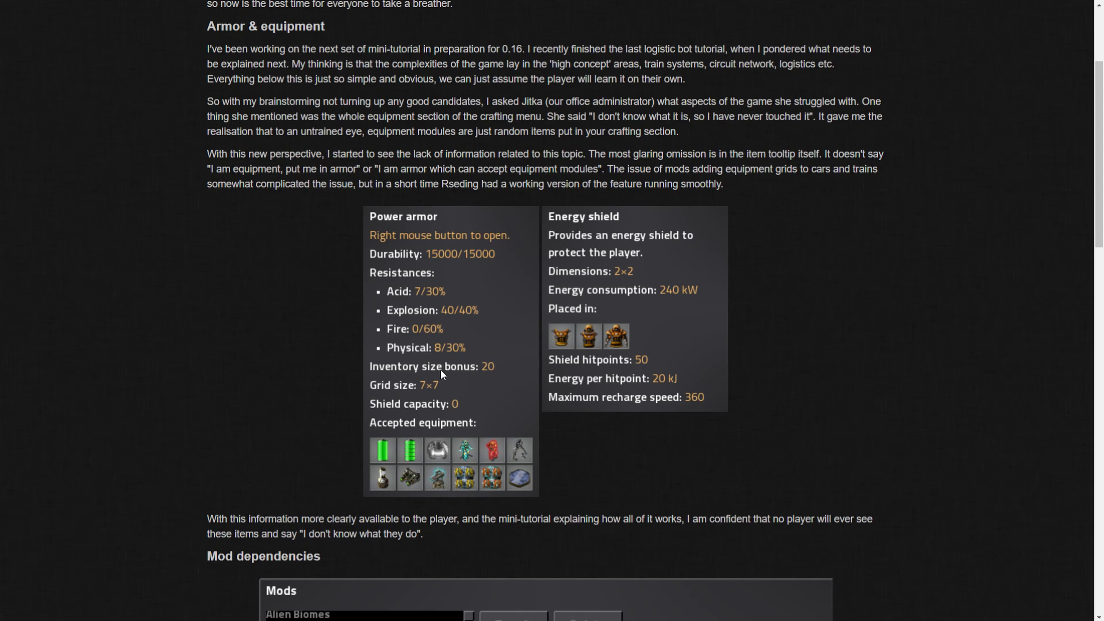
pyautogui.moveTo(427, 297)
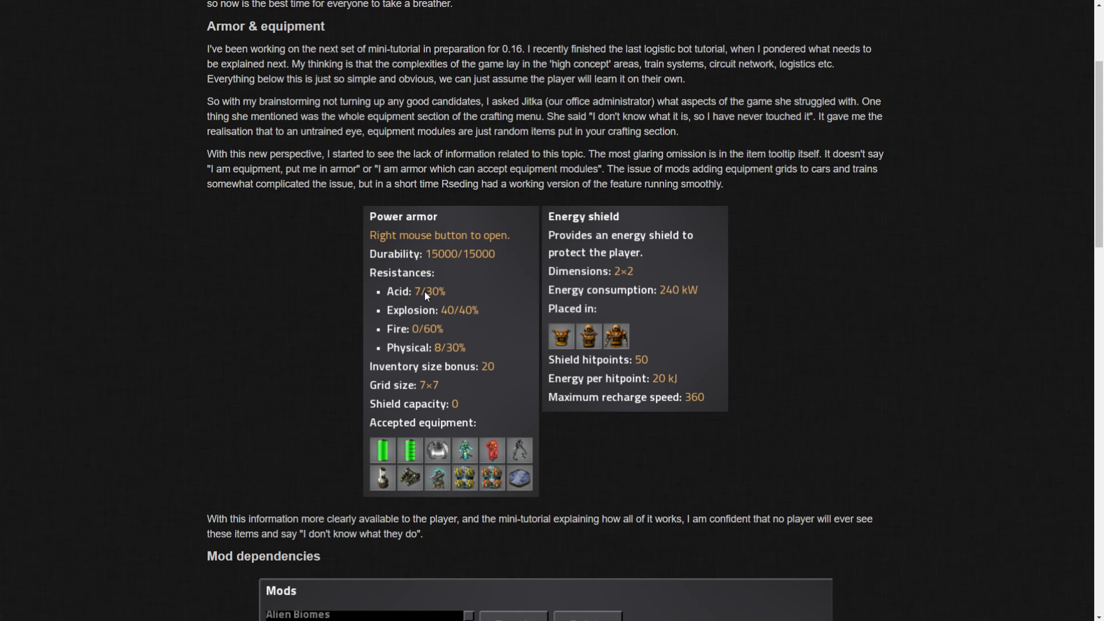
pyautogui.moveTo(485, 364)
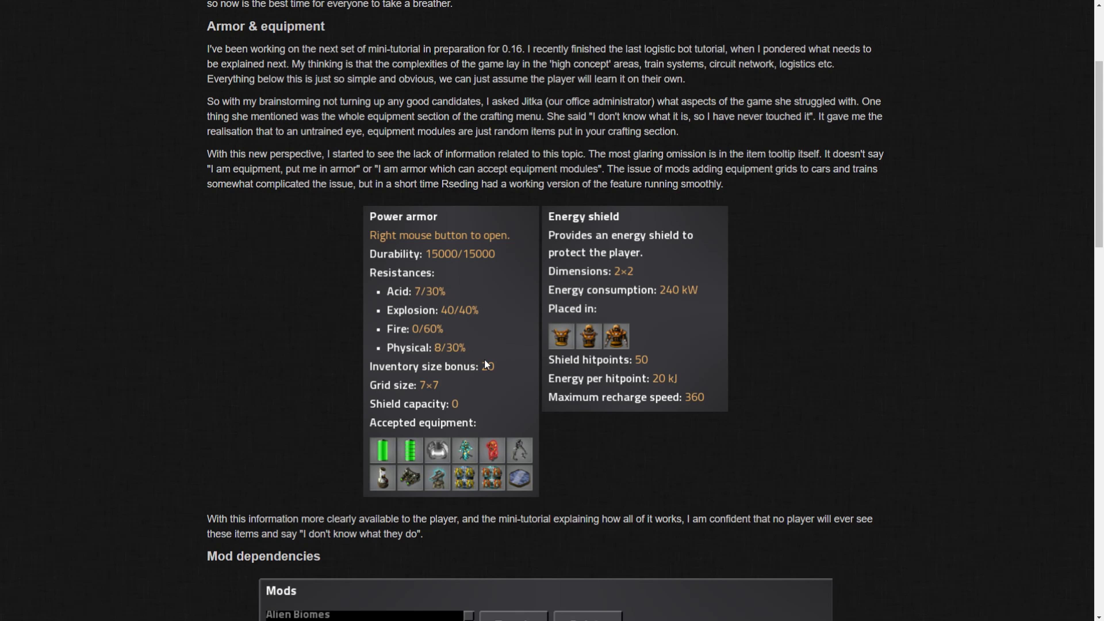
pyautogui.moveTo(418, 339)
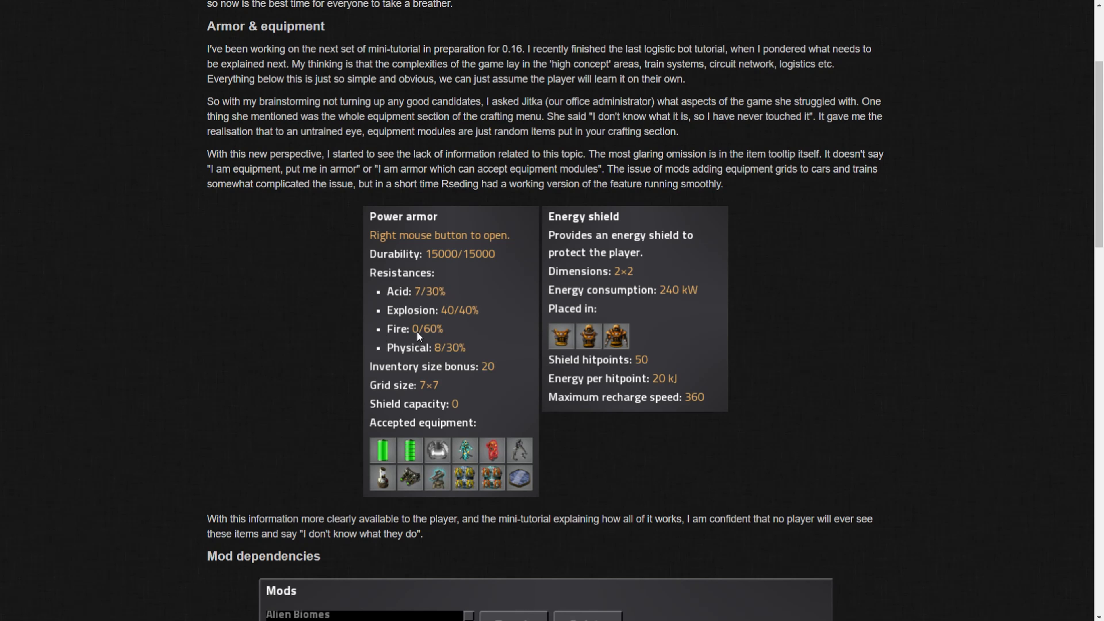
pyautogui.moveTo(434, 341)
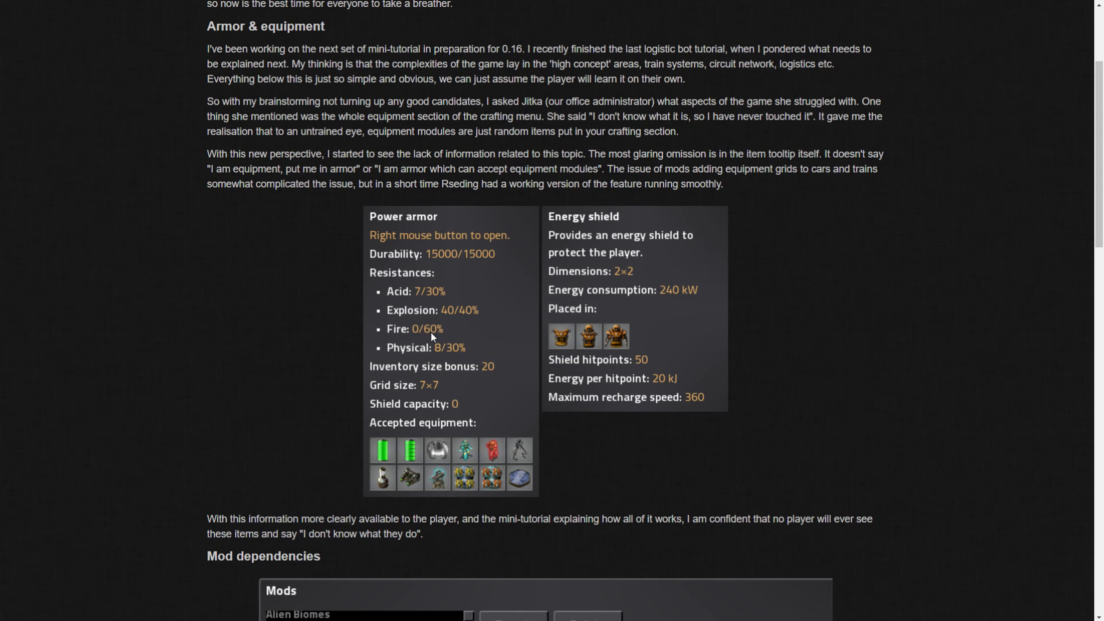
pyautogui.moveTo(519, 339)
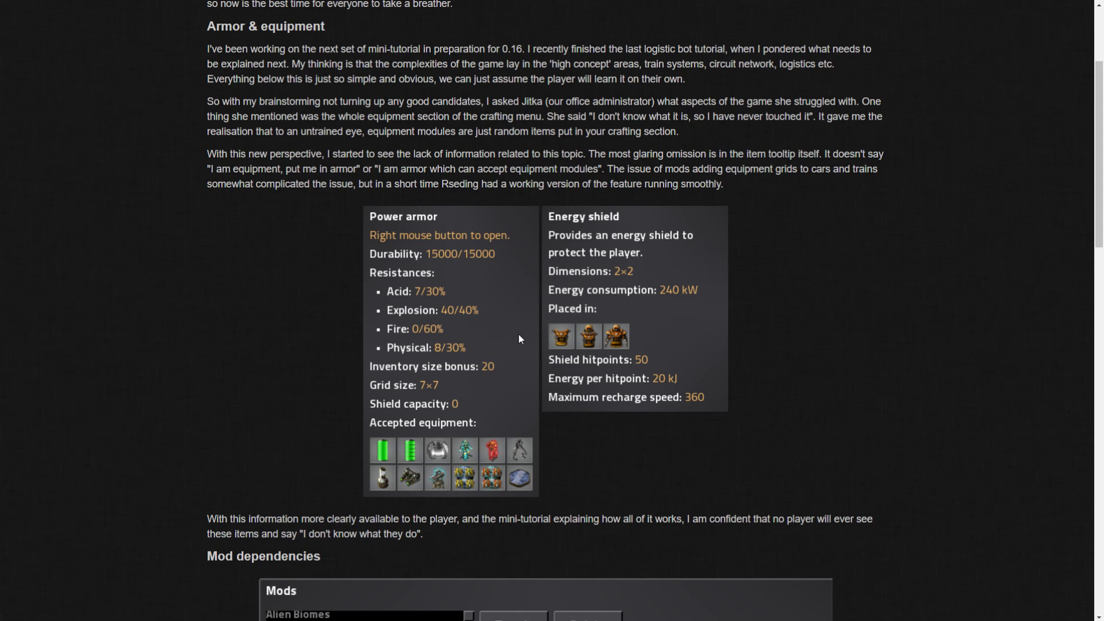
pyautogui.moveTo(443, 338)
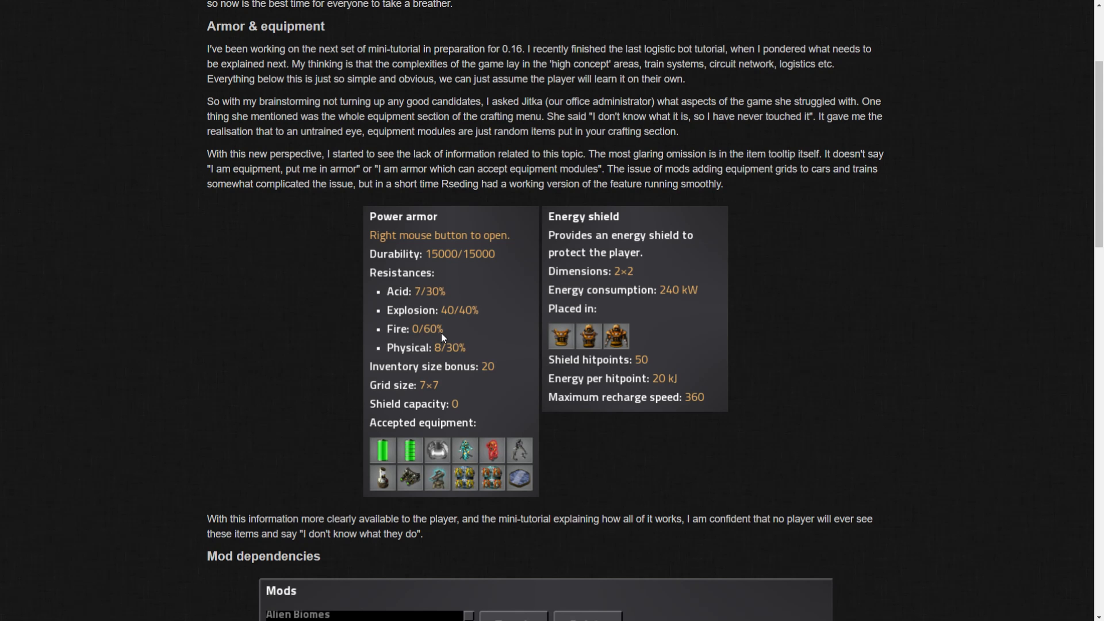
pyautogui.moveTo(498, 468)
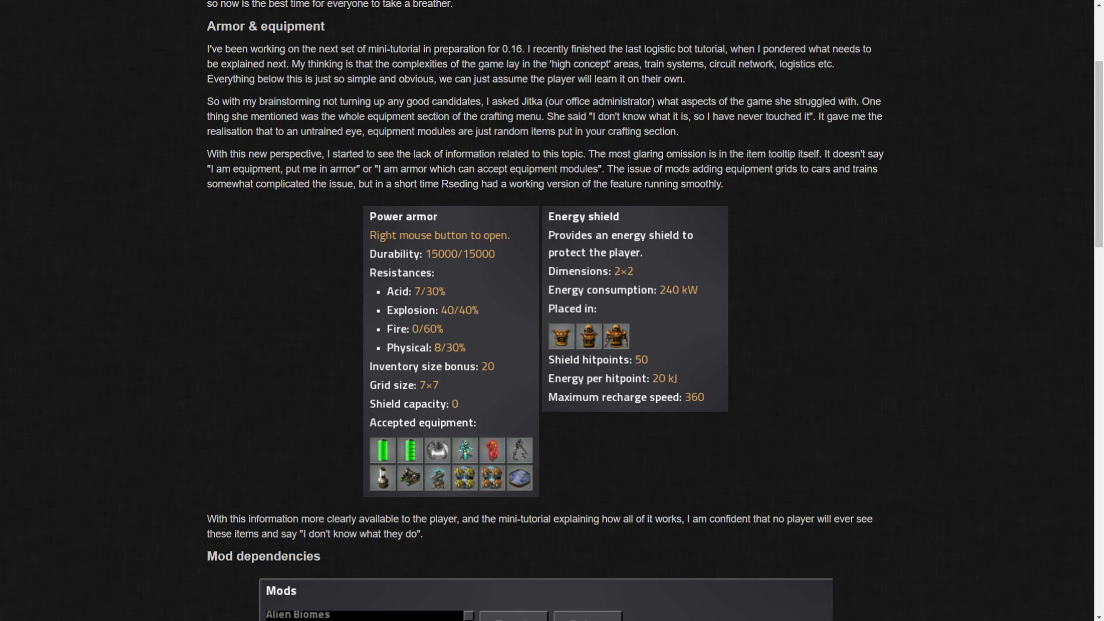
pyautogui.moveTo(241, 398)
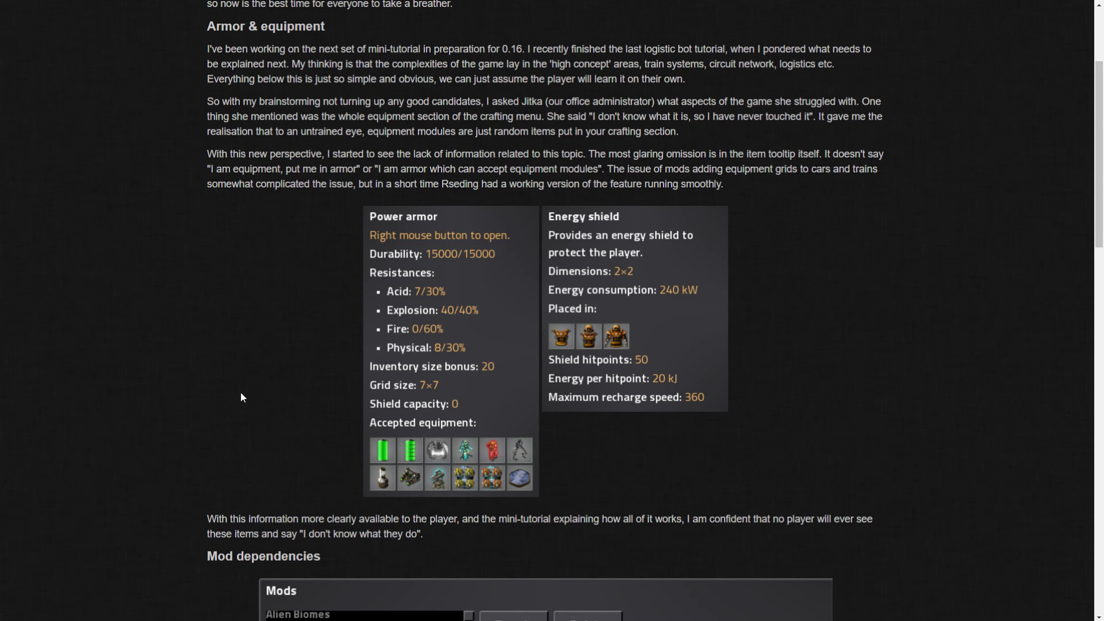
pyautogui.moveTo(444, 356)
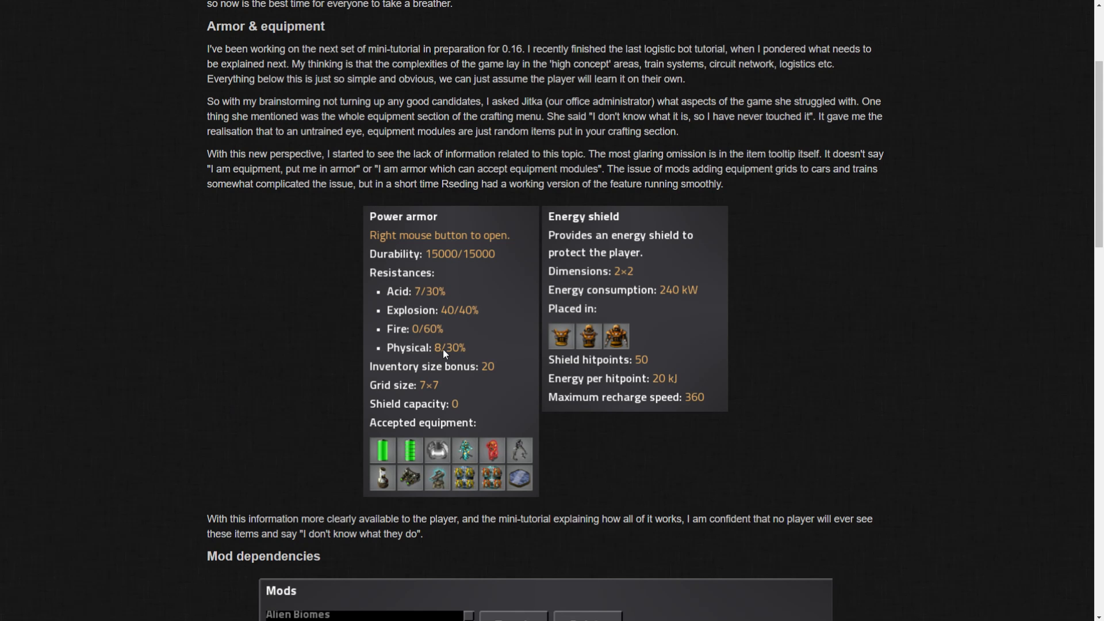
pyautogui.scroll(-3)
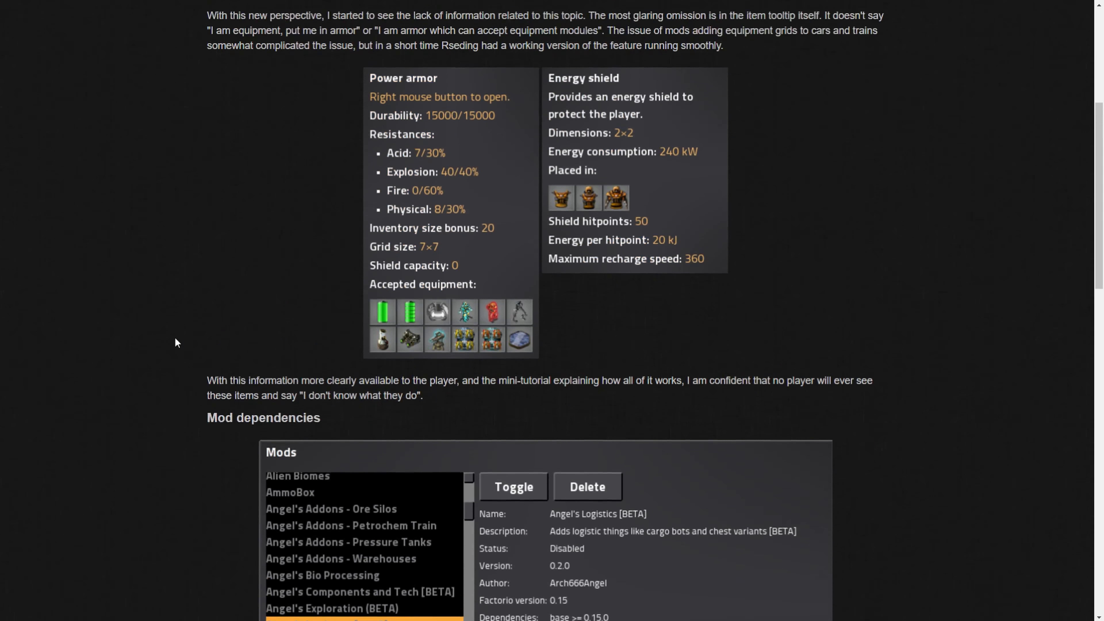
pyautogui.scroll(3)
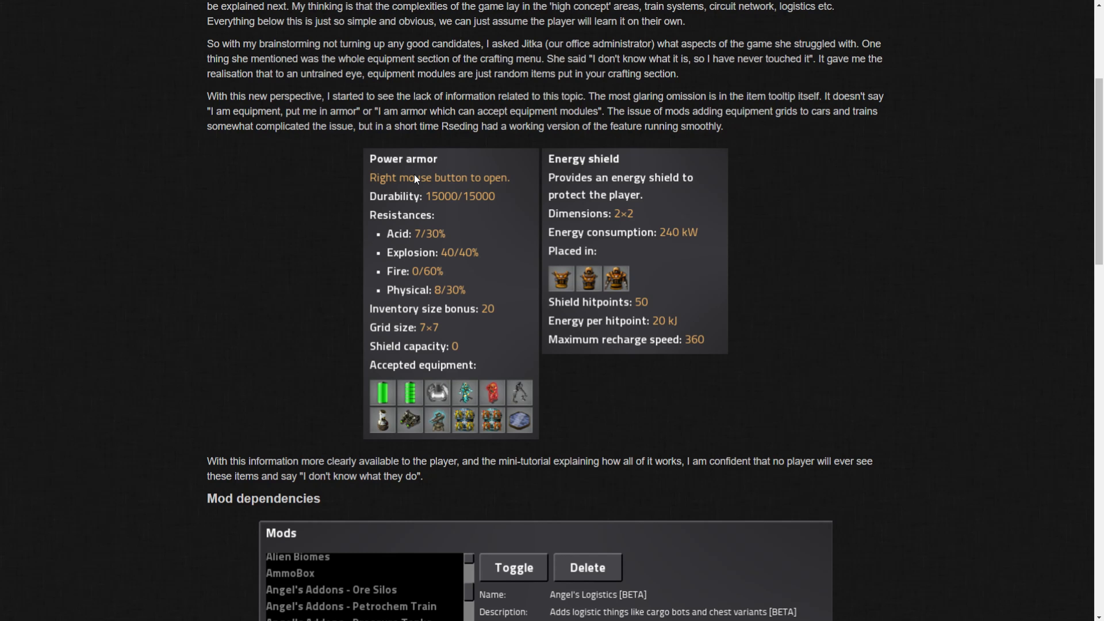
pyautogui.moveTo(323, 351)
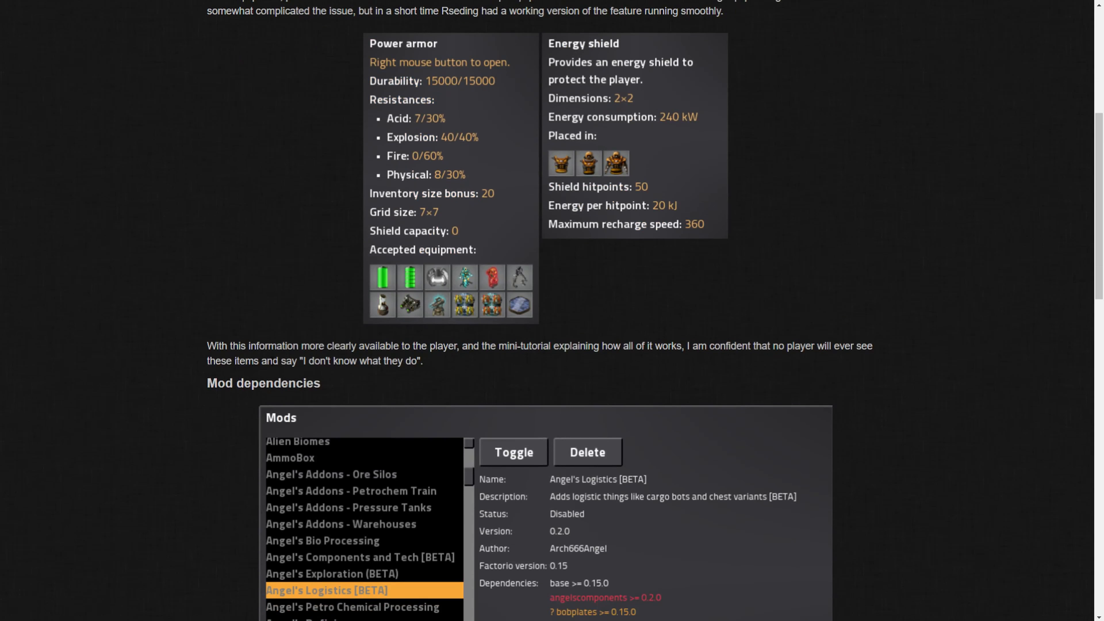
pyautogui.moveTo(288, 321)
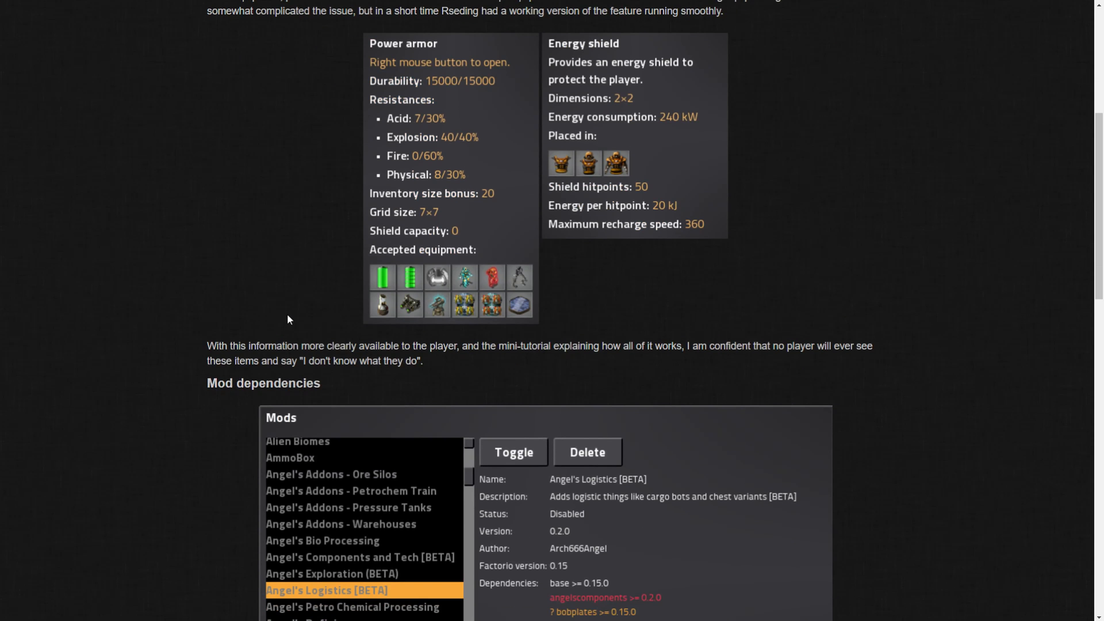
pyautogui.moveTo(293, 312)
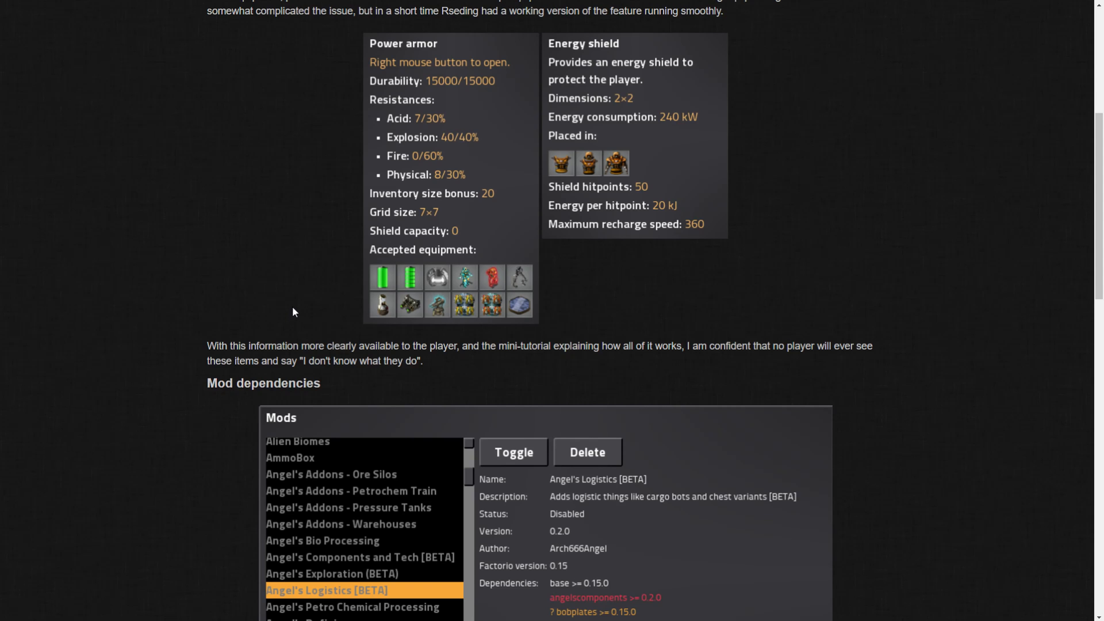
pyautogui.moveTo(310, 332)
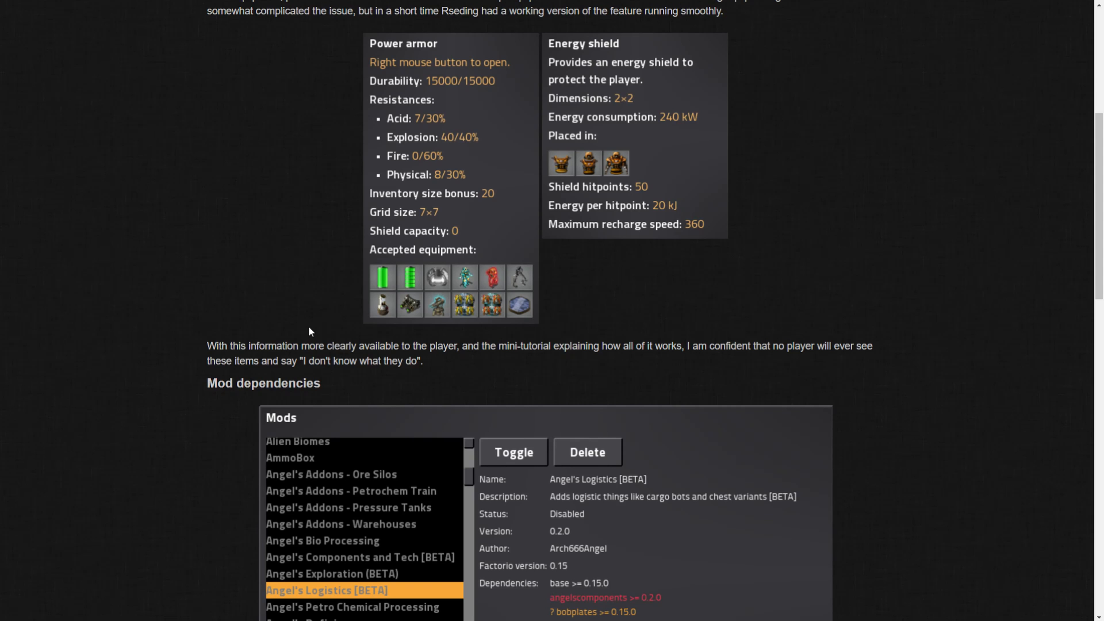
pyautogui.moveTo(331, 328)
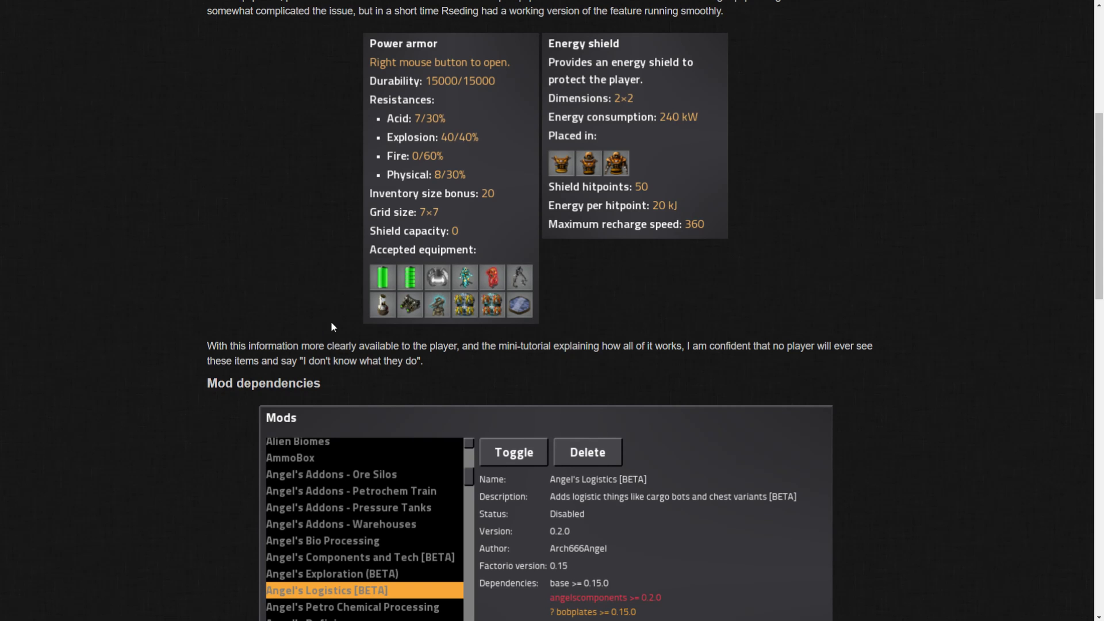
pyautogui.moveTo(451, 372)
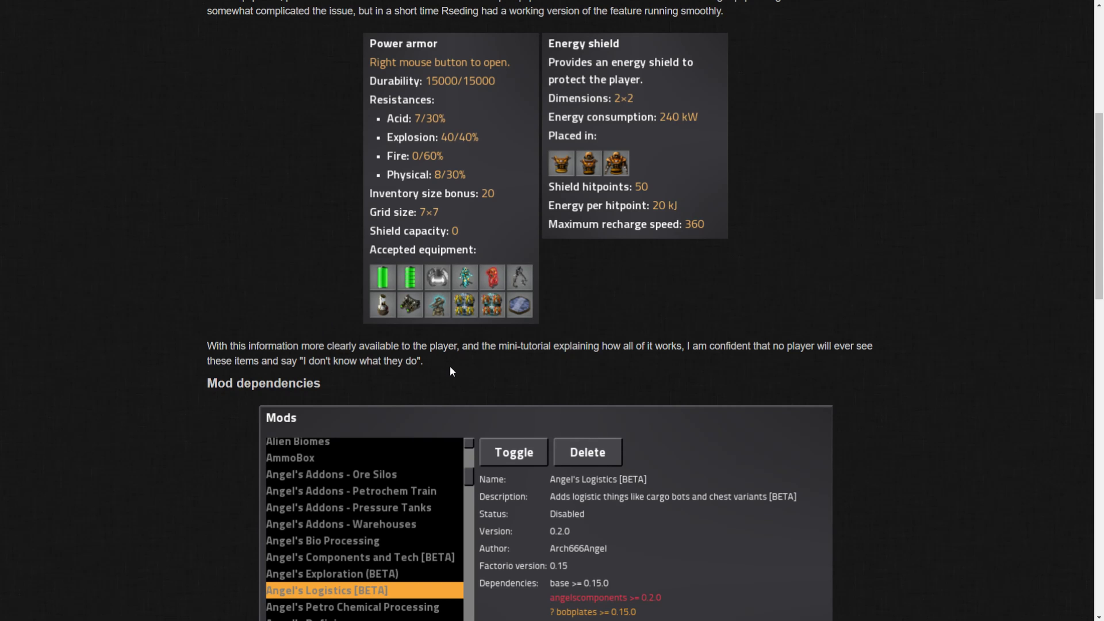
pyautogui.moveTo(431, 370)
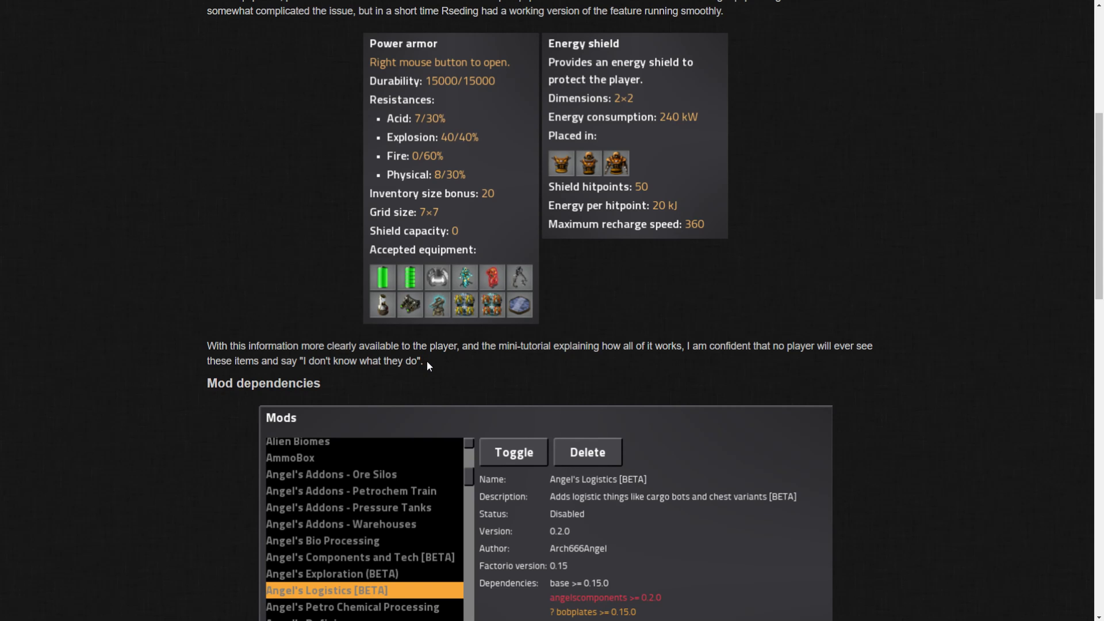
pyautogui.scroll(-3)
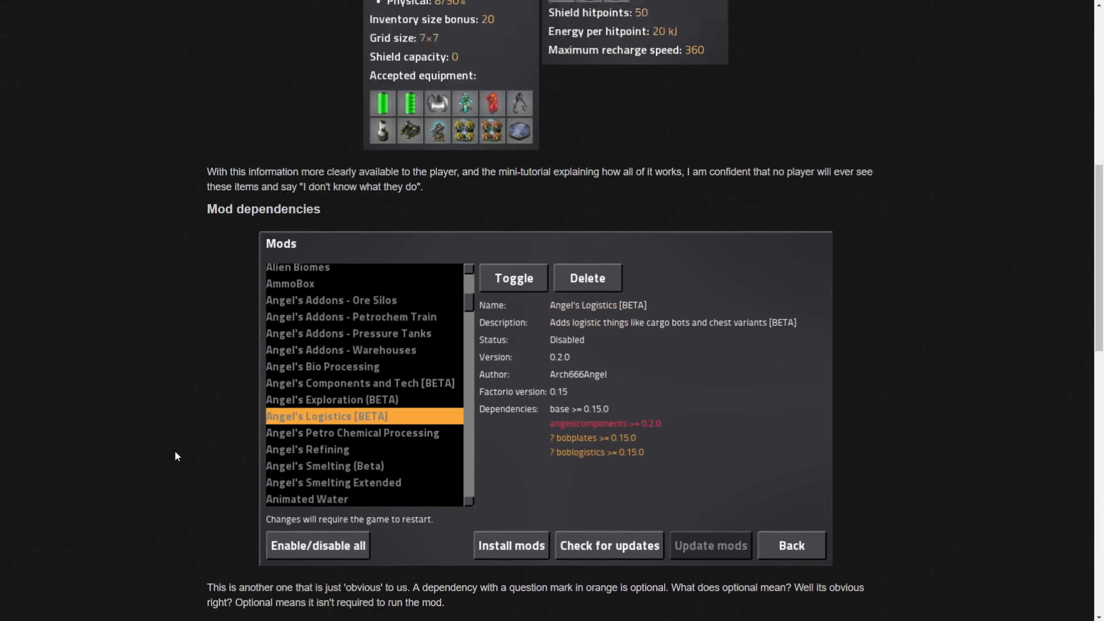
pyautogui.scroll(3)
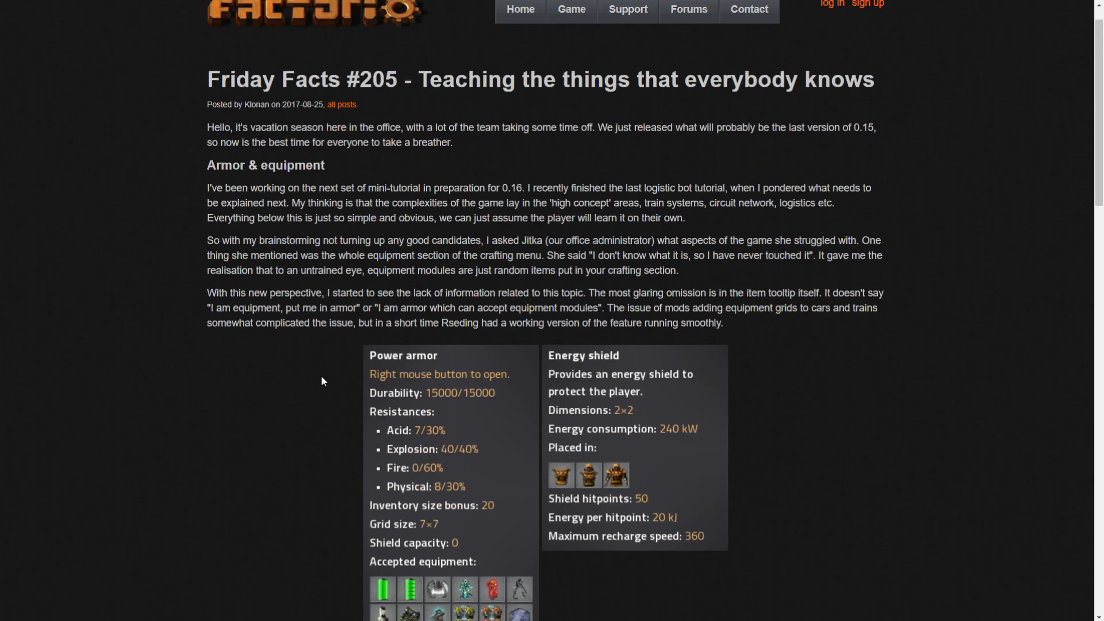
pyautogui.scroll(-3)
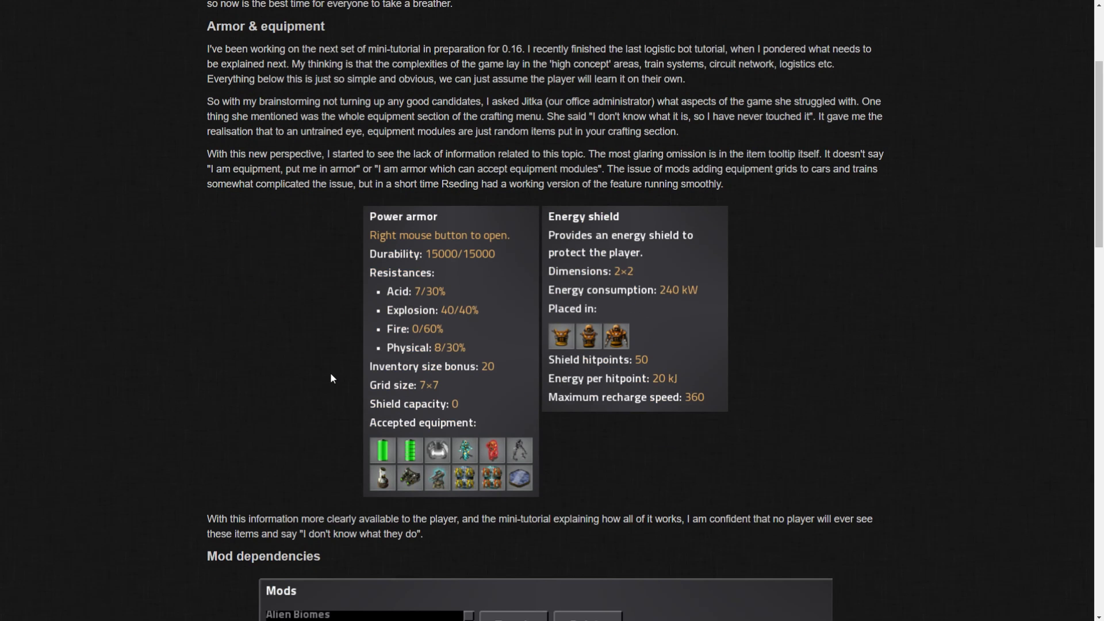
pyautogui.moveTo(520, 506)
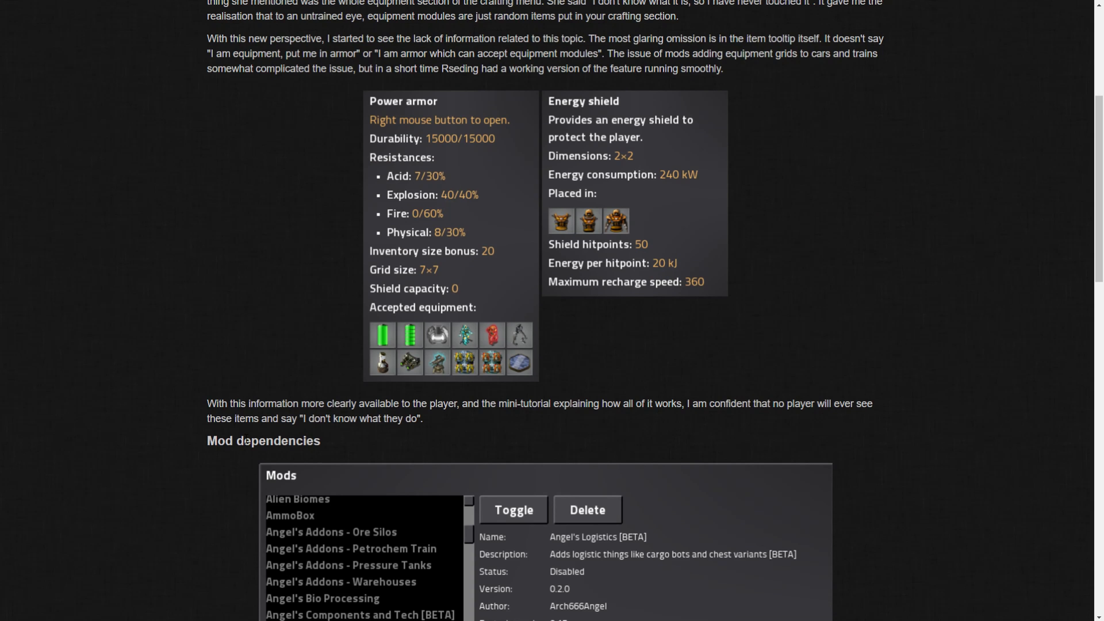
pyautogui.moveTo(426, 432)
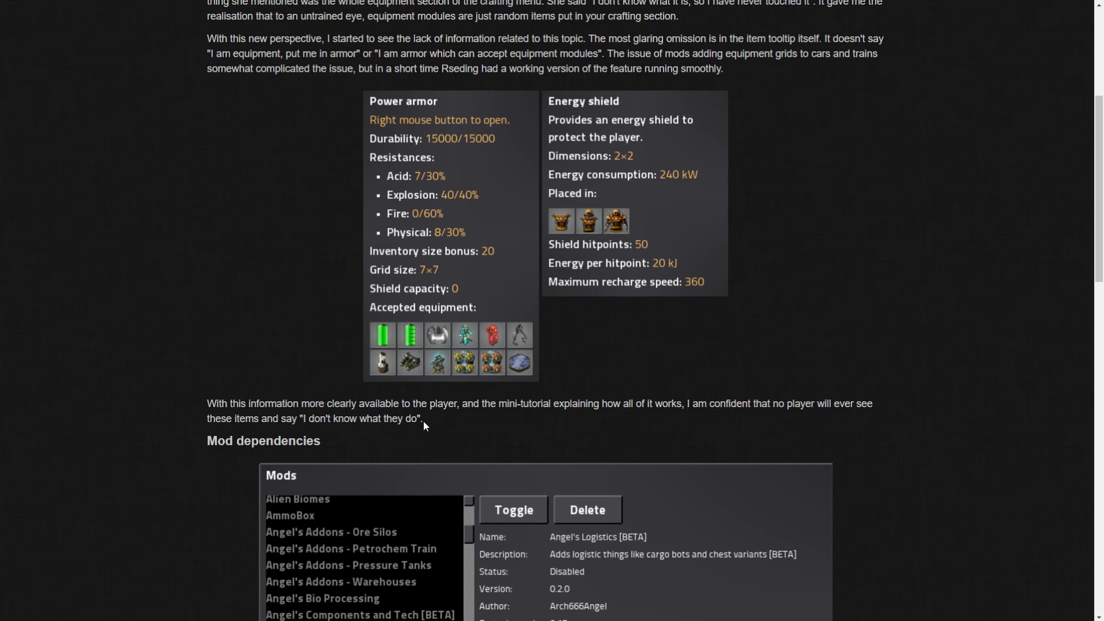